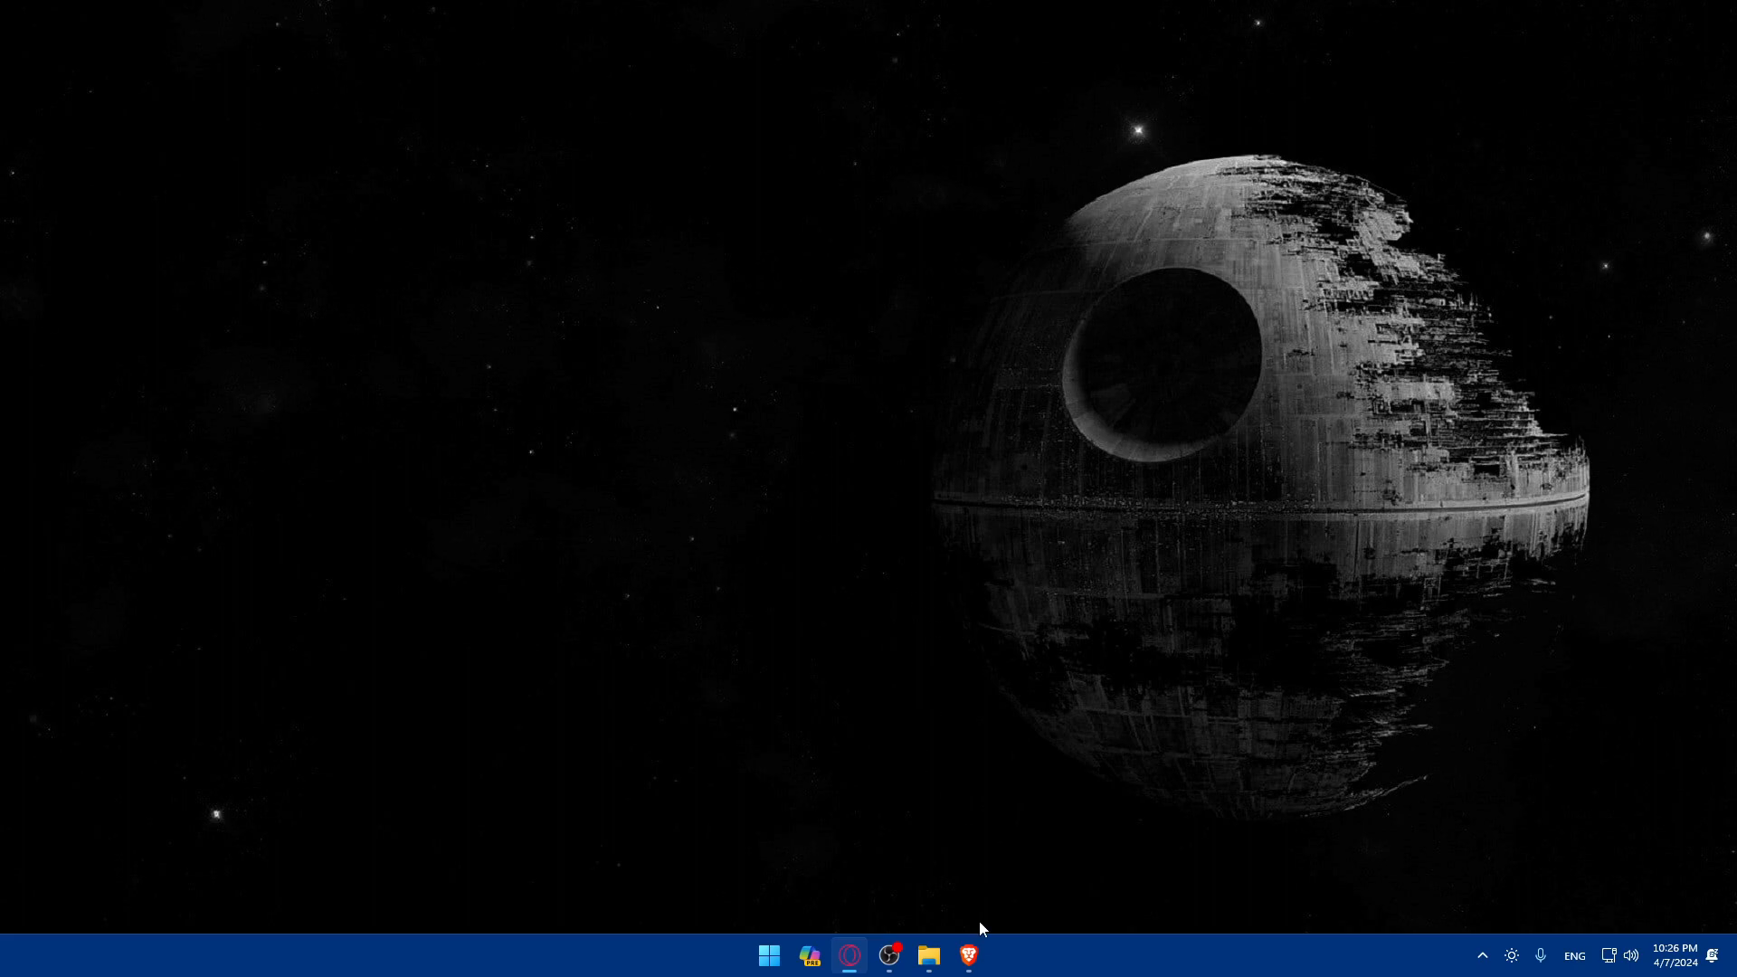
Step: Launch Brave and go to the Behance website
left_click(967, 955)
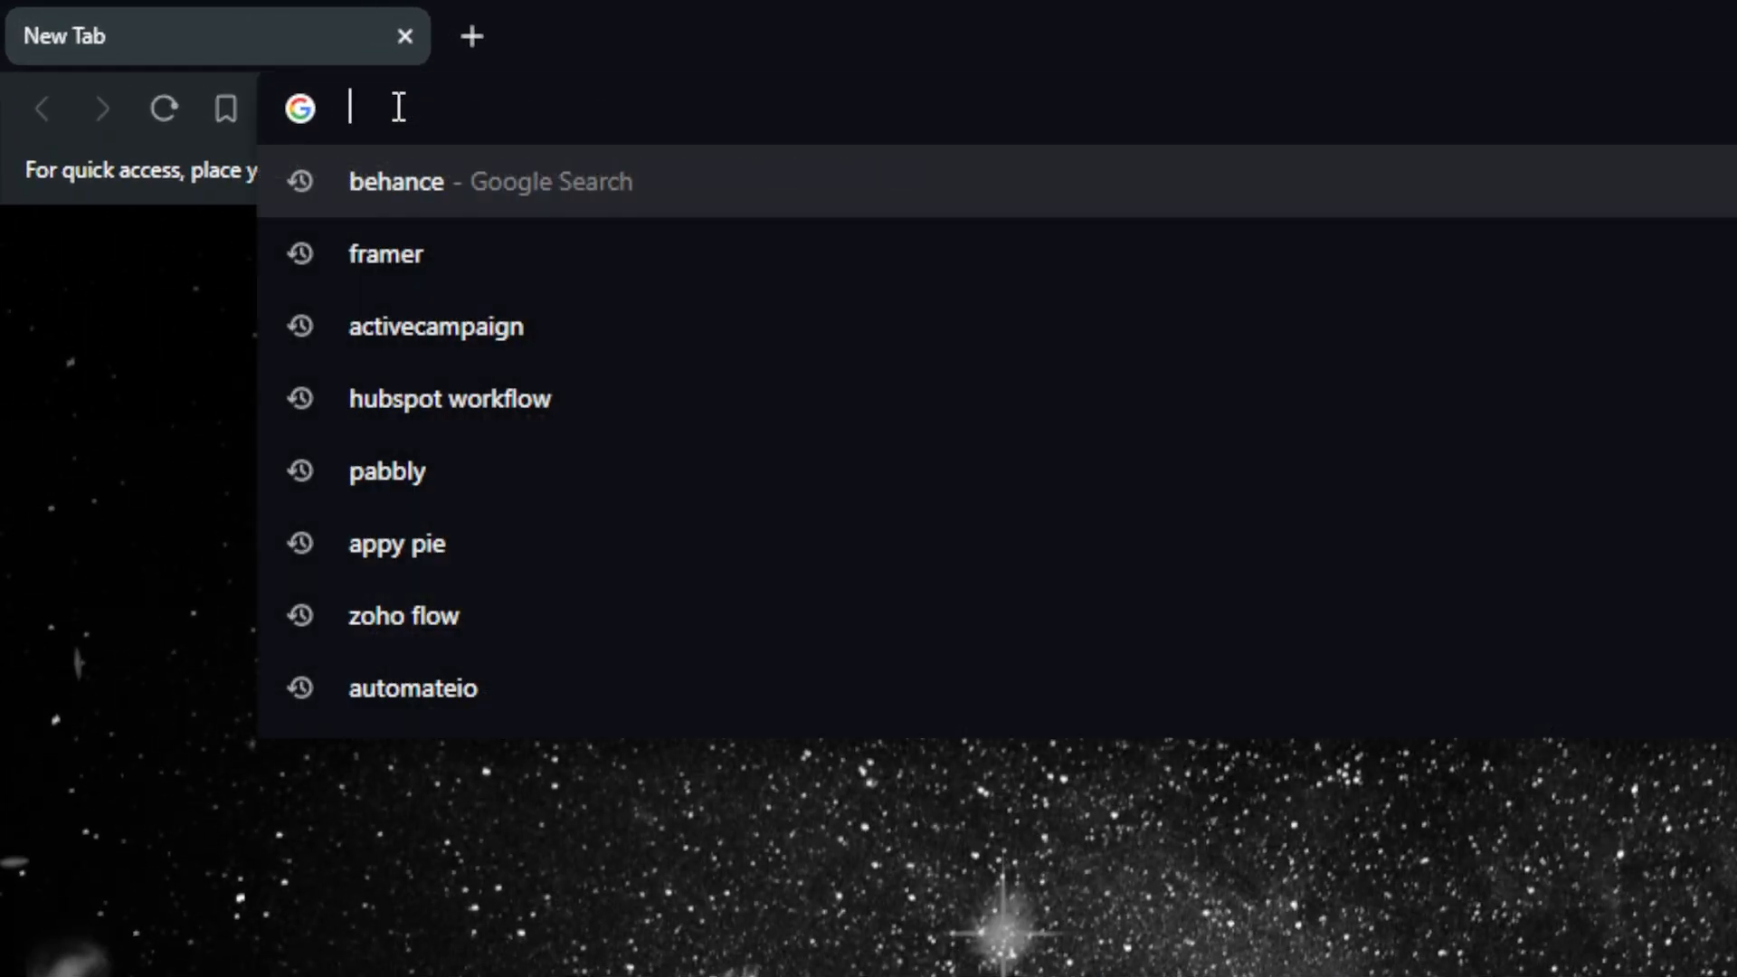
type("behance")
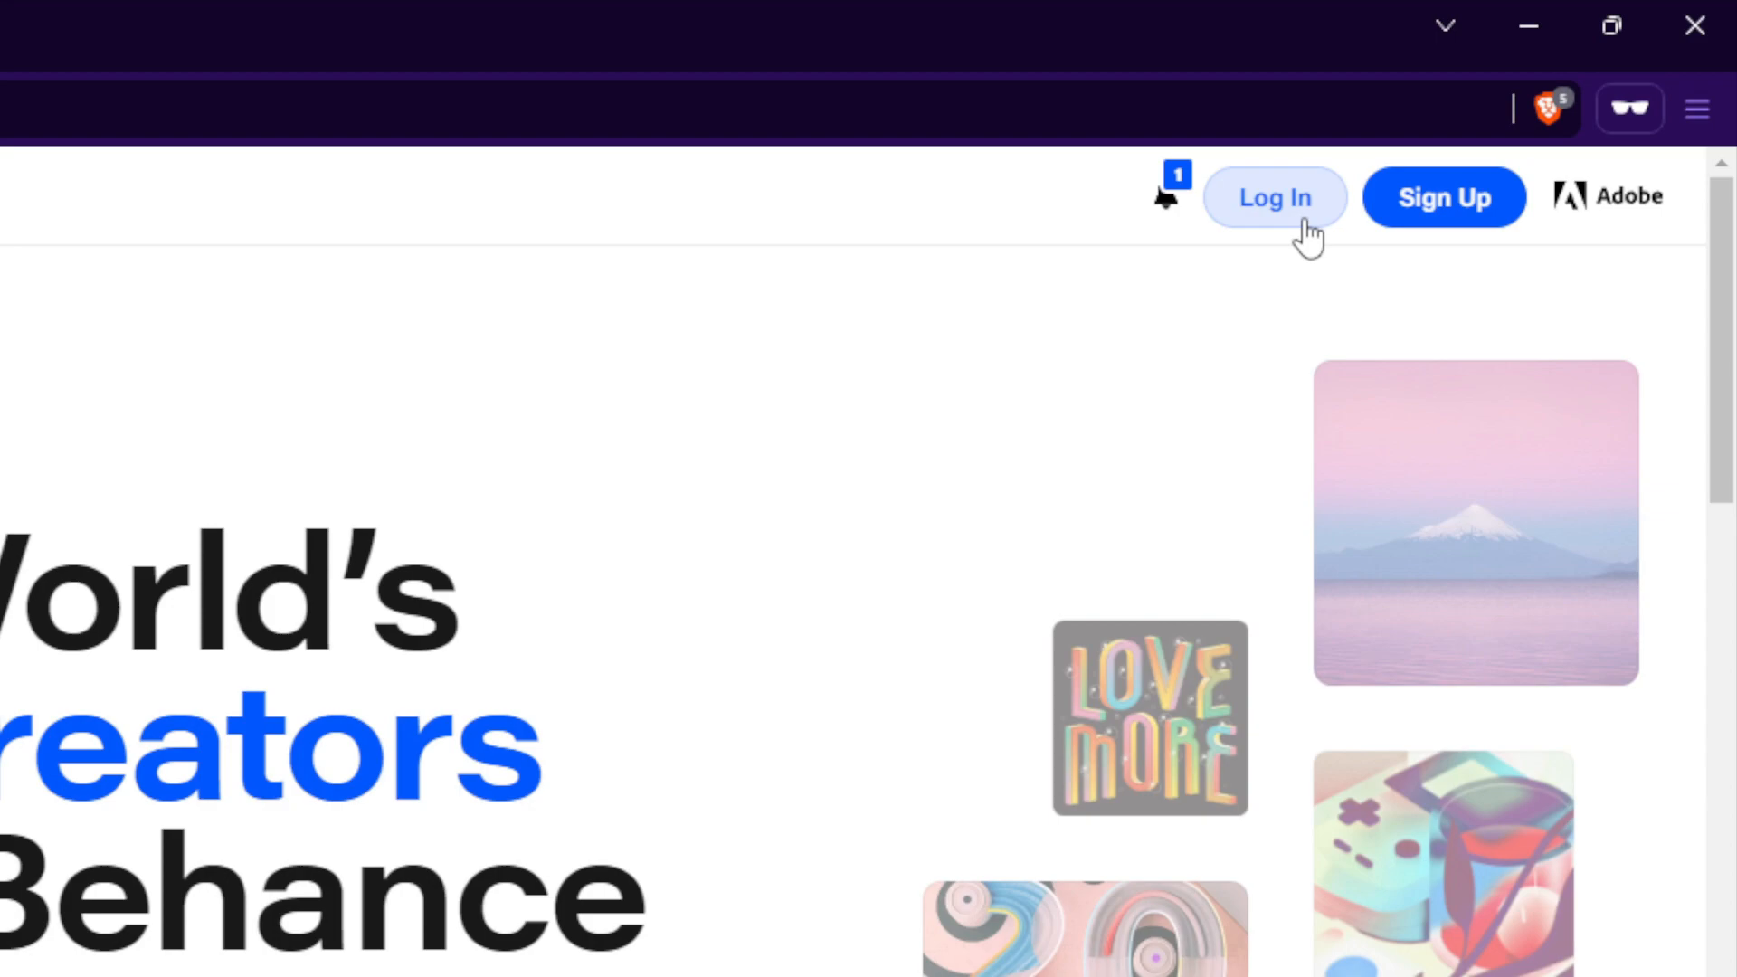
Step: Log in to Behance through the Adobe sign-in to reach the For You feed
left_click(1273, 198)
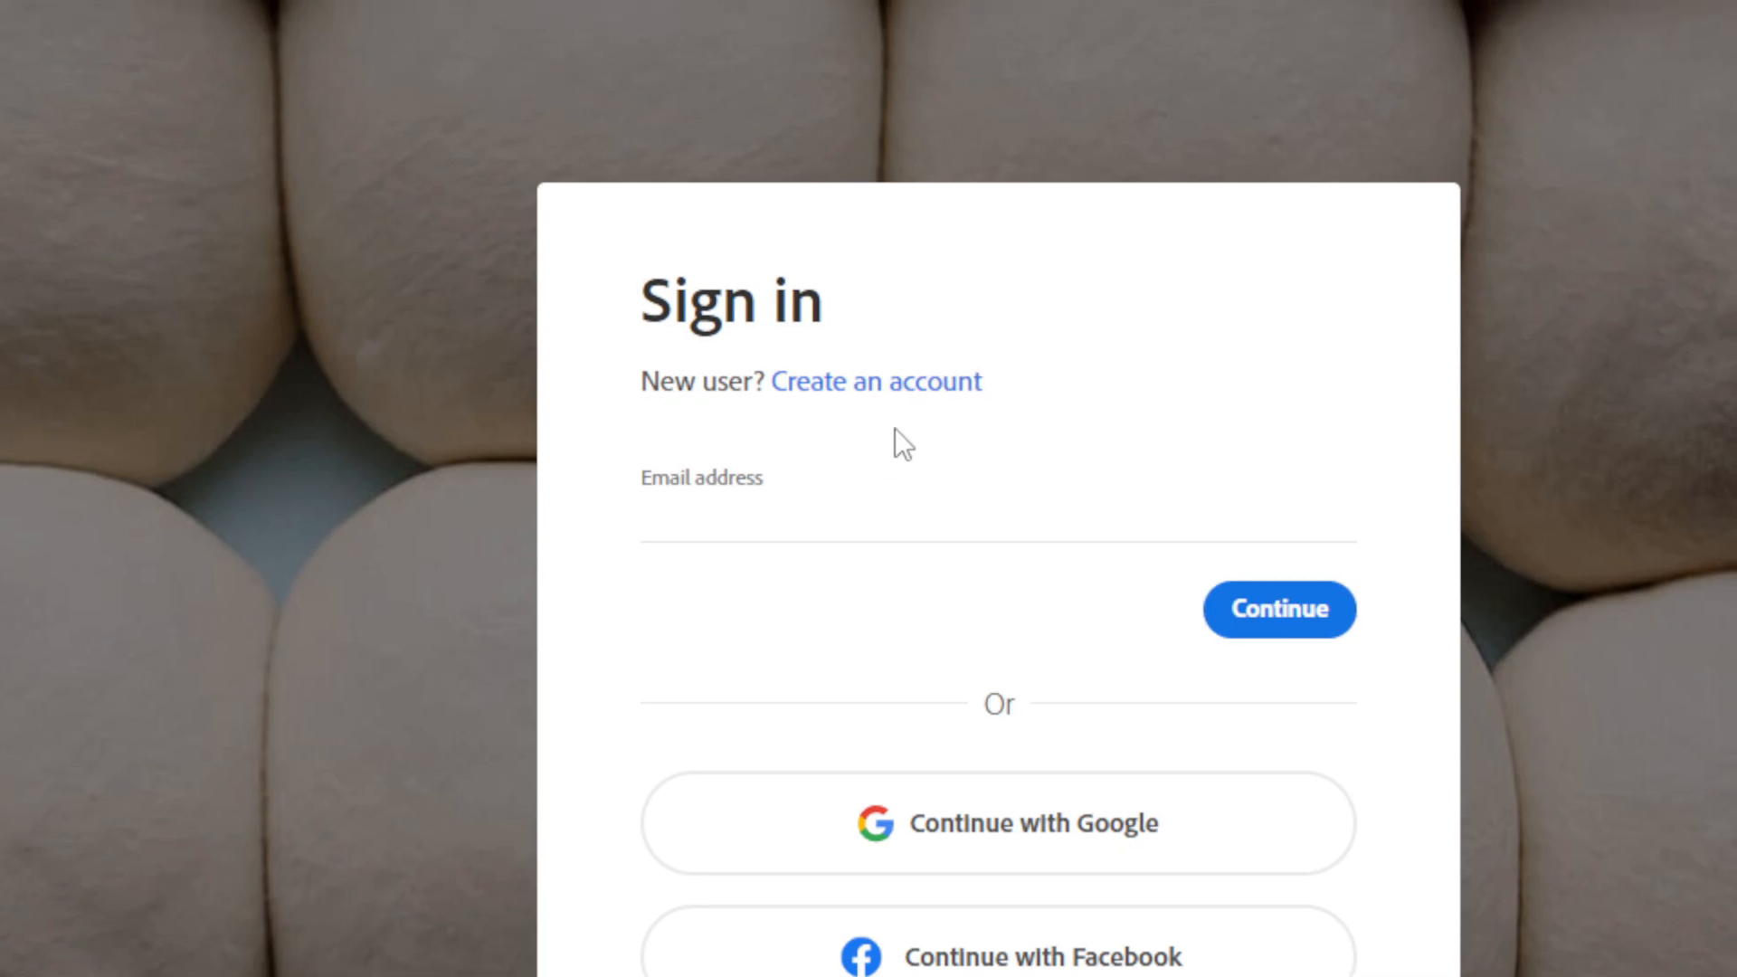
left_click(874, 380)
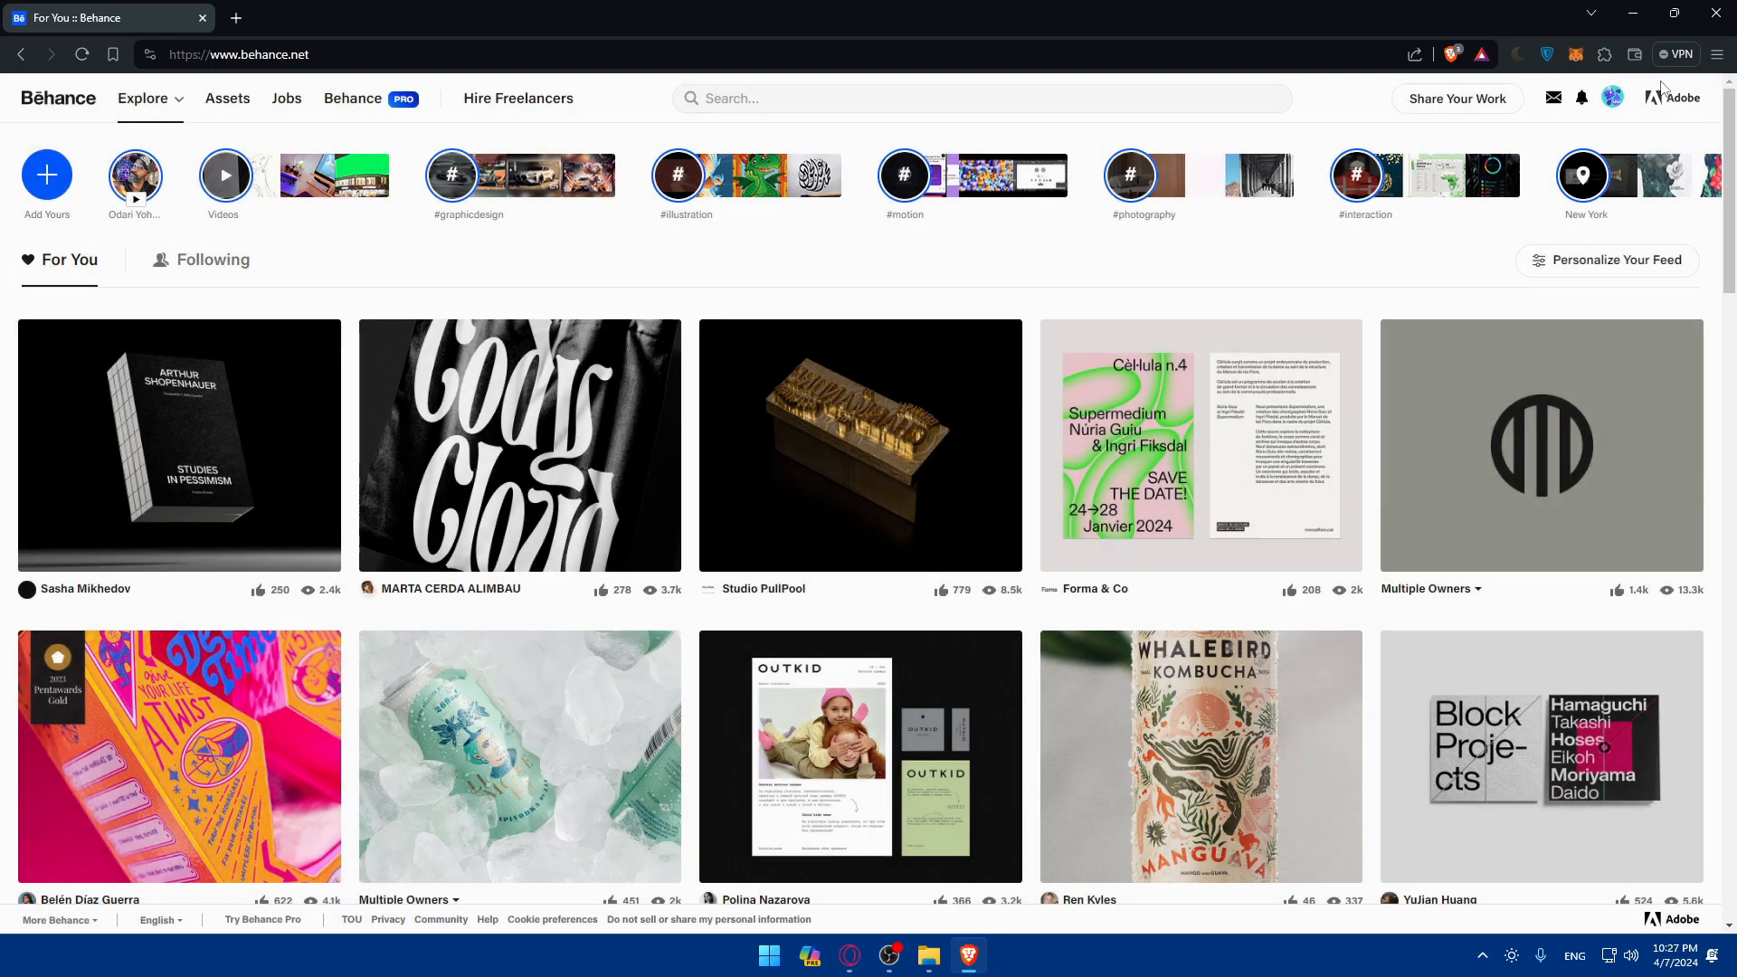
Step: Open your own Behance profile from the avatar menu
left_click(1613, 98)
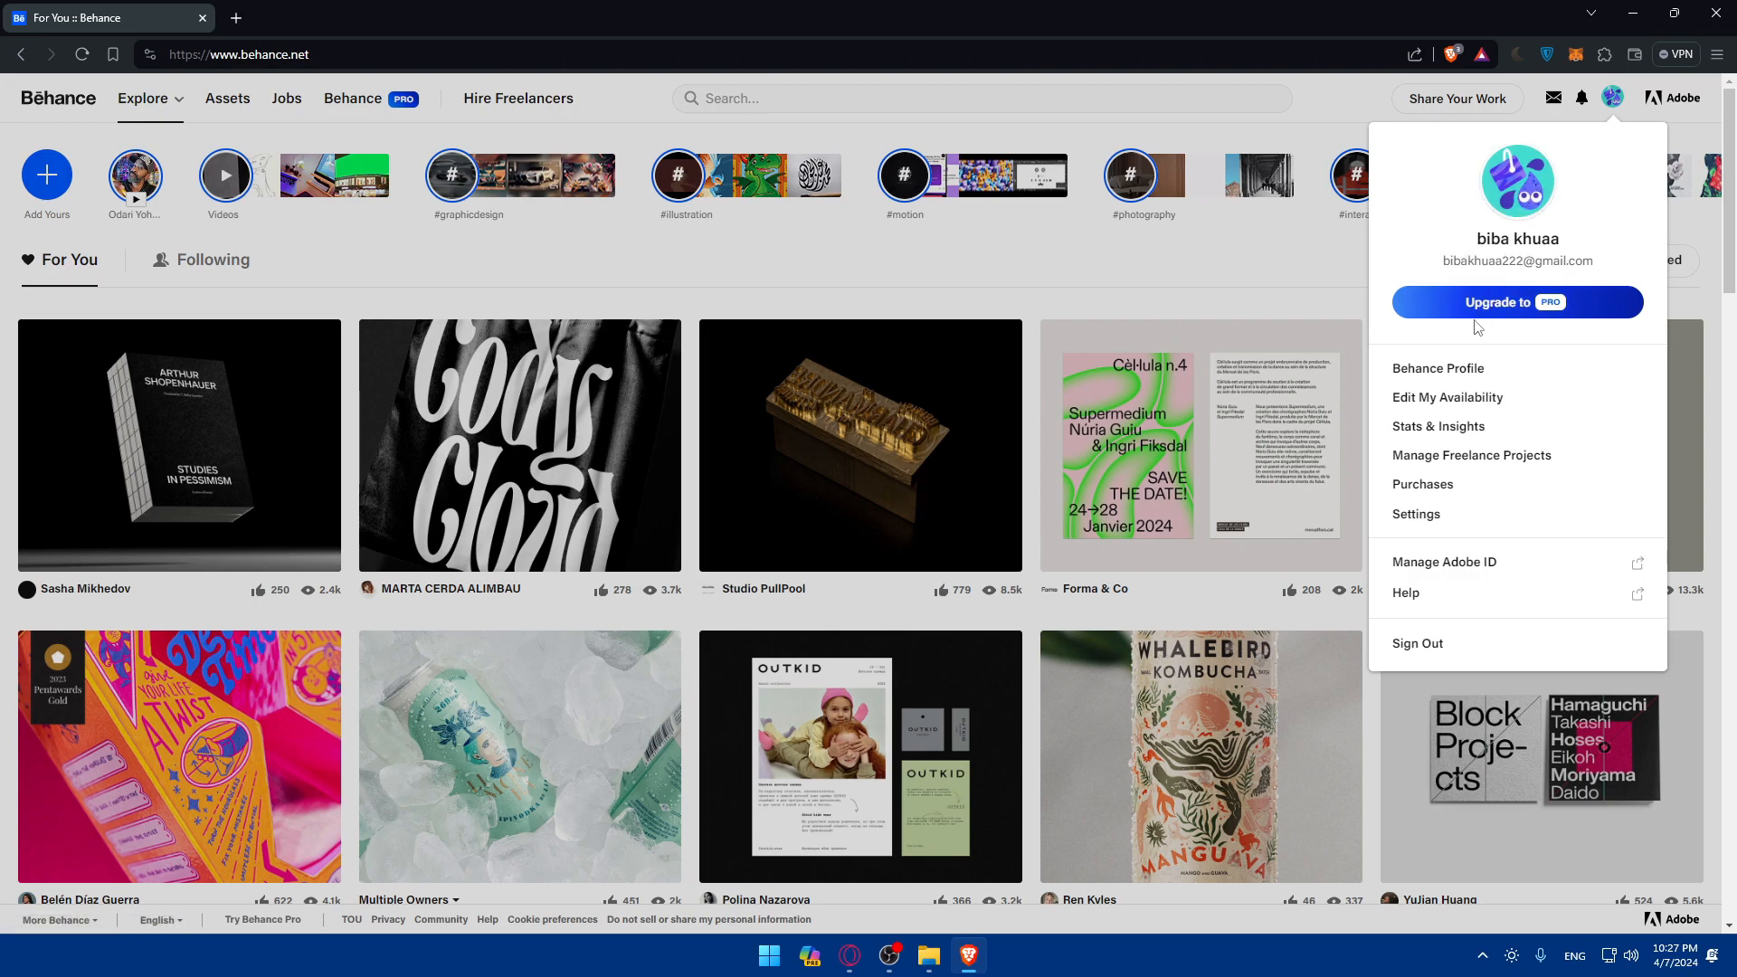
left_click(1437, 368)
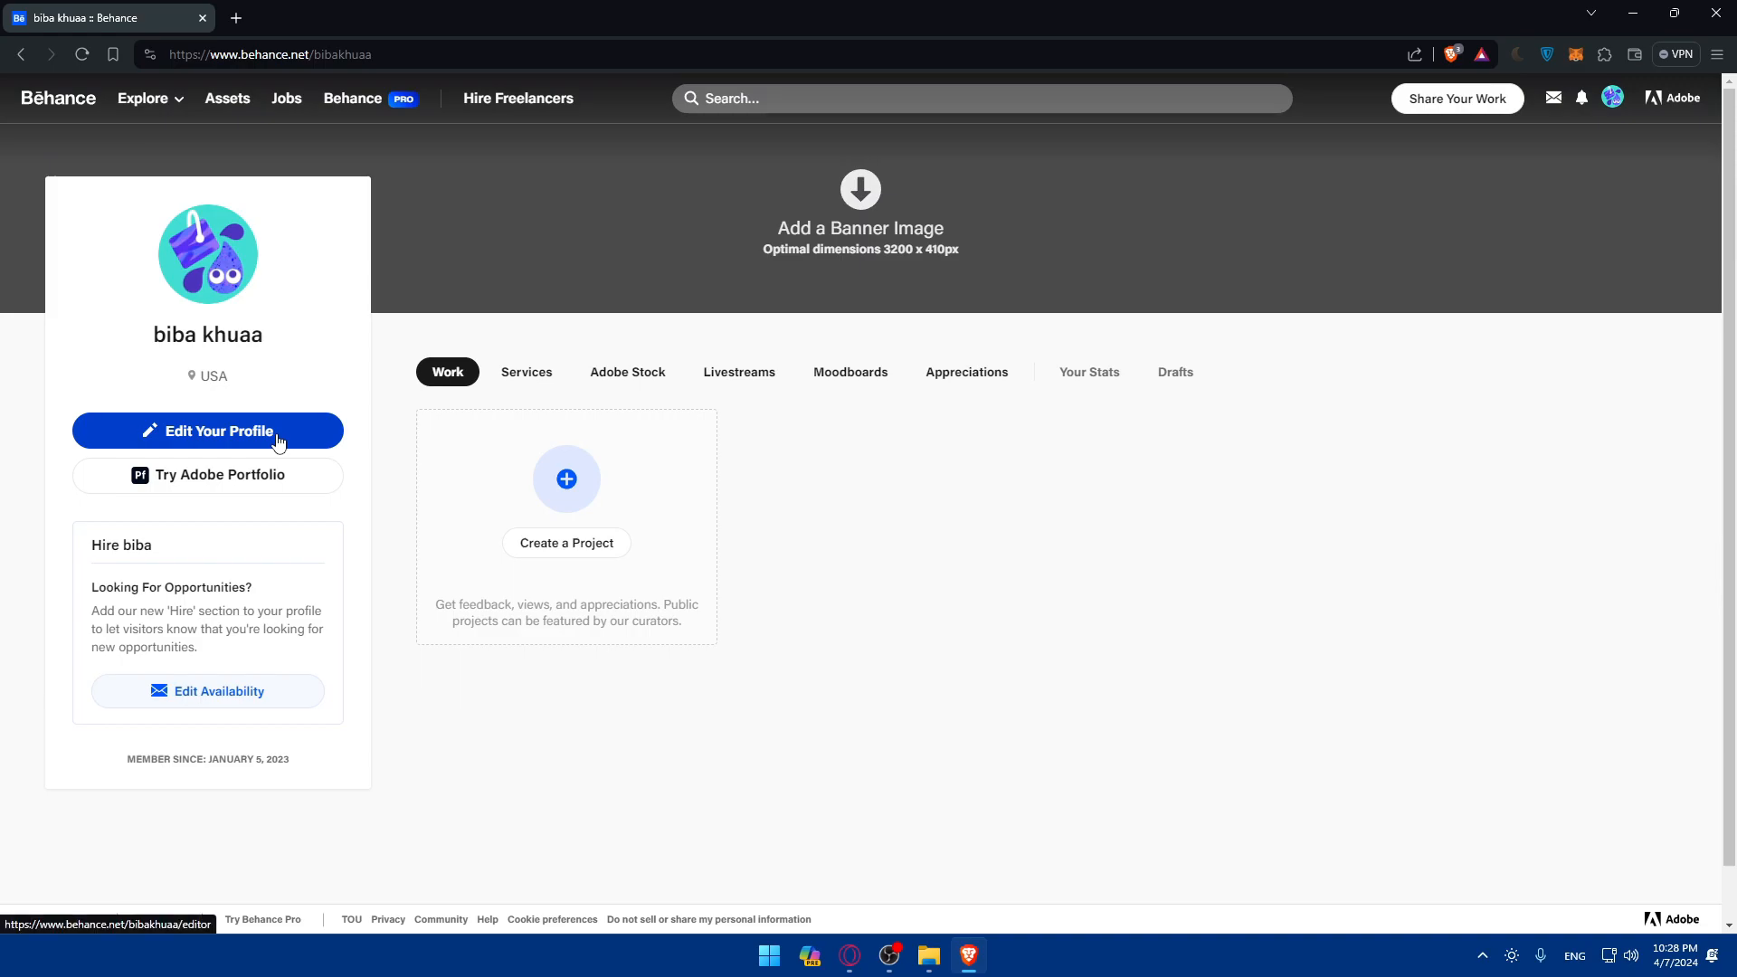
Step: In the profile editor, change the first name to Alex
left_click(207, 431)
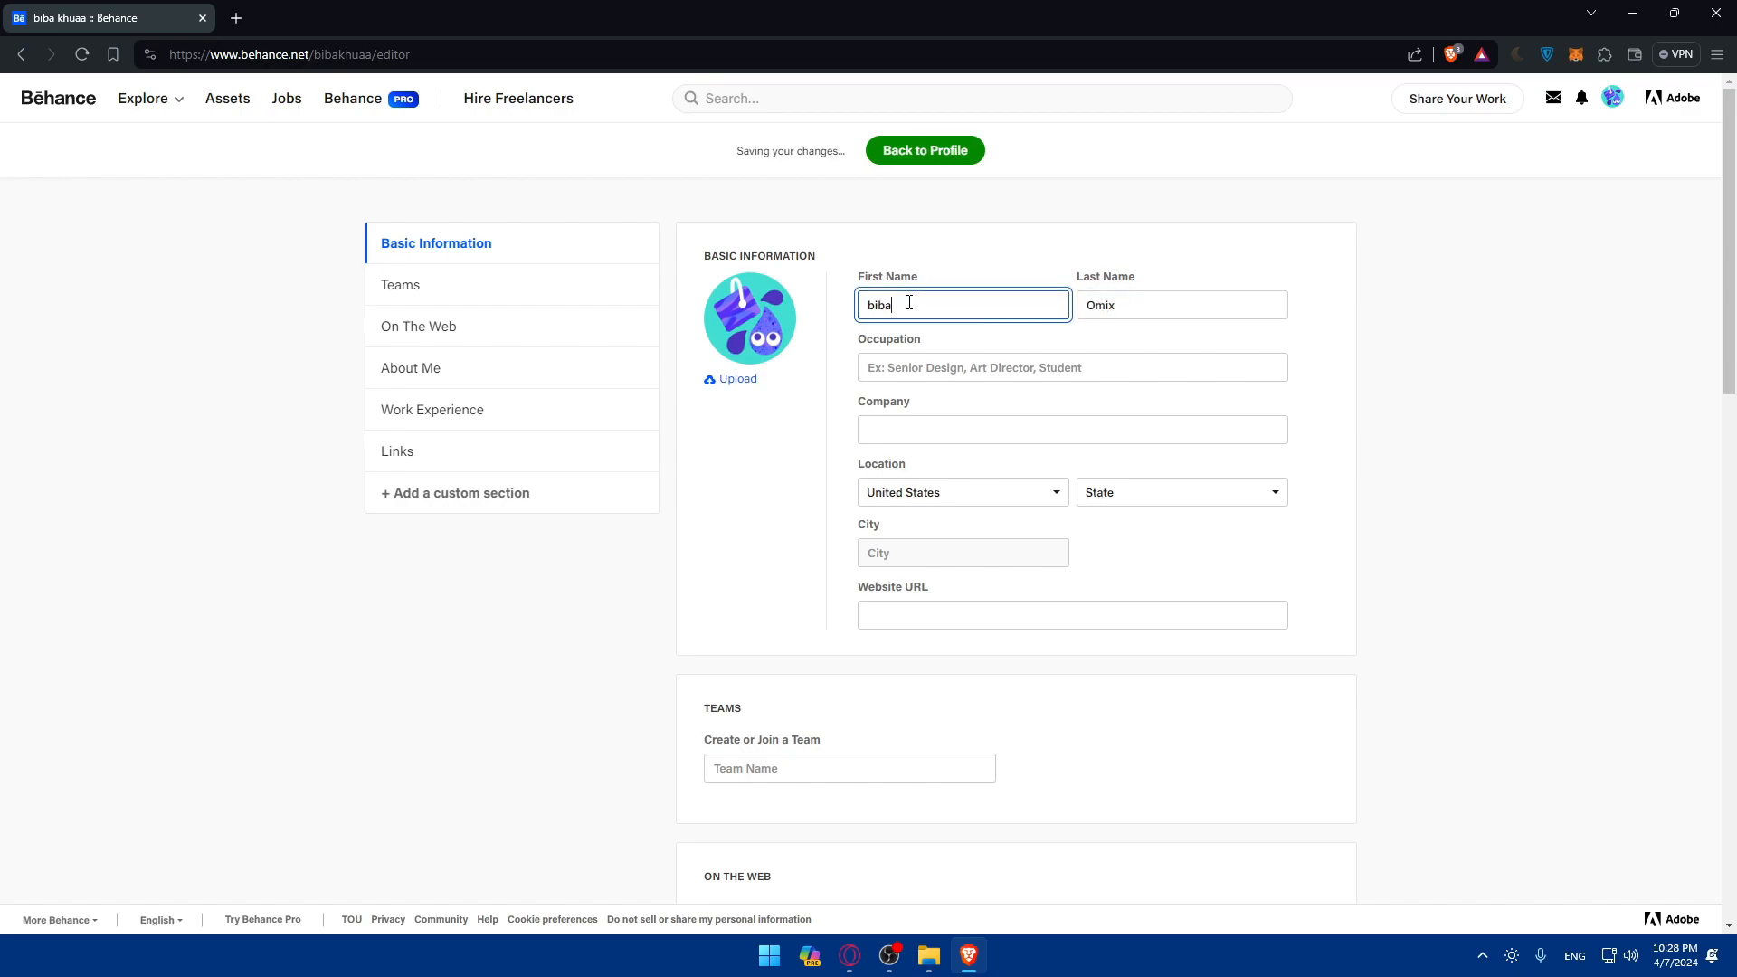
type("A")
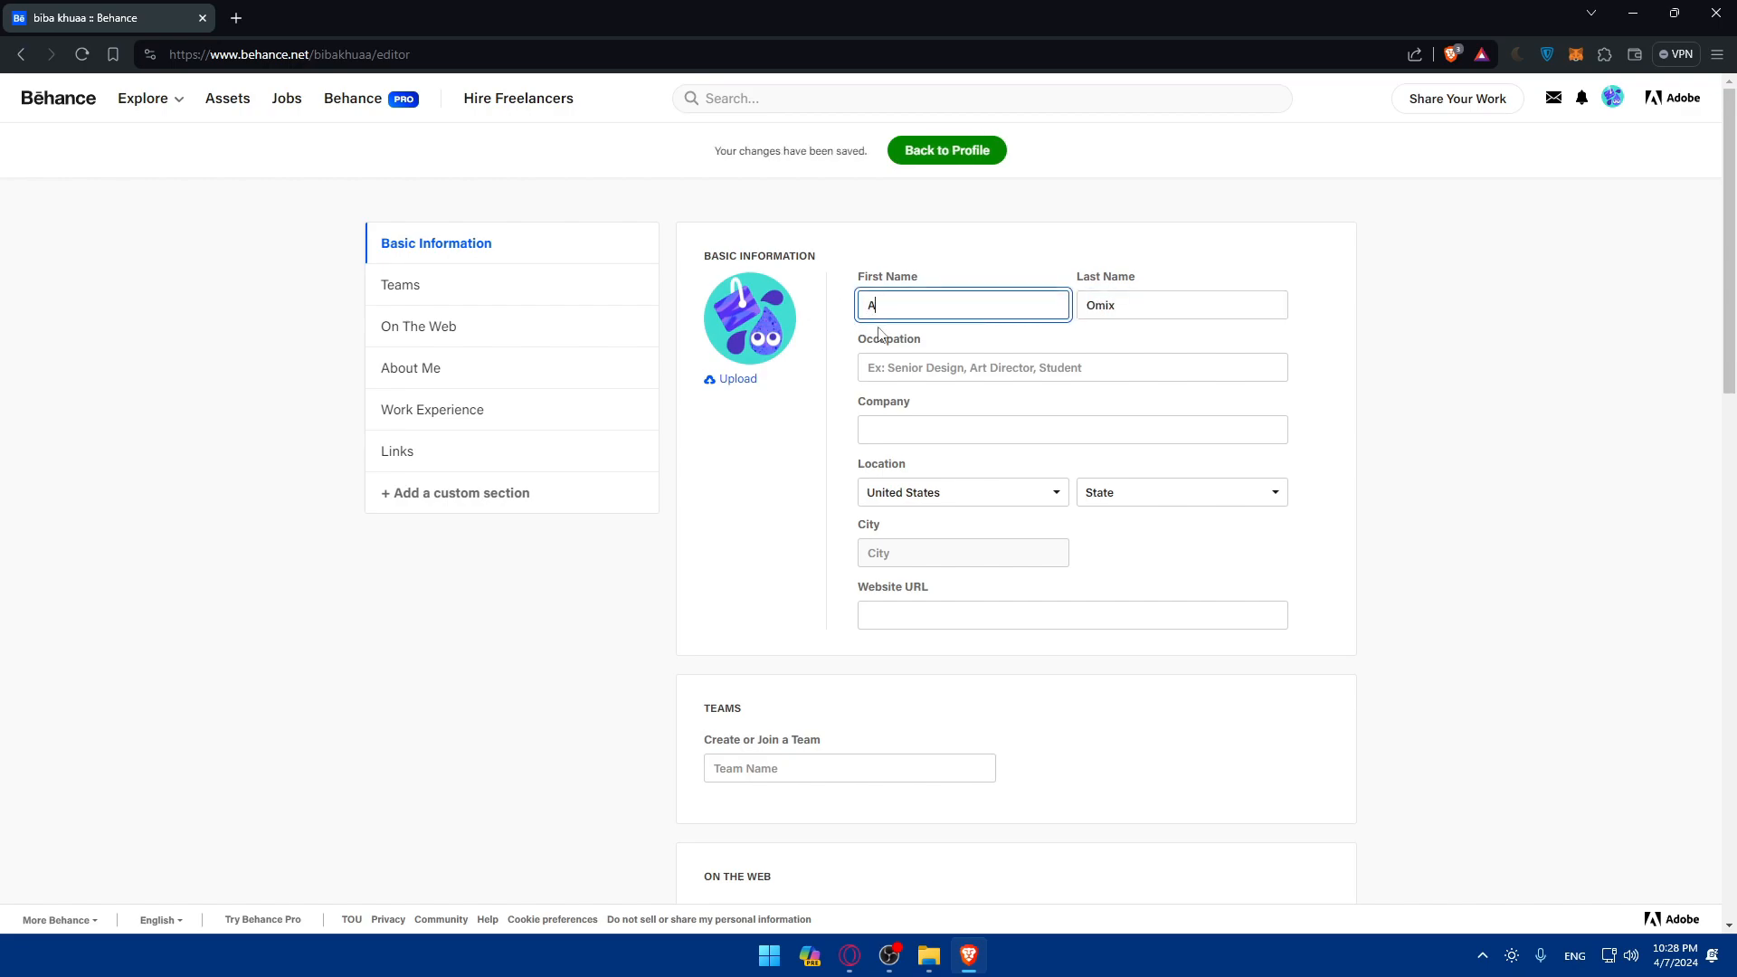
type("lex")
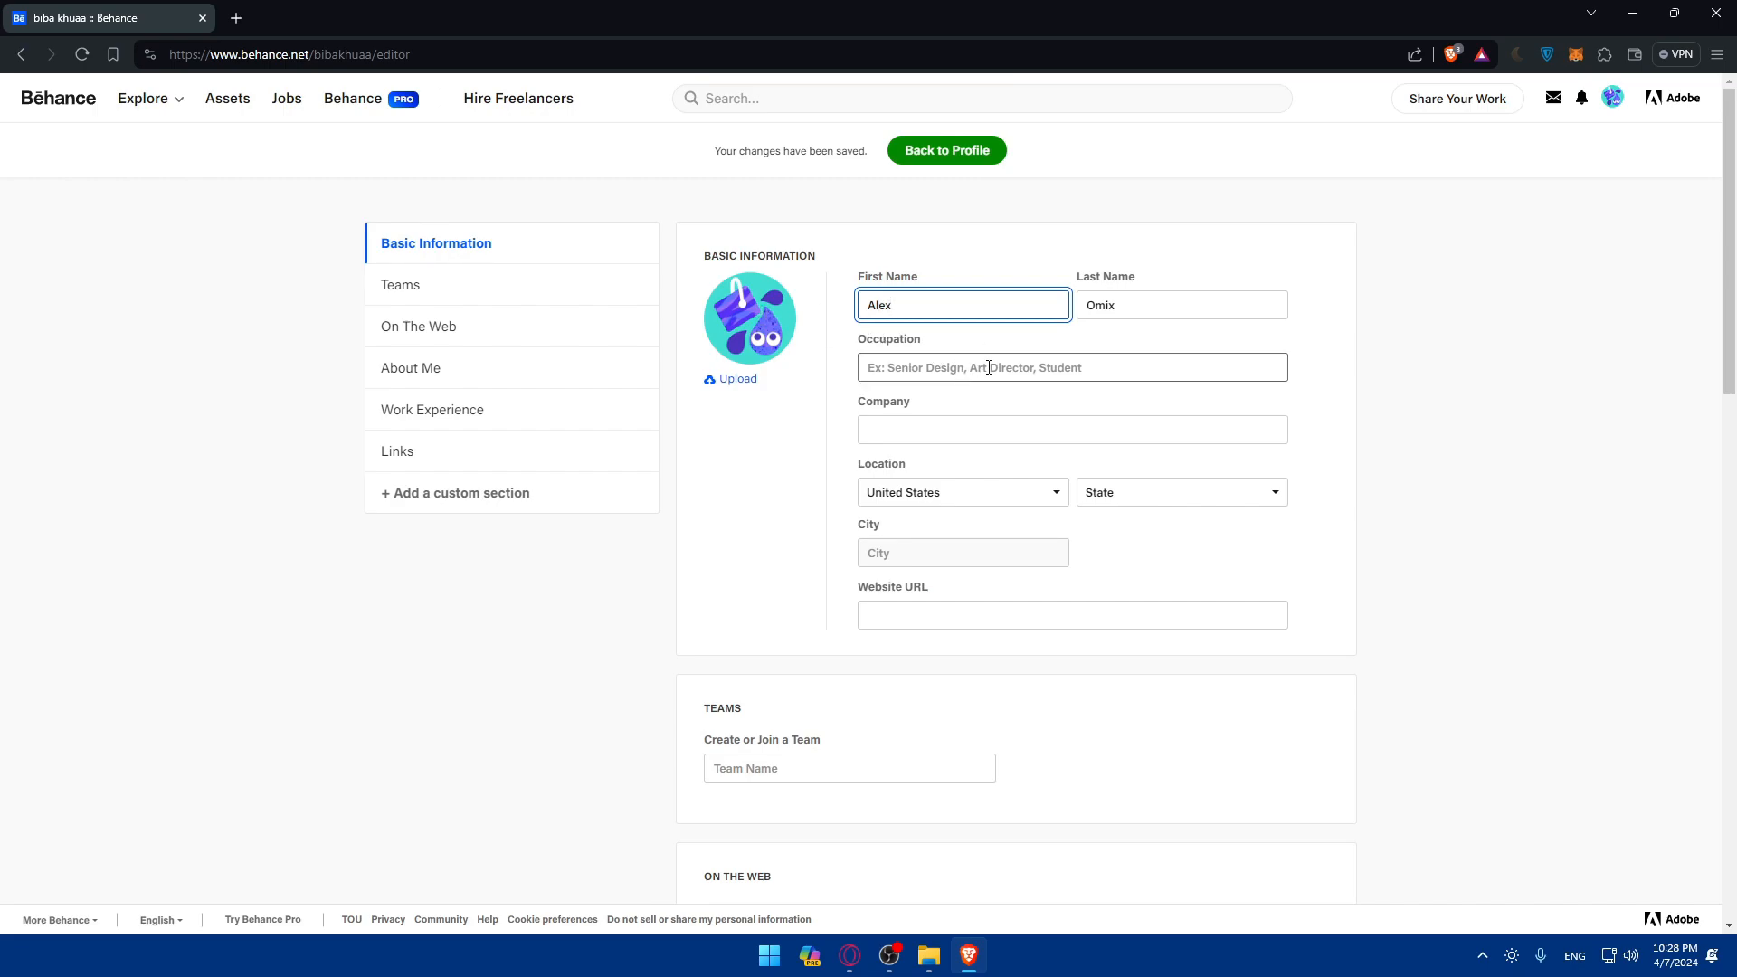
left_click(1070, 429)
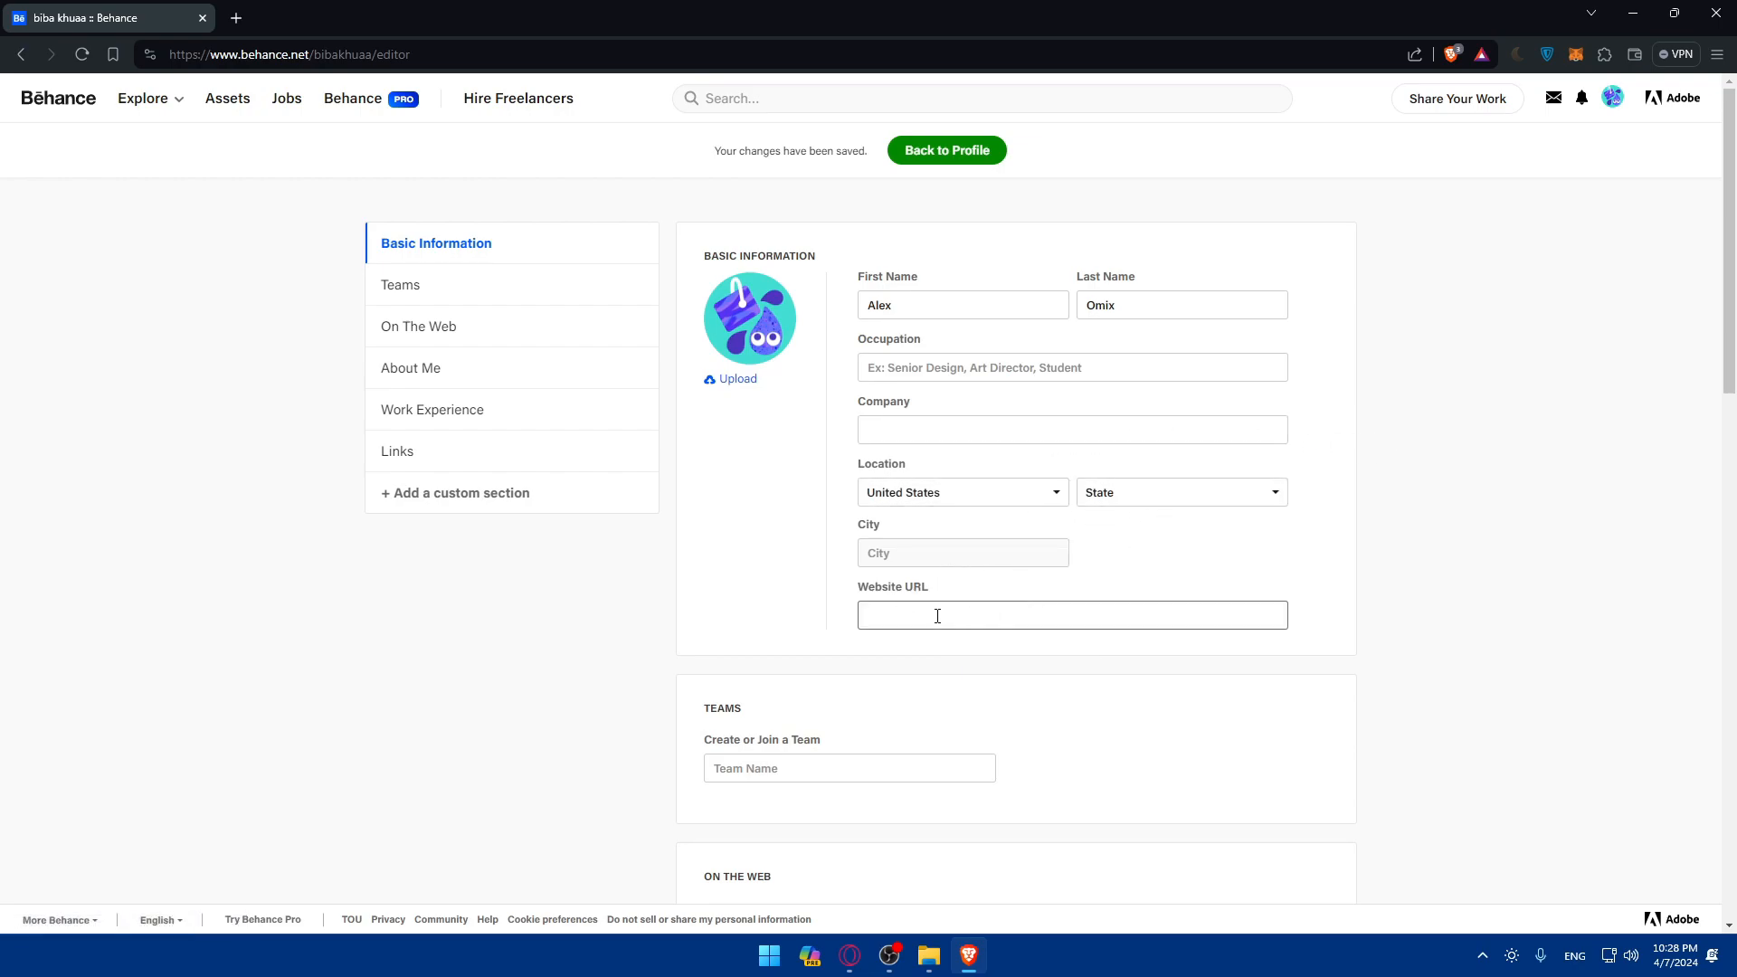
left_click(1070, 615)
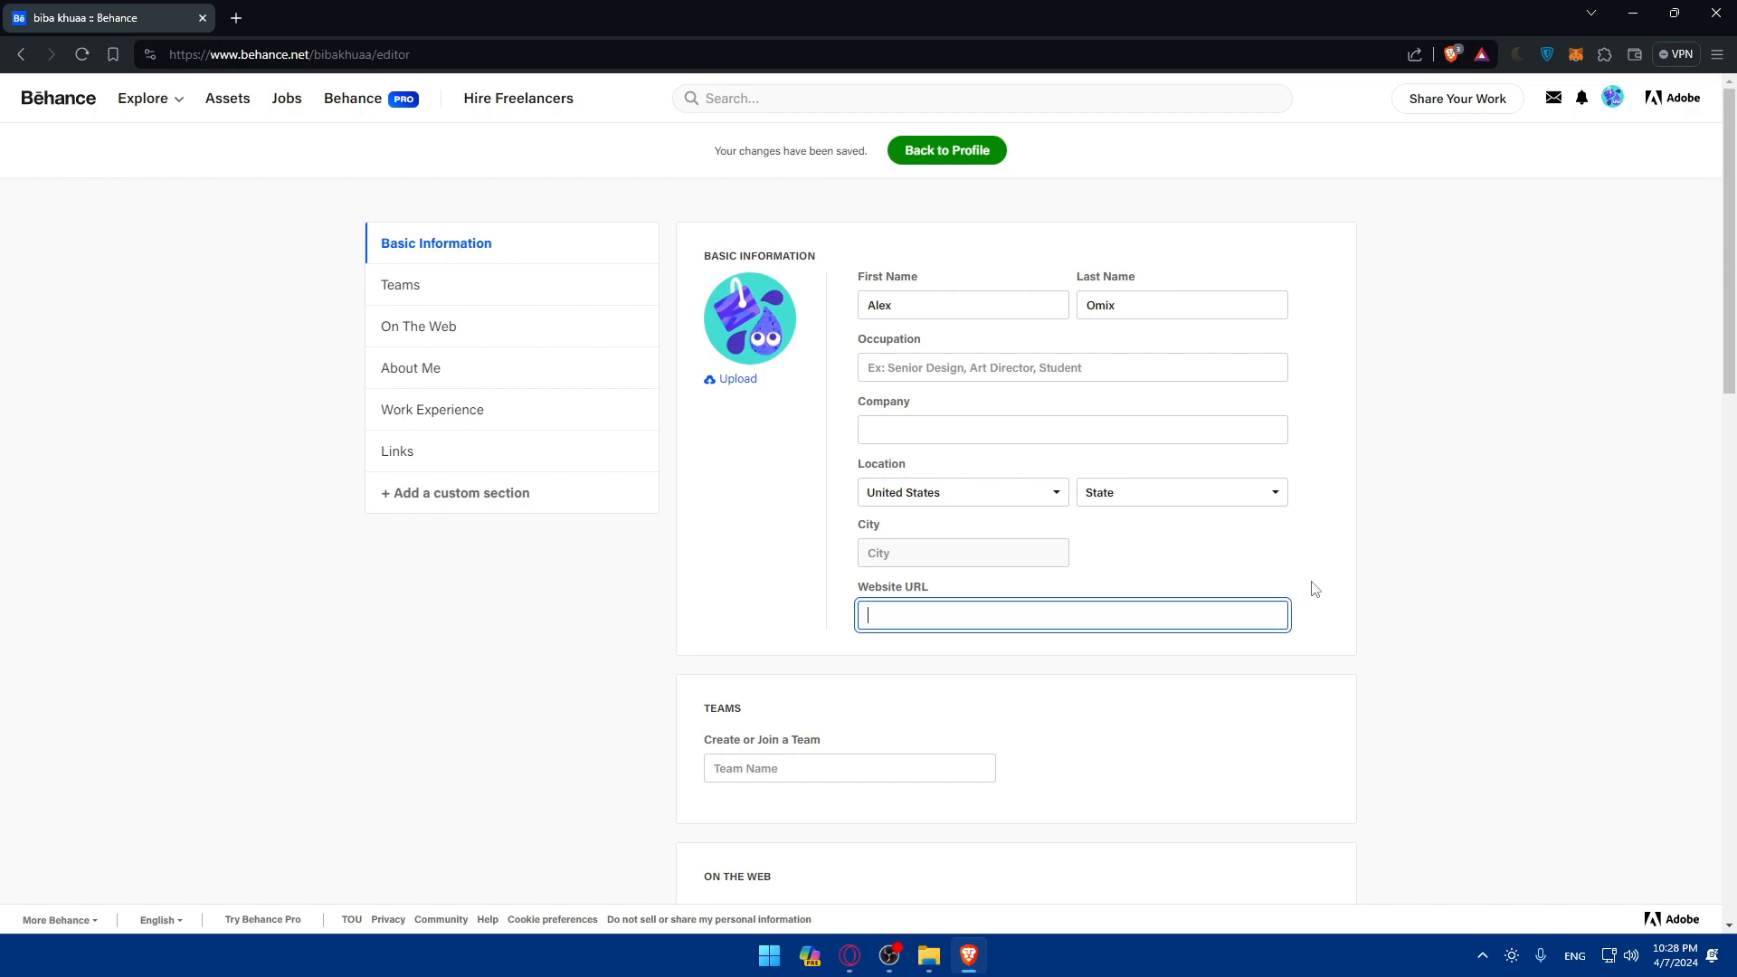
type("https://")
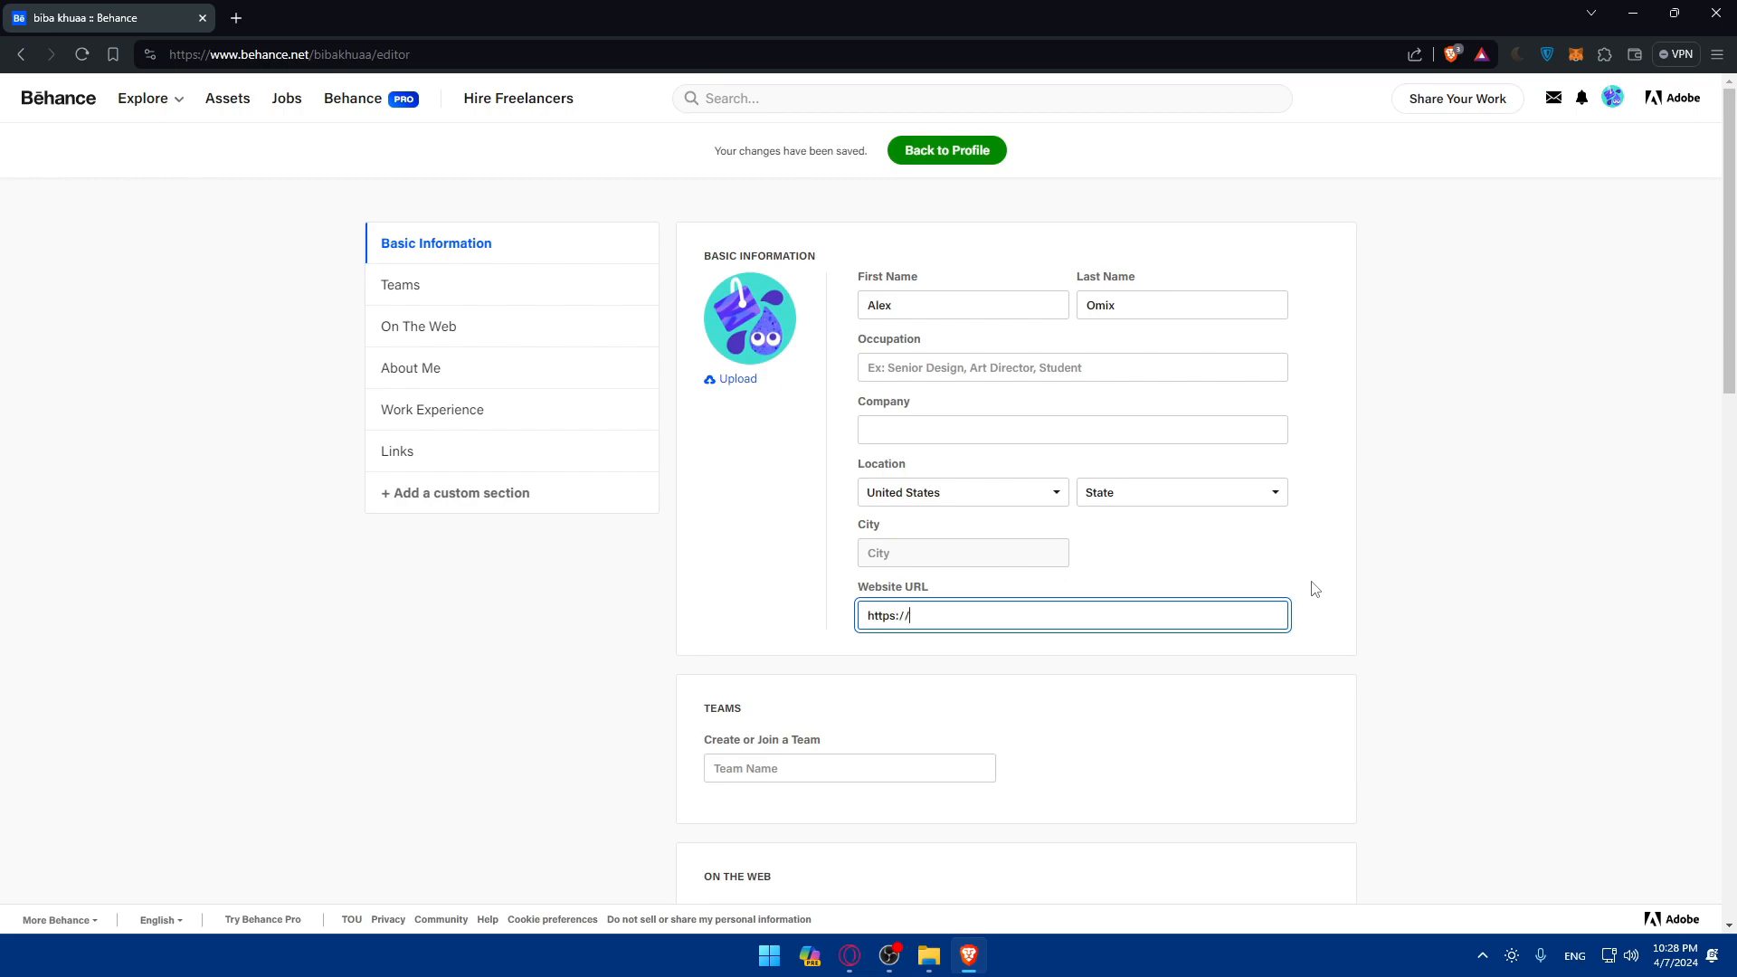
type("www.")
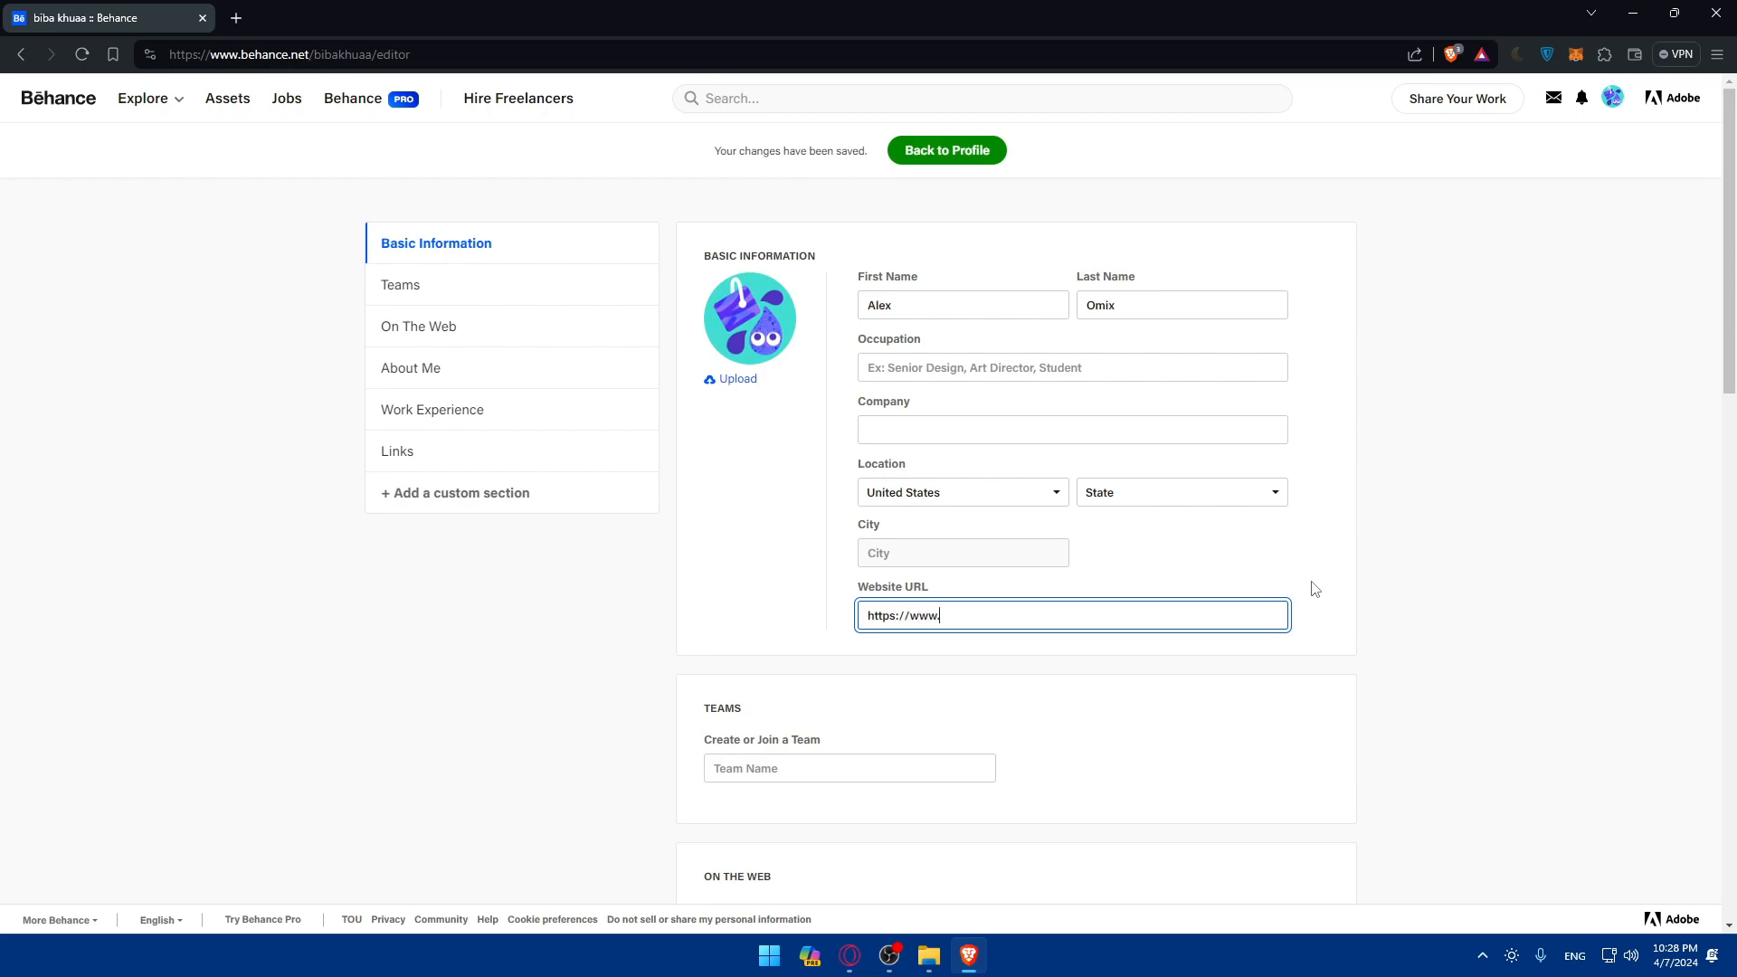
type("google")
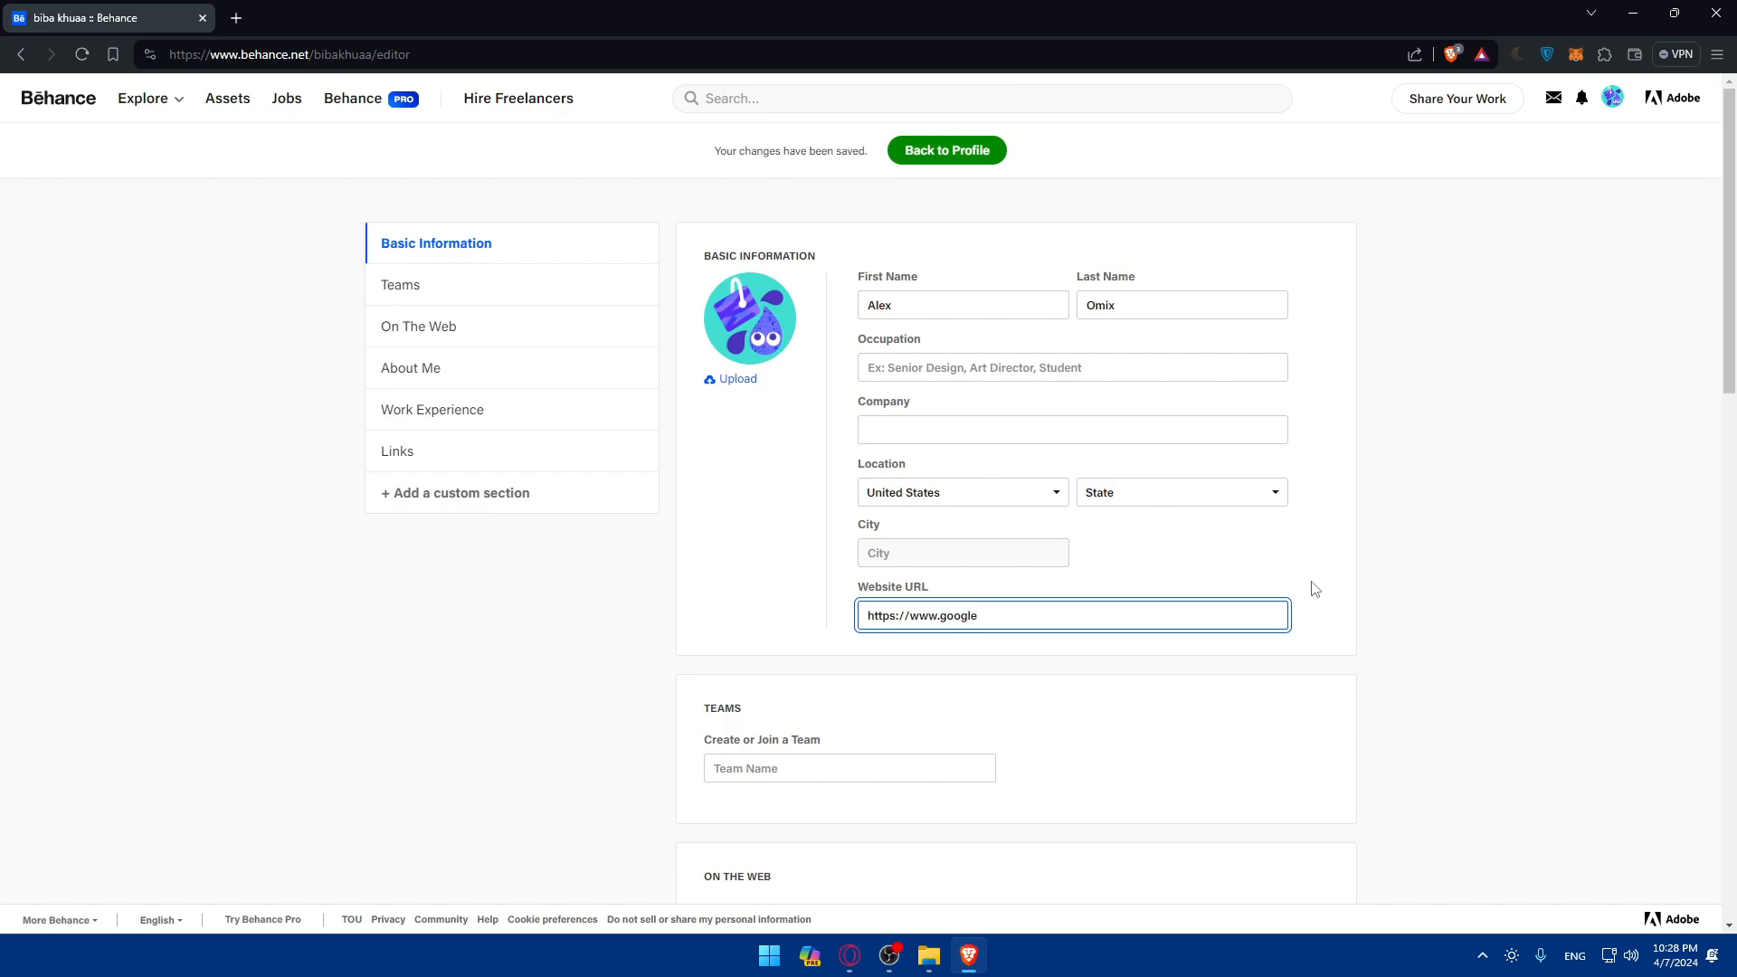
type(".com/")
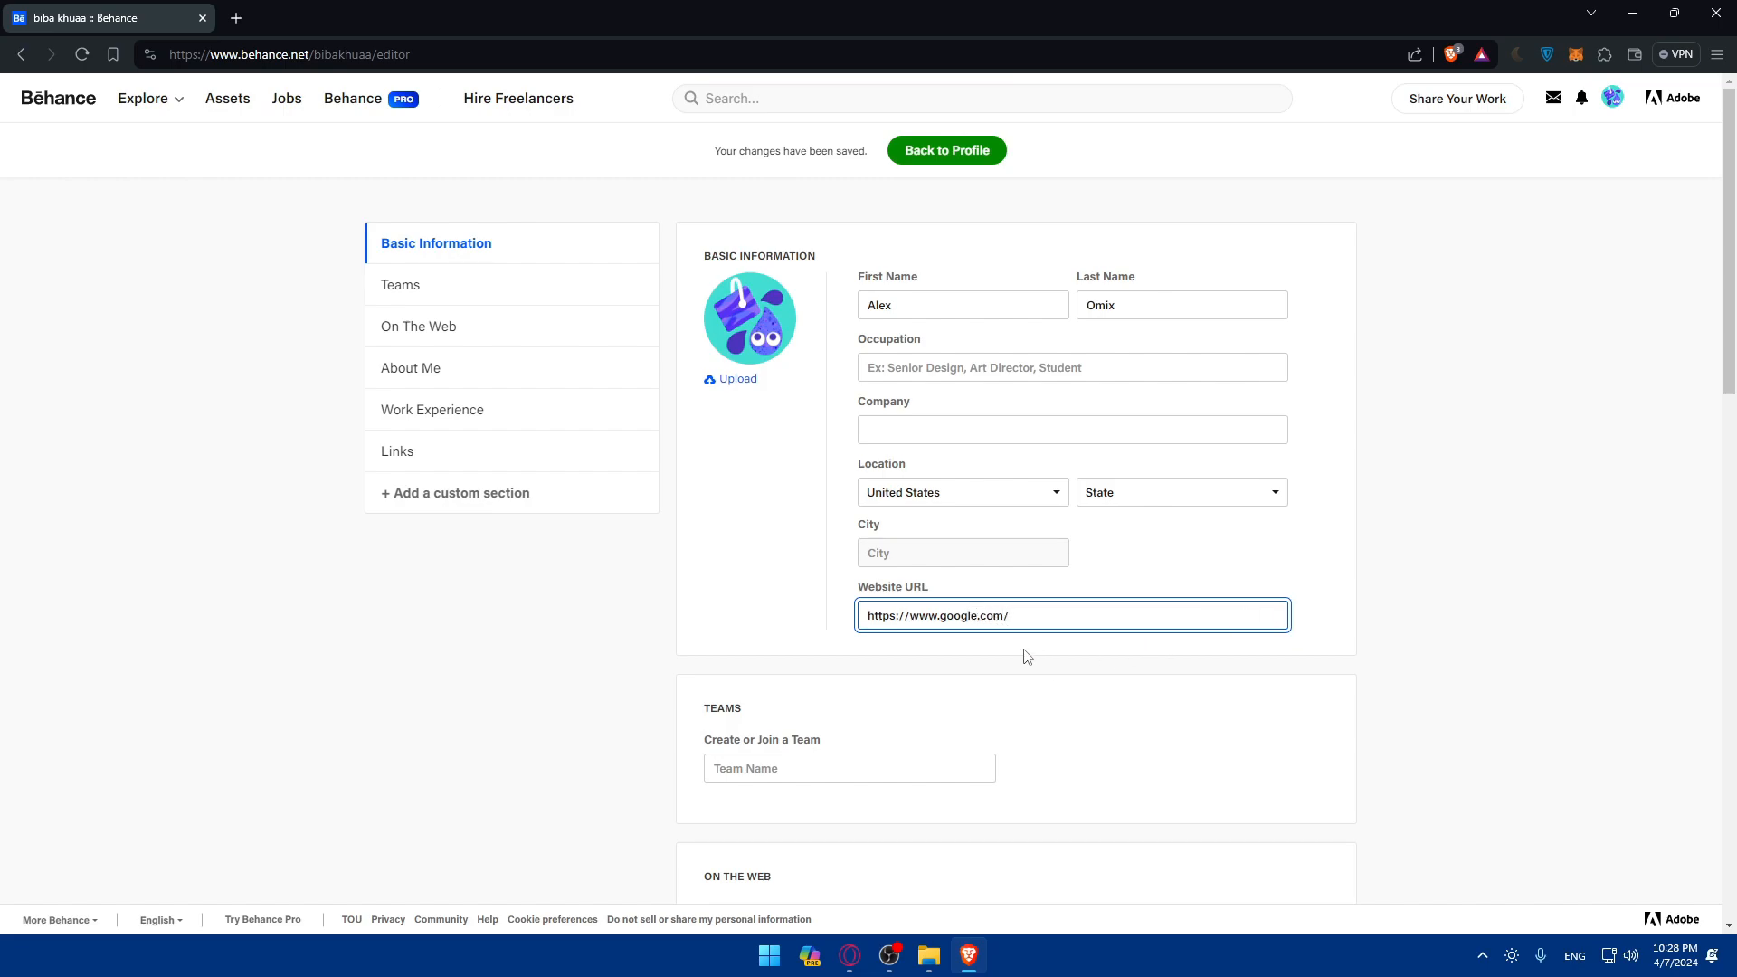
type("test")
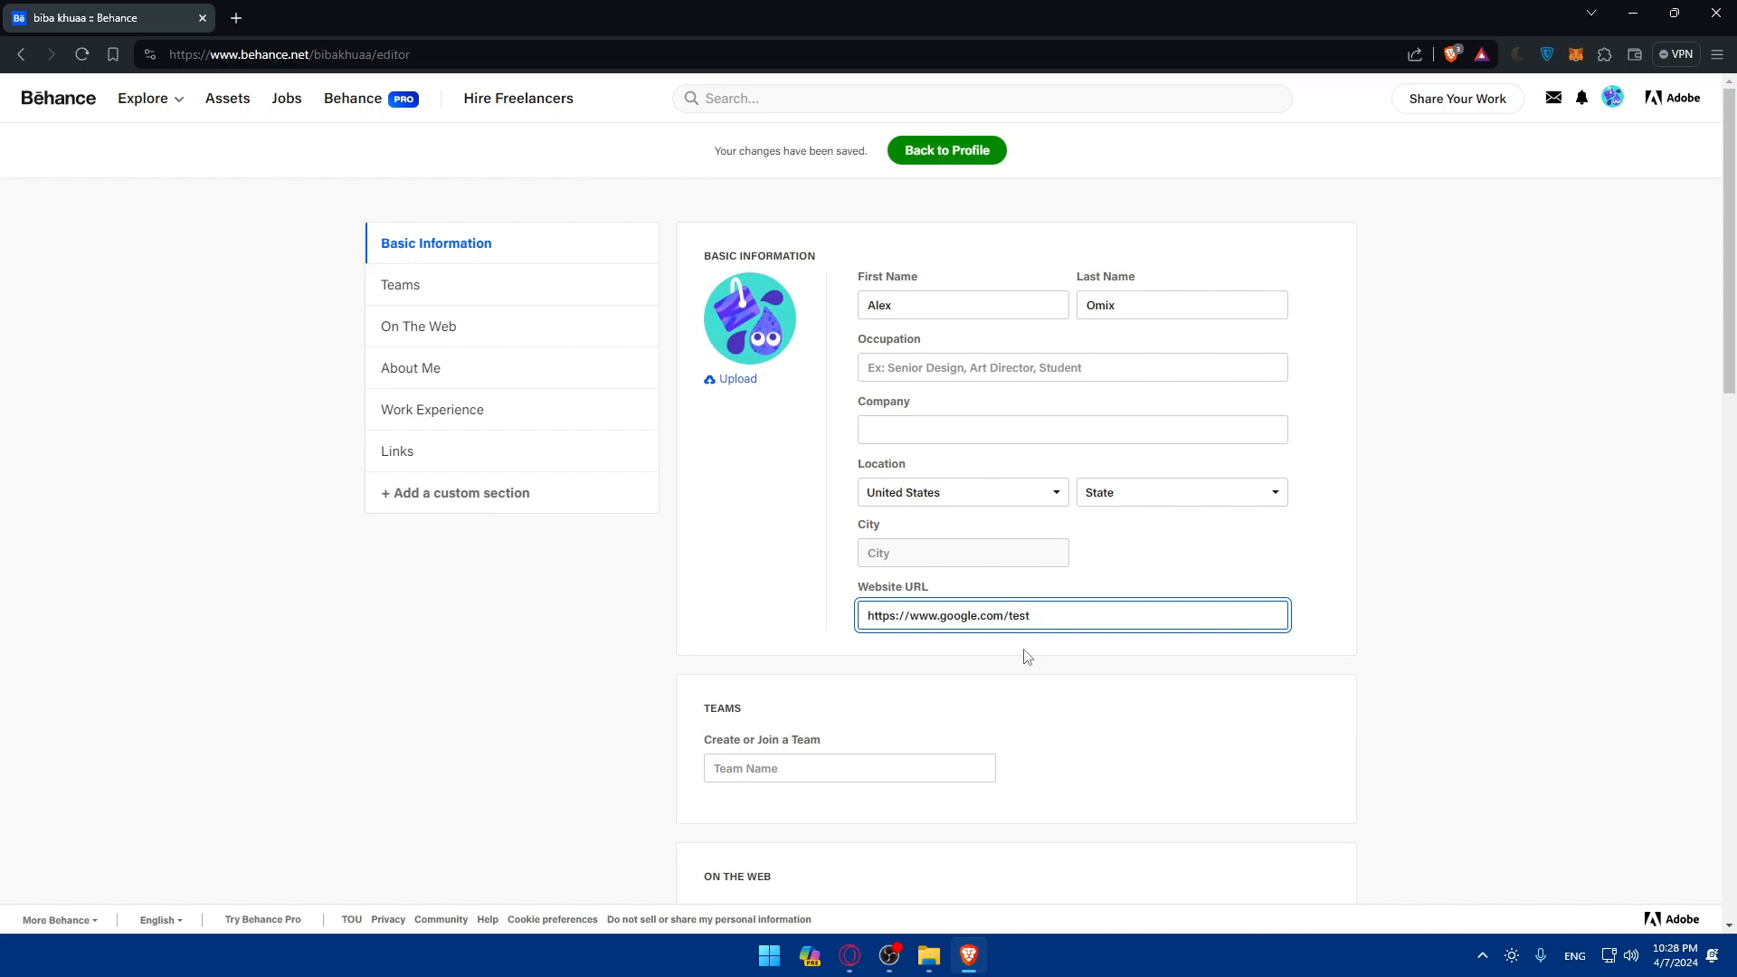
scroll("down", 3)
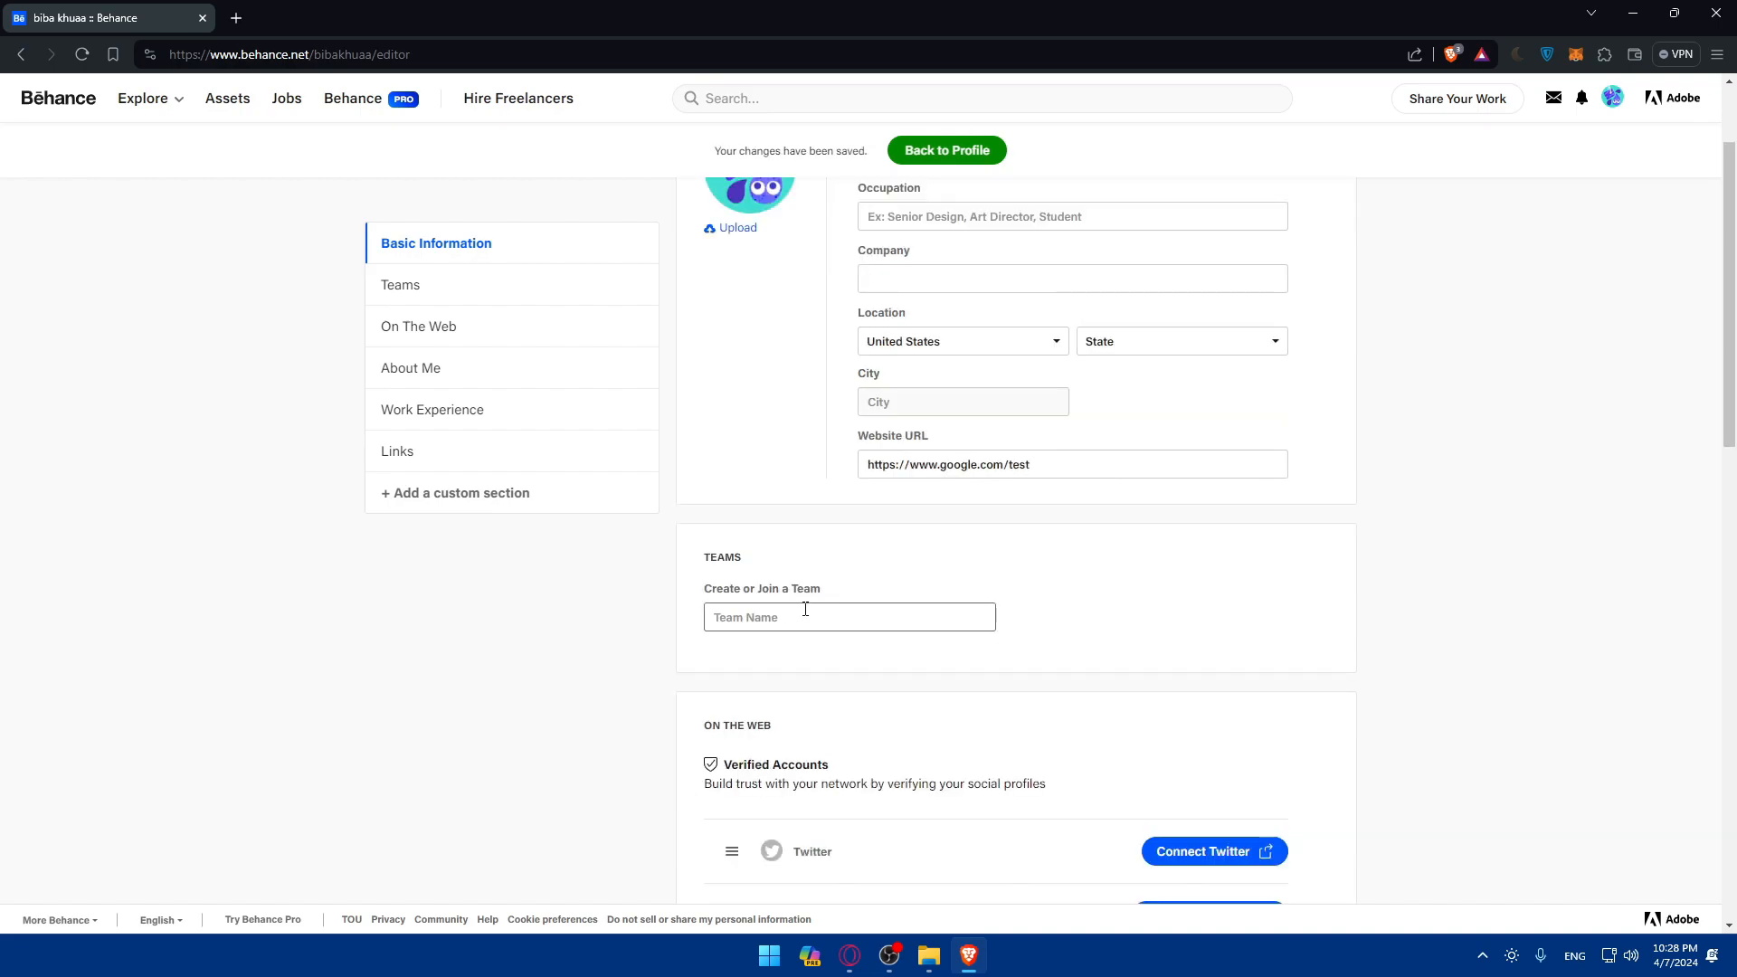
Step: Save the website URL and expand On The Web to show more social profiles
left_click(849, 616)
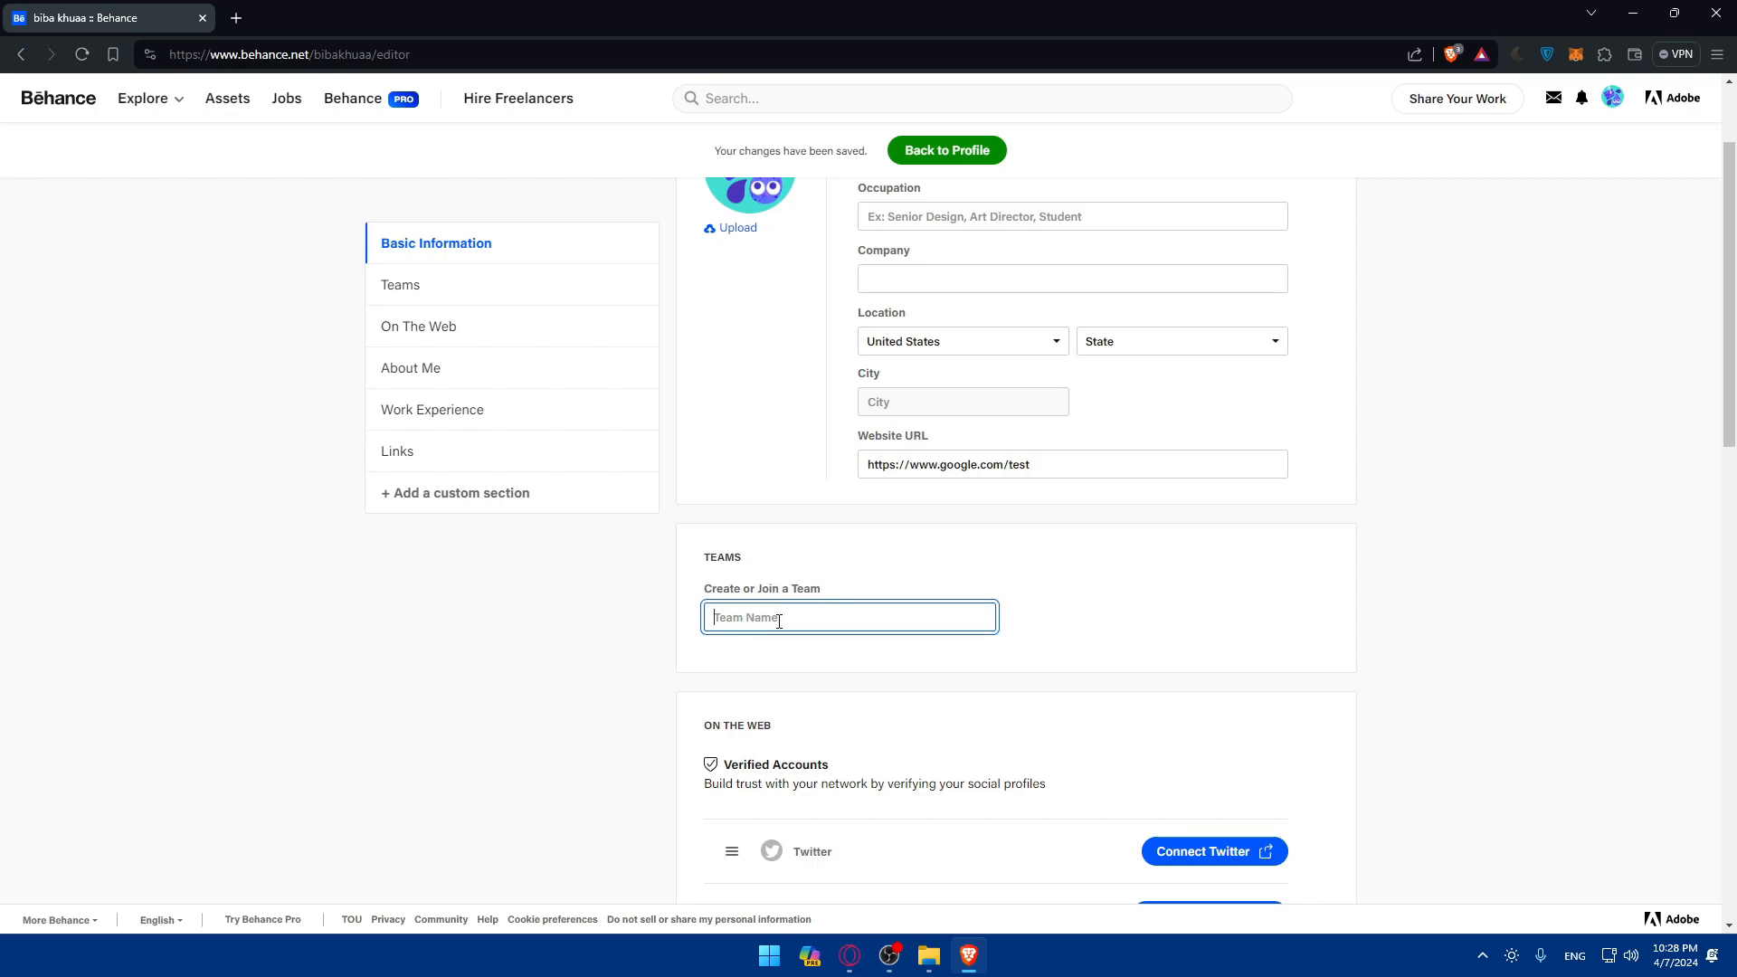
scroll("down", 3)
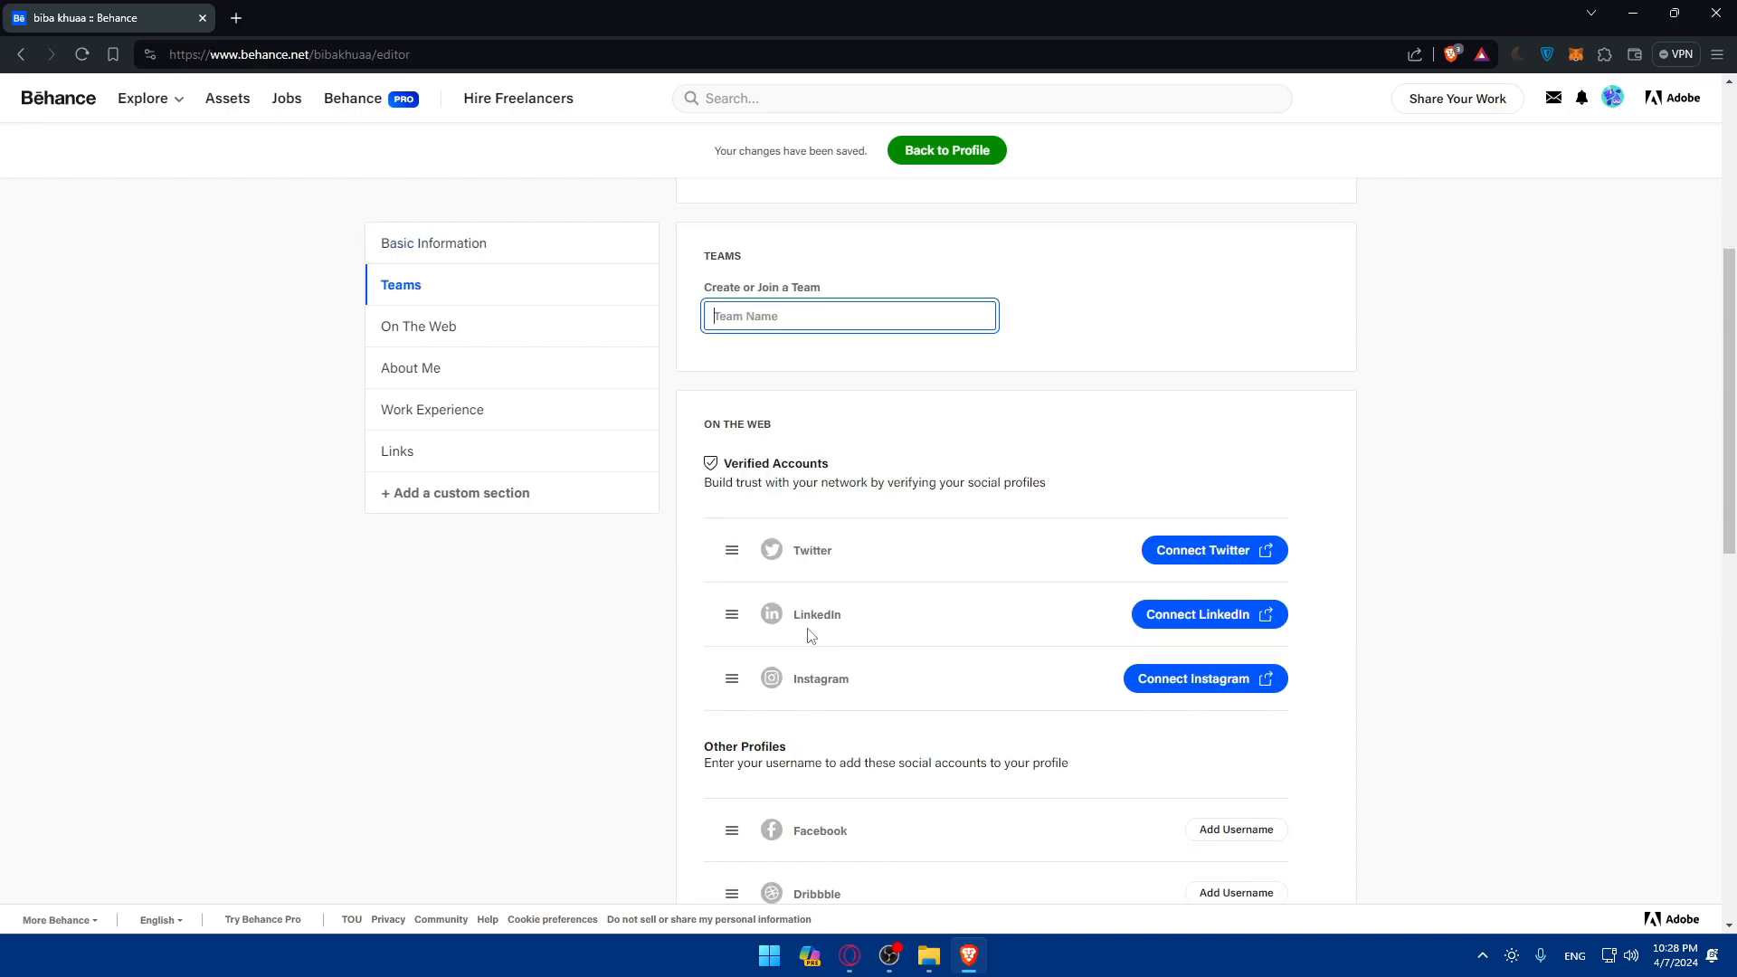
mouse_move(727, 422)
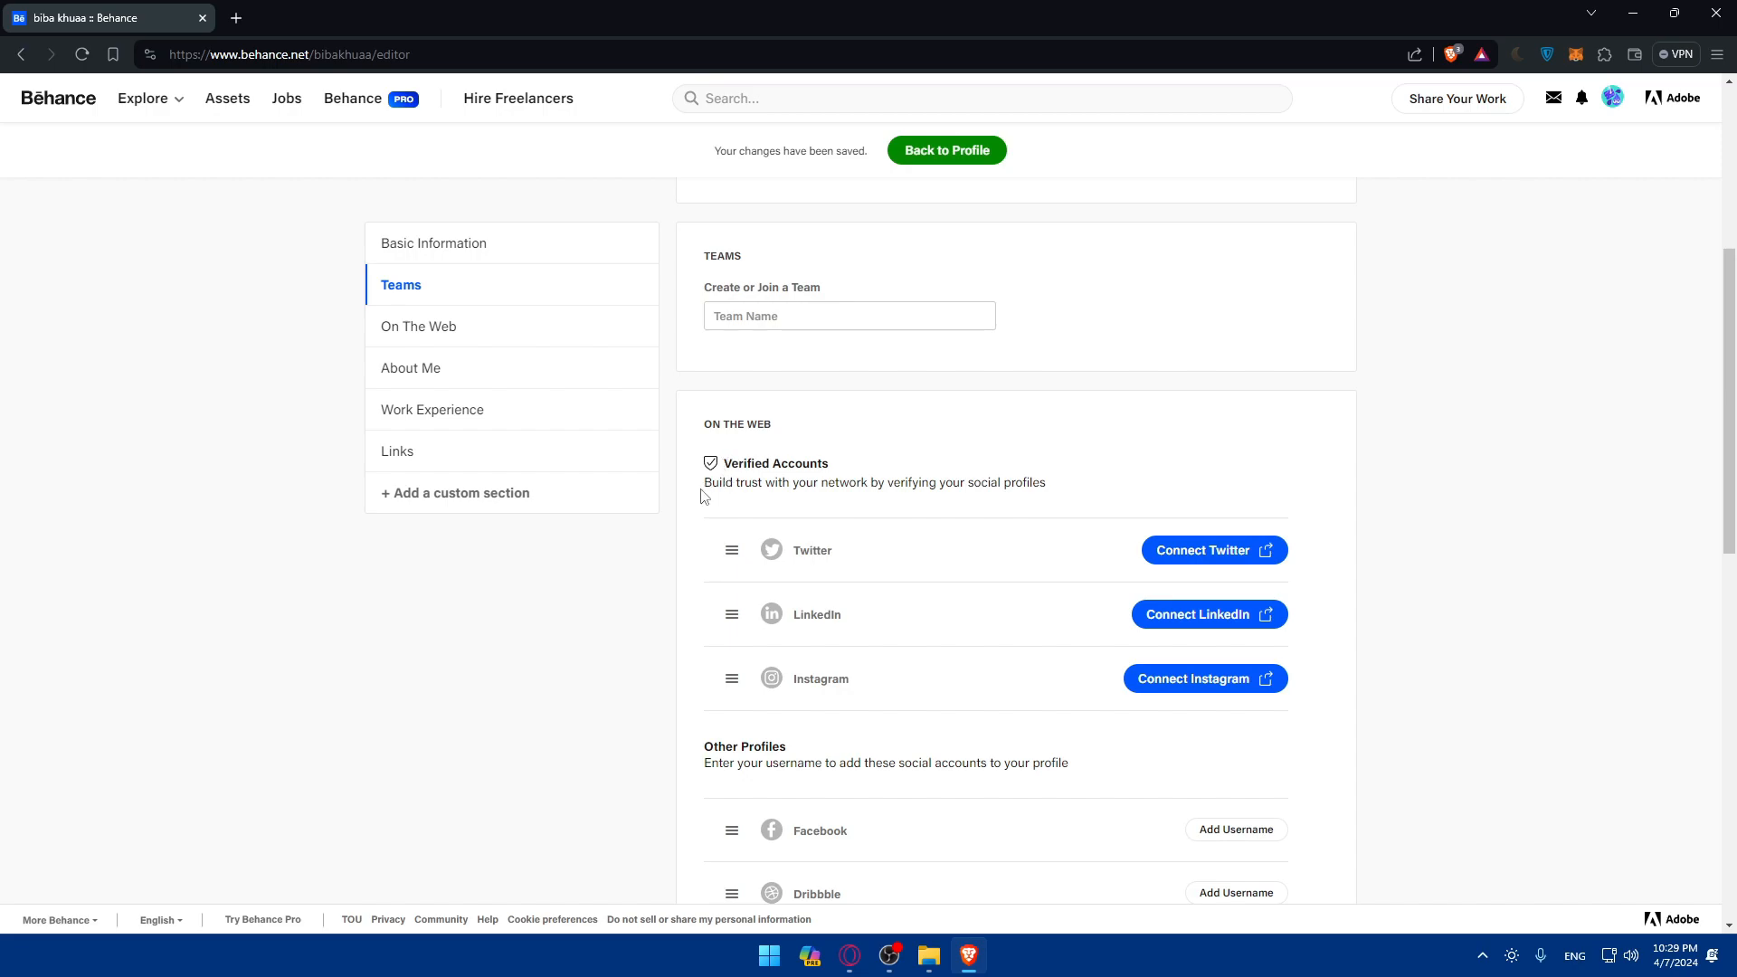
mouse_move(978, 499)
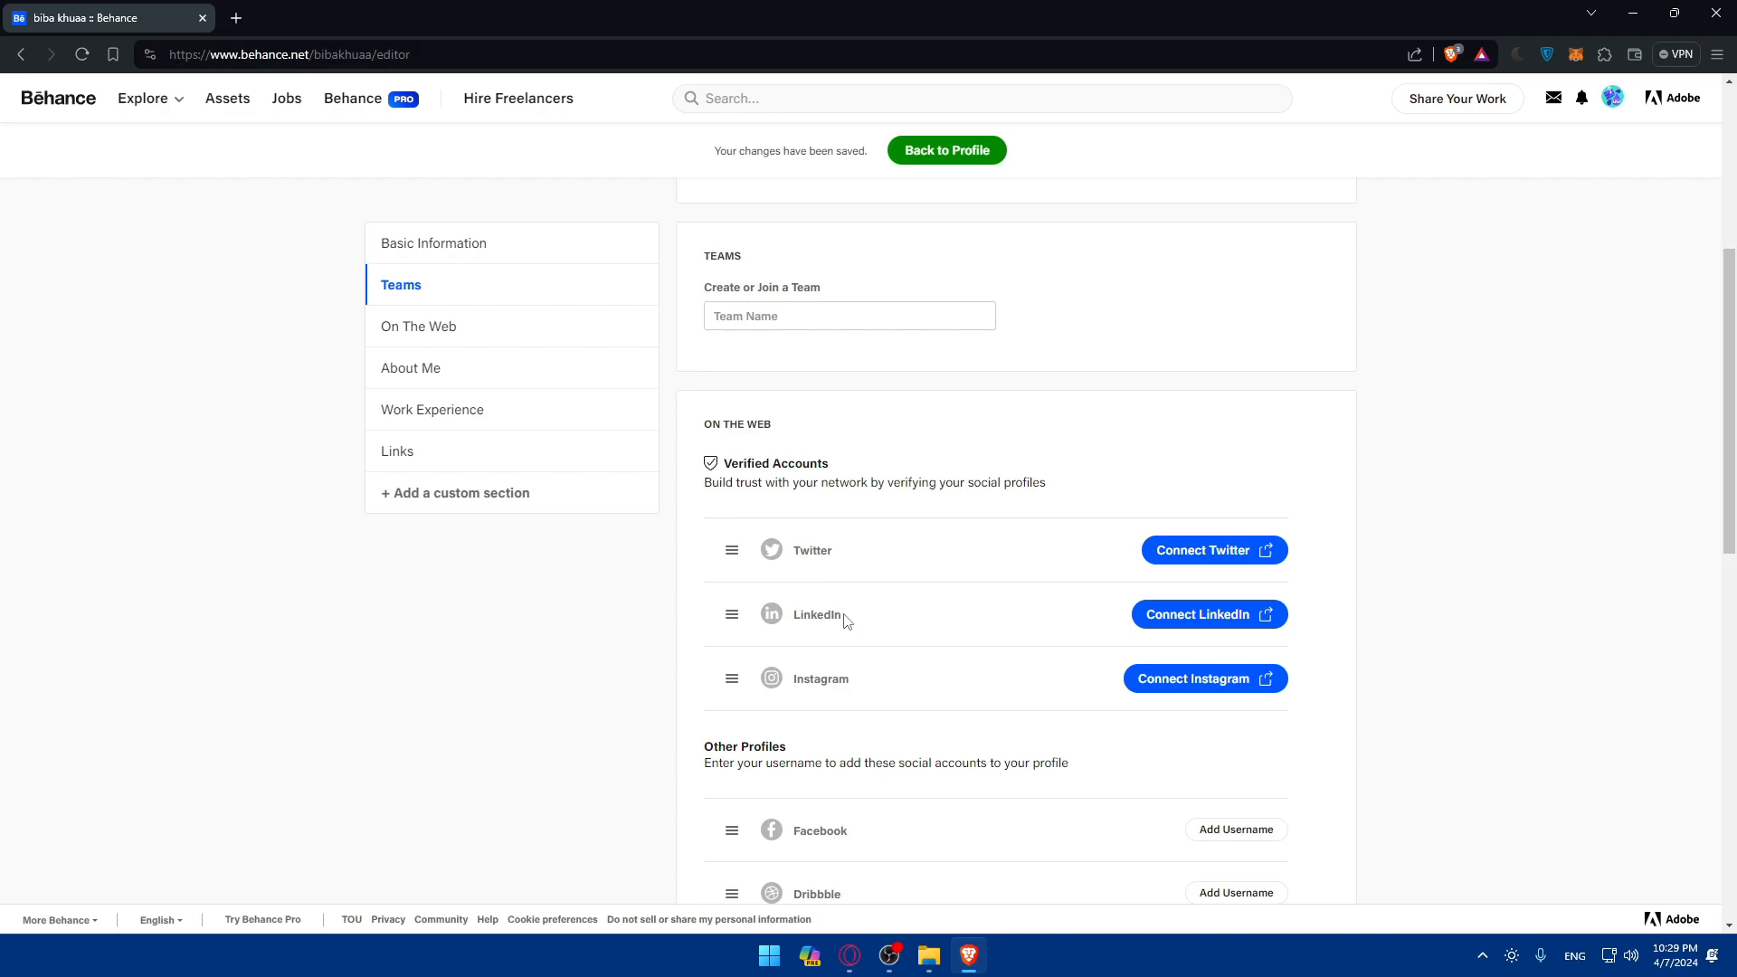
scroll("down", 3)
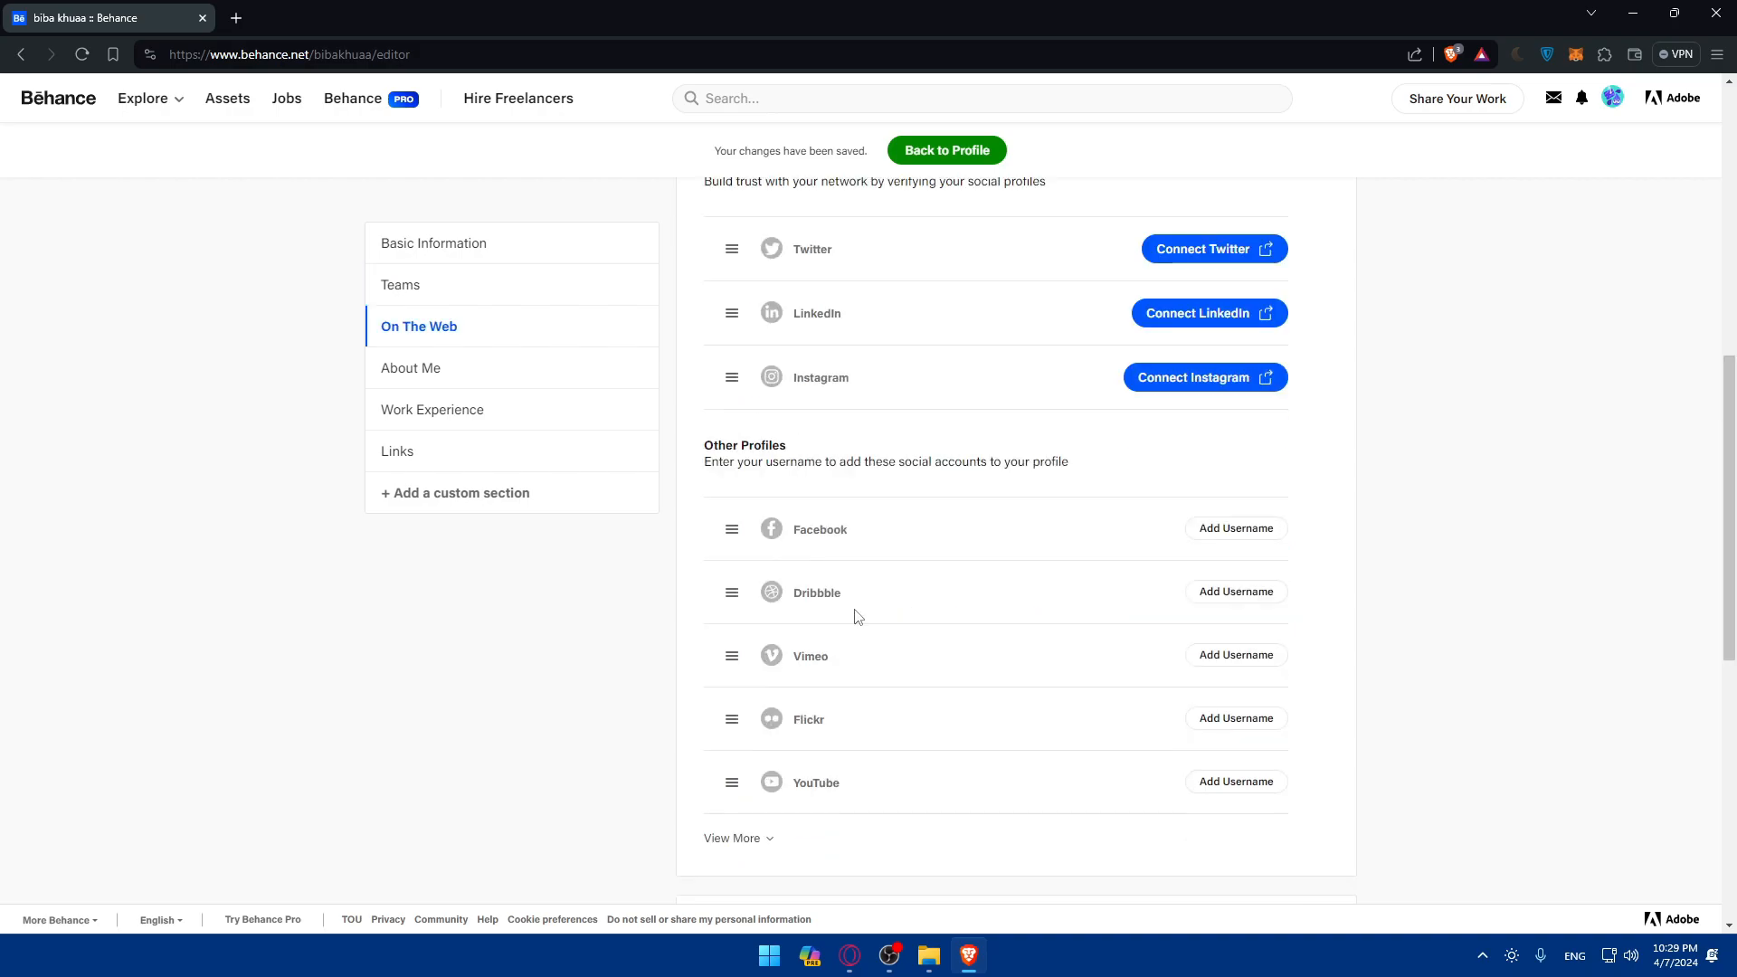
mouse_move(828, 676)
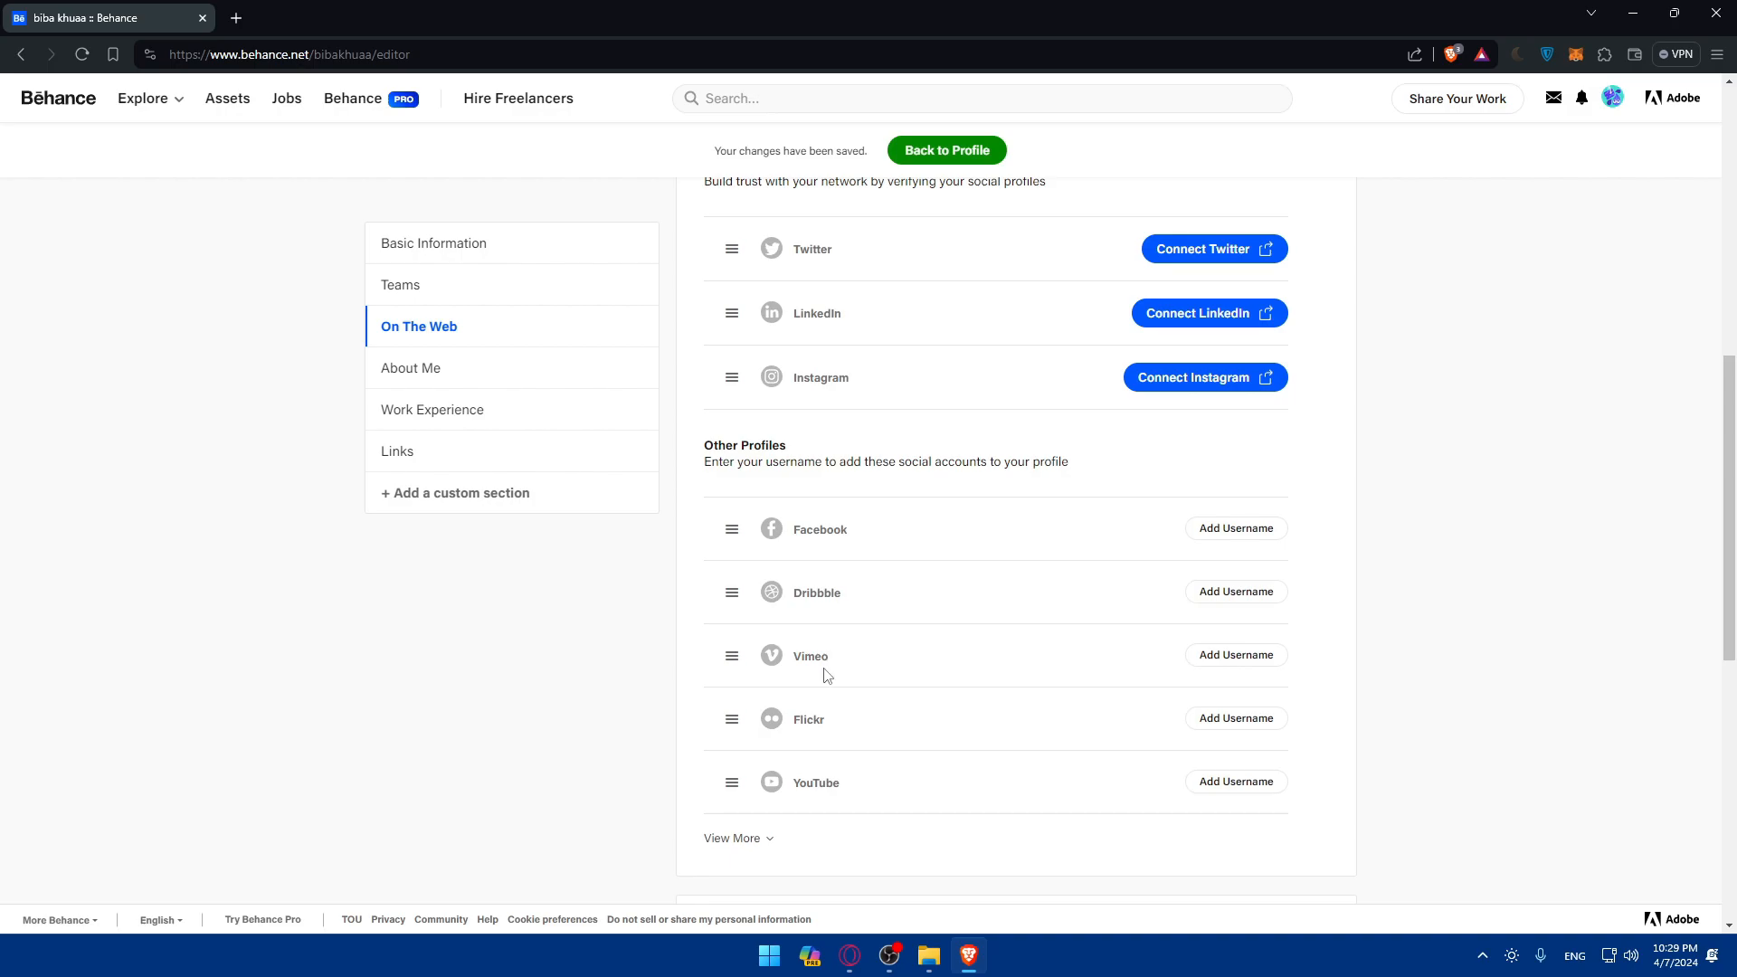
left_click(731, 838)
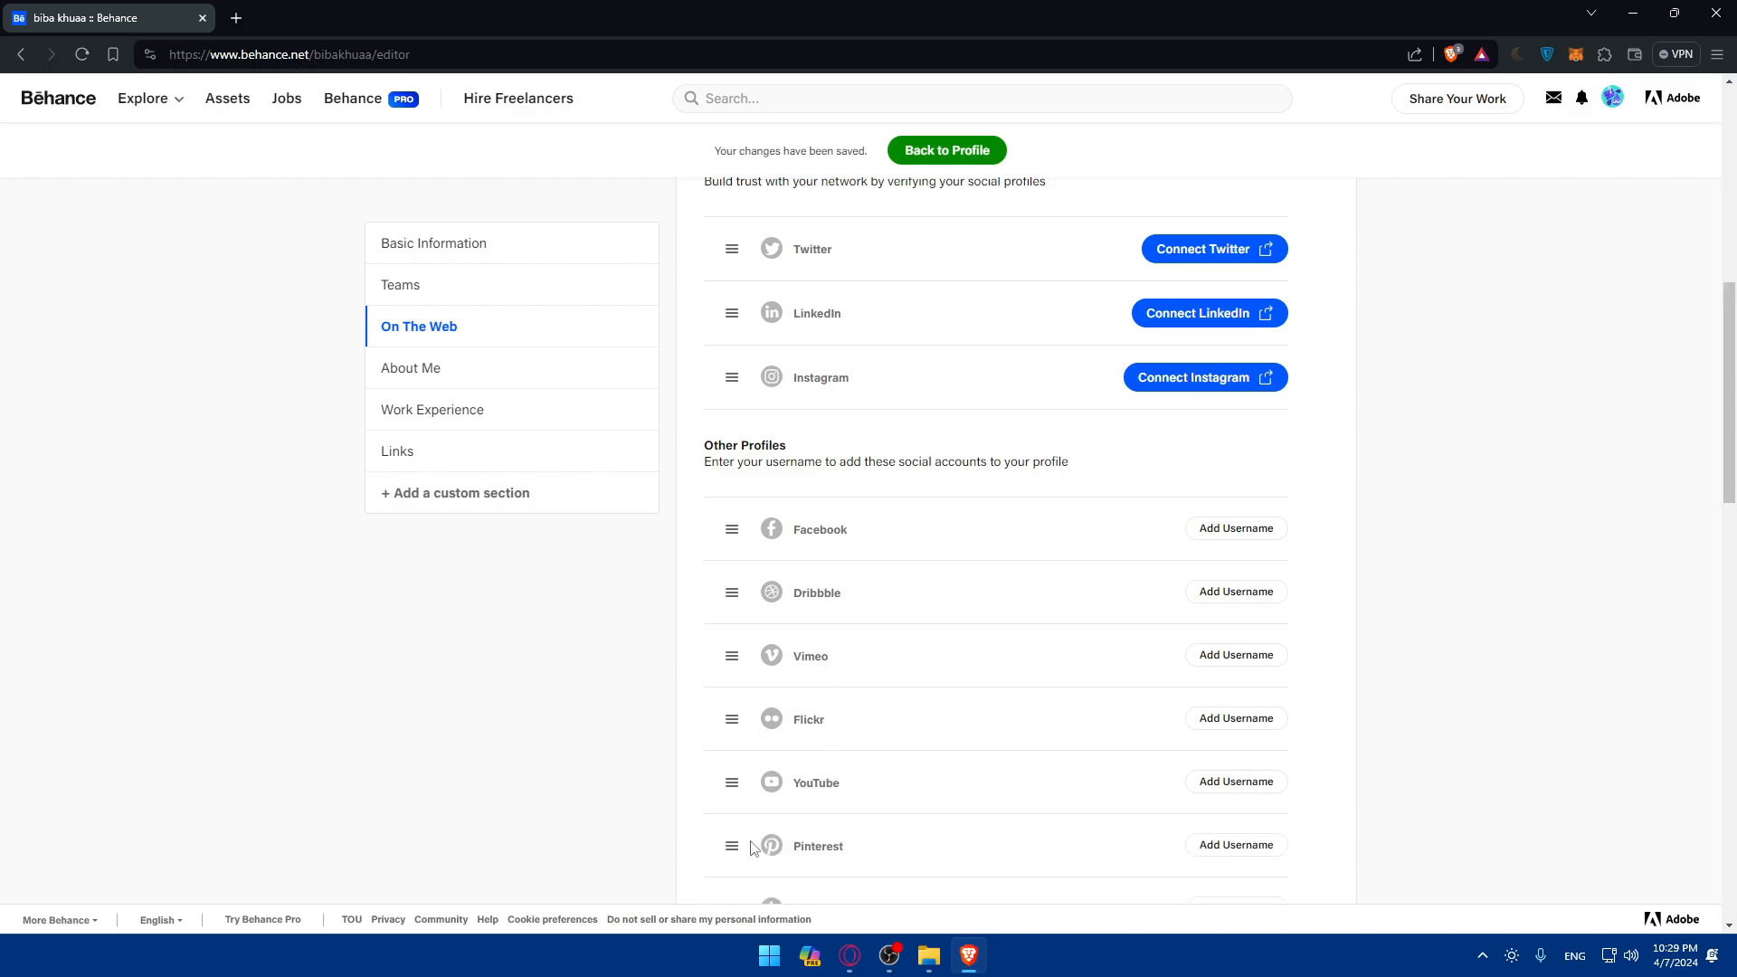
scroll("down", 3)
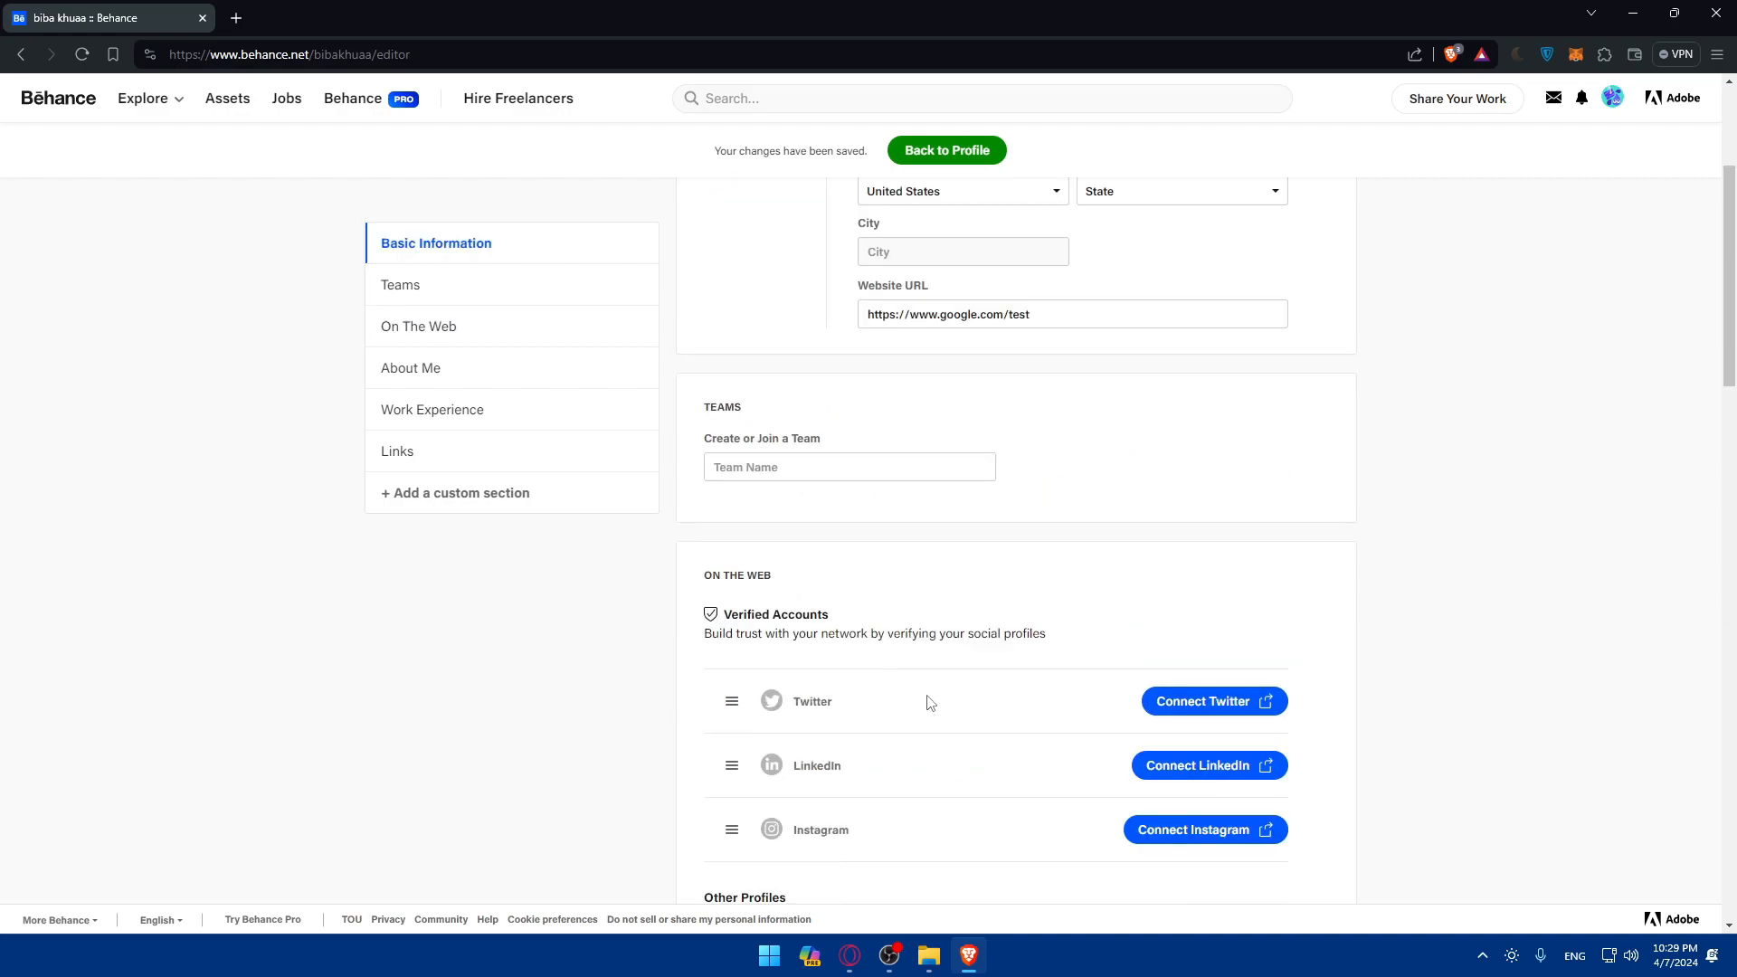
mouse_move(1195, 769)
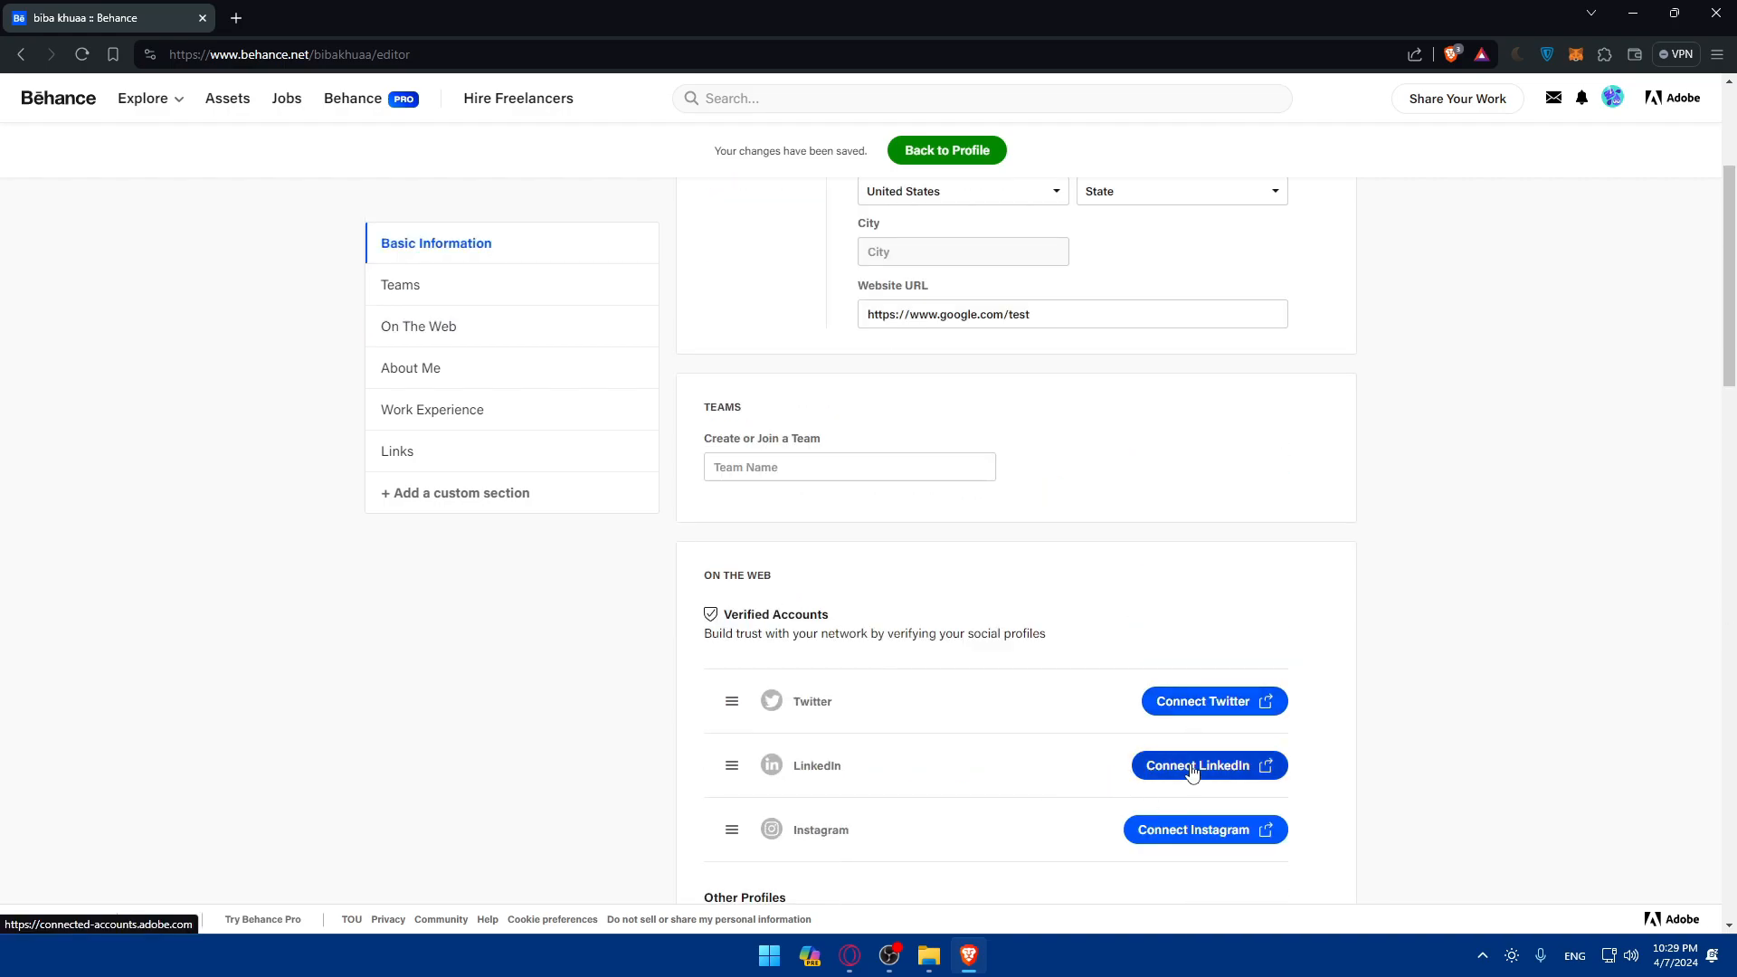
left_click(1207, 765)
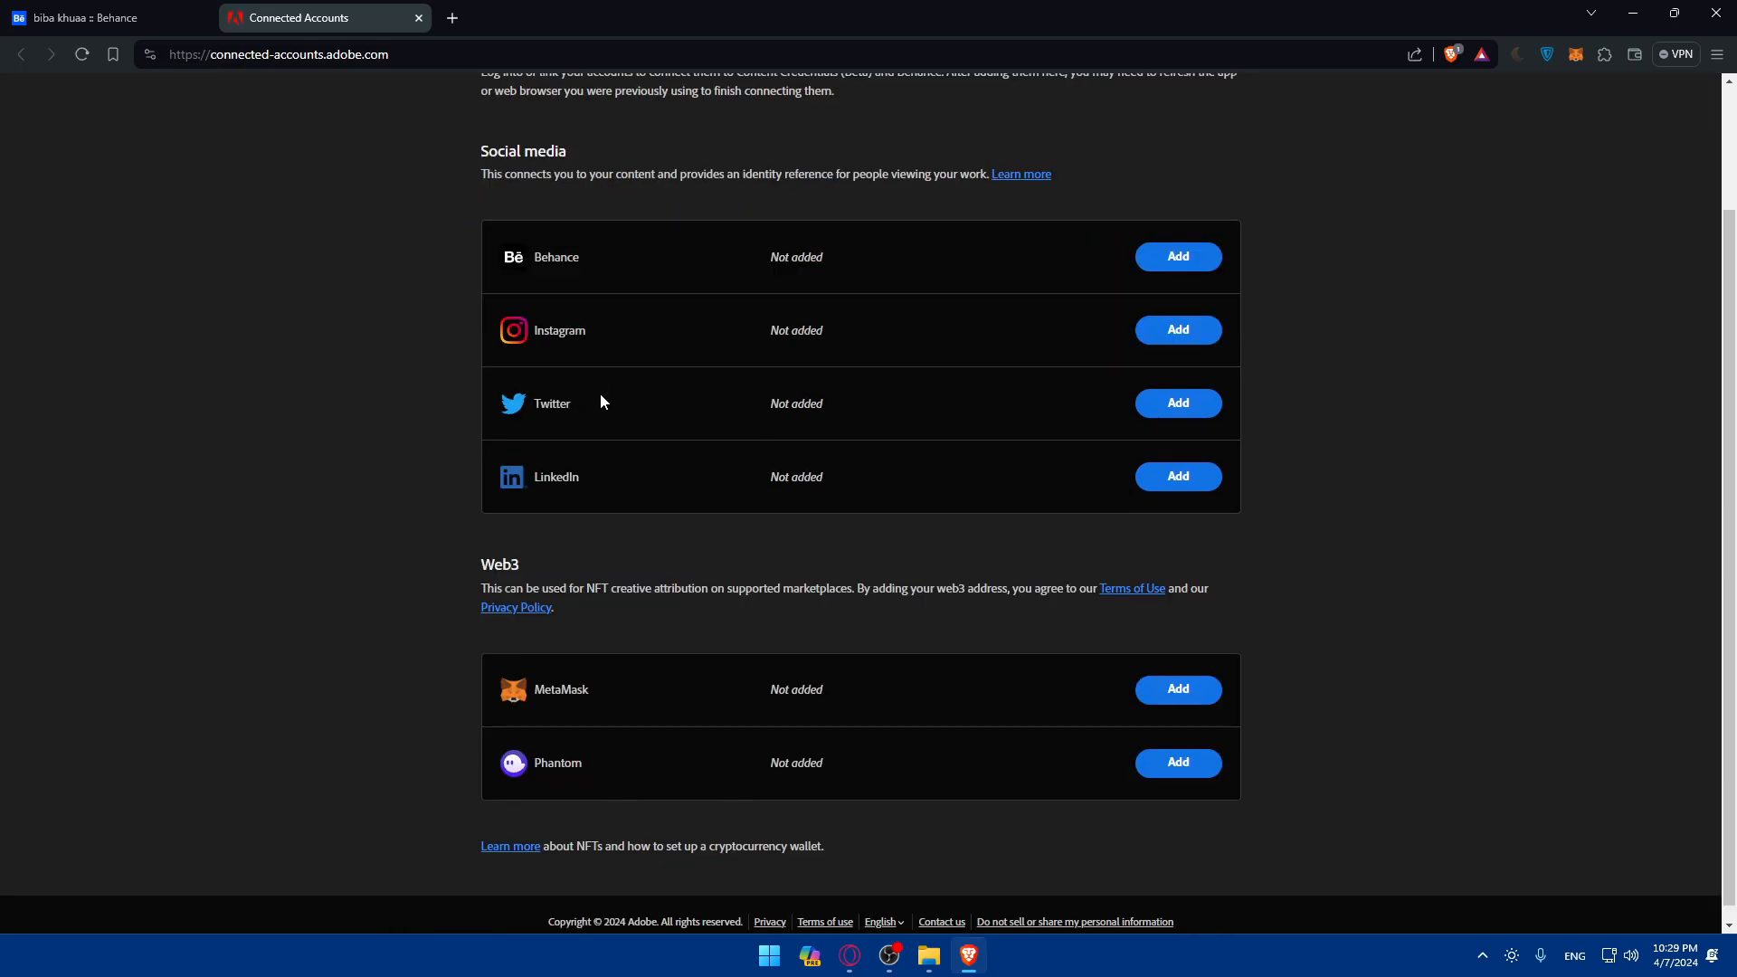
left_click(1178, 476)
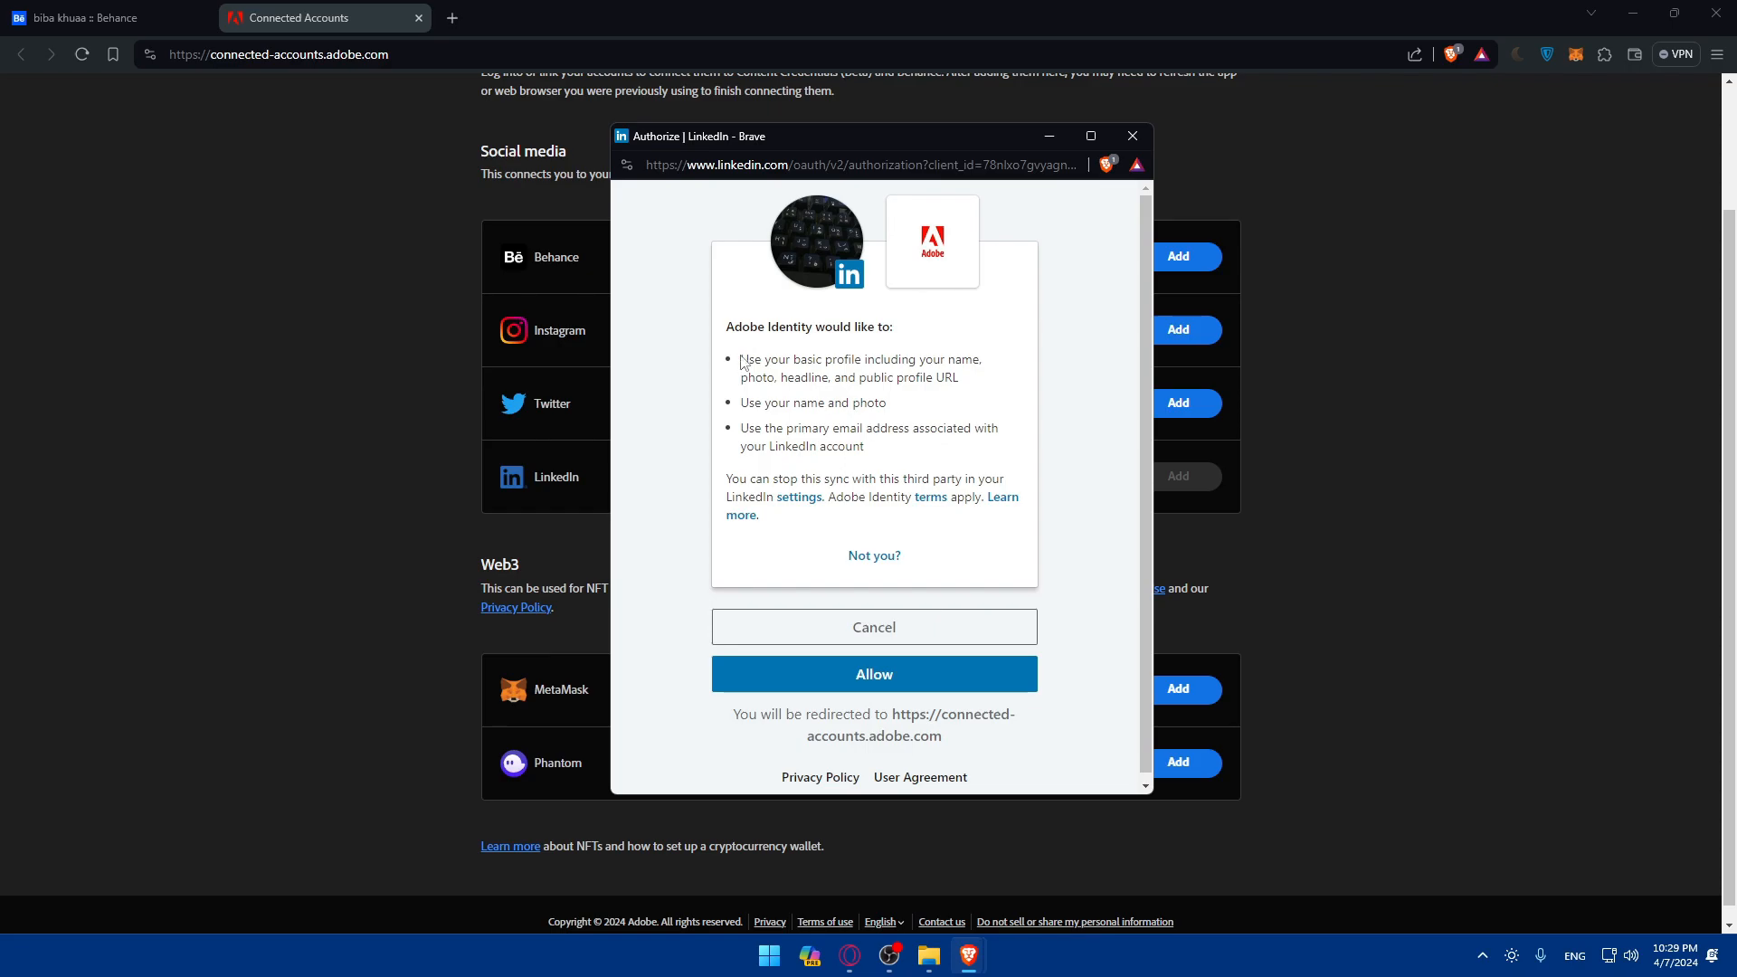
left_click_drag(740, 359, 901, 359)
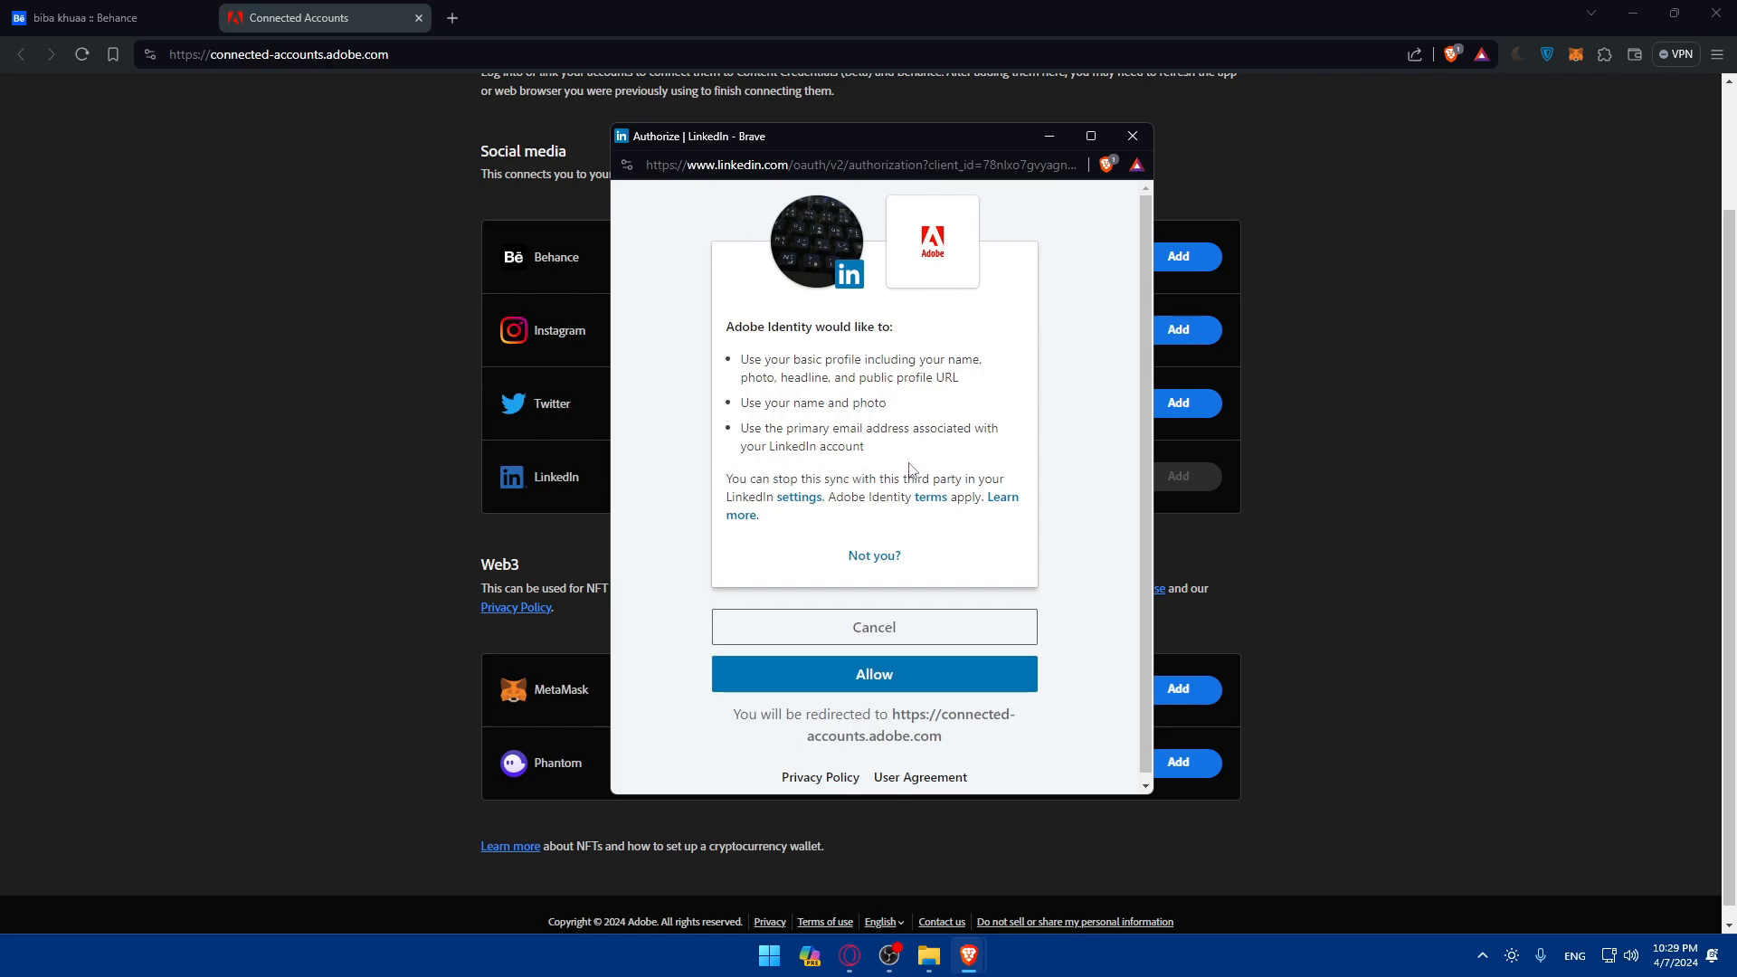
left_click(872, 673)
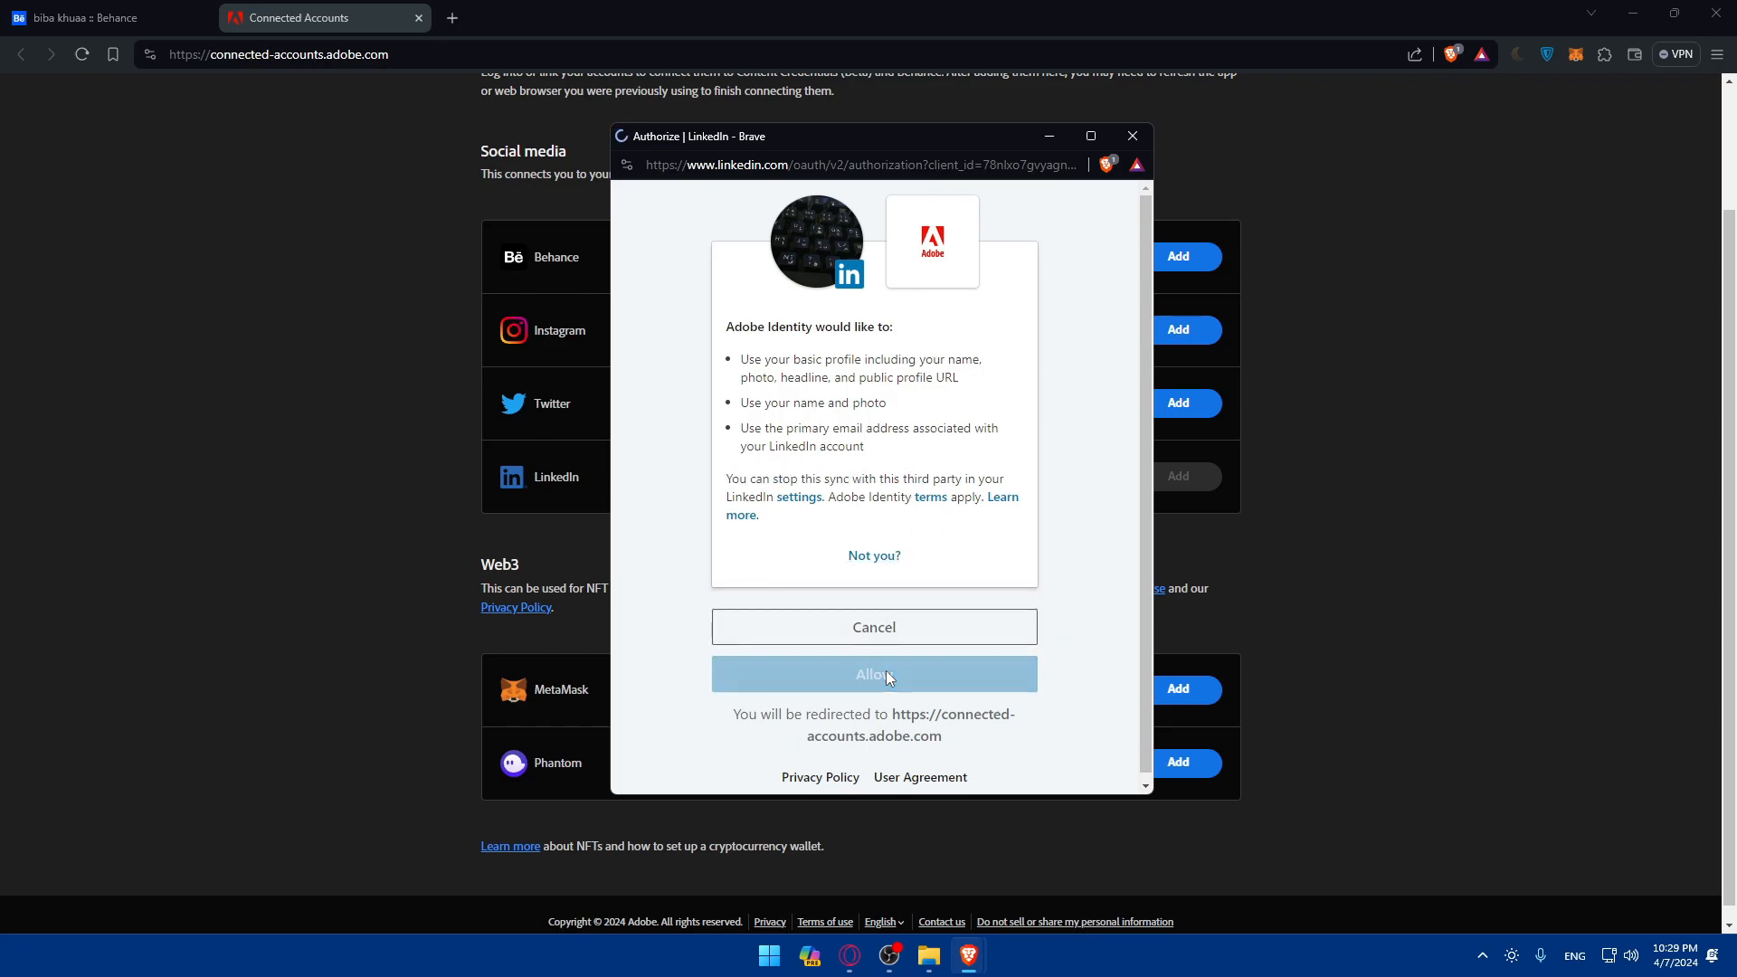
left_click(873, 673)
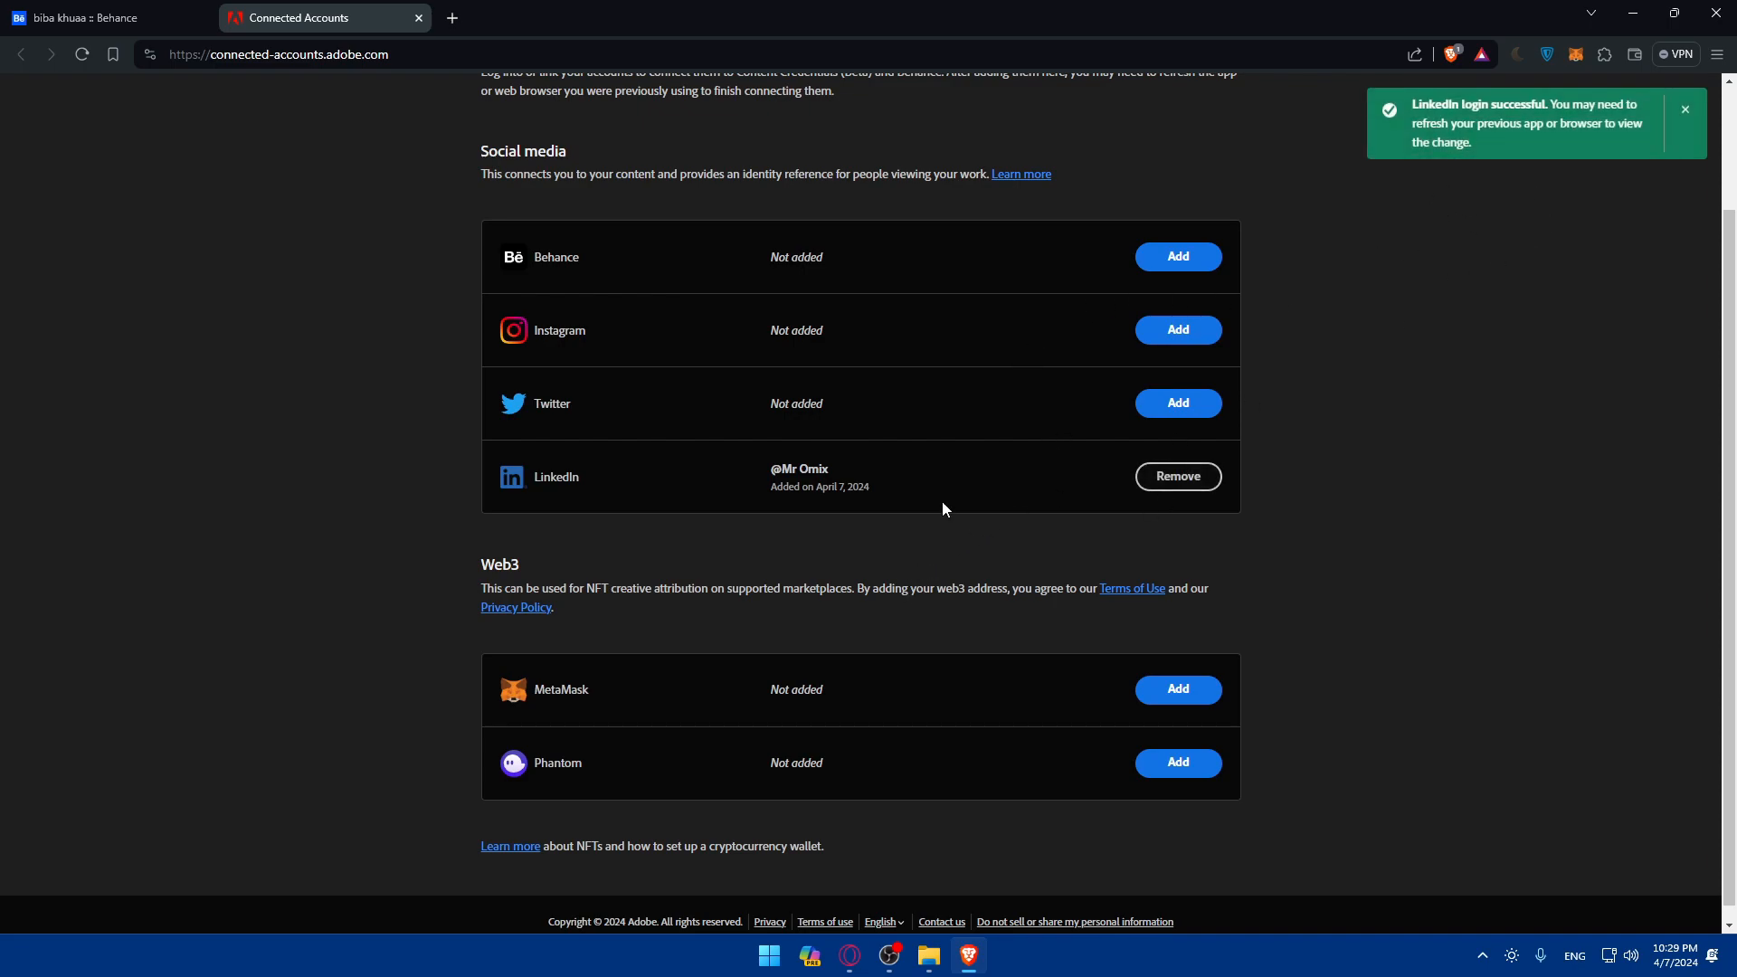
mouse_move(418, 18)
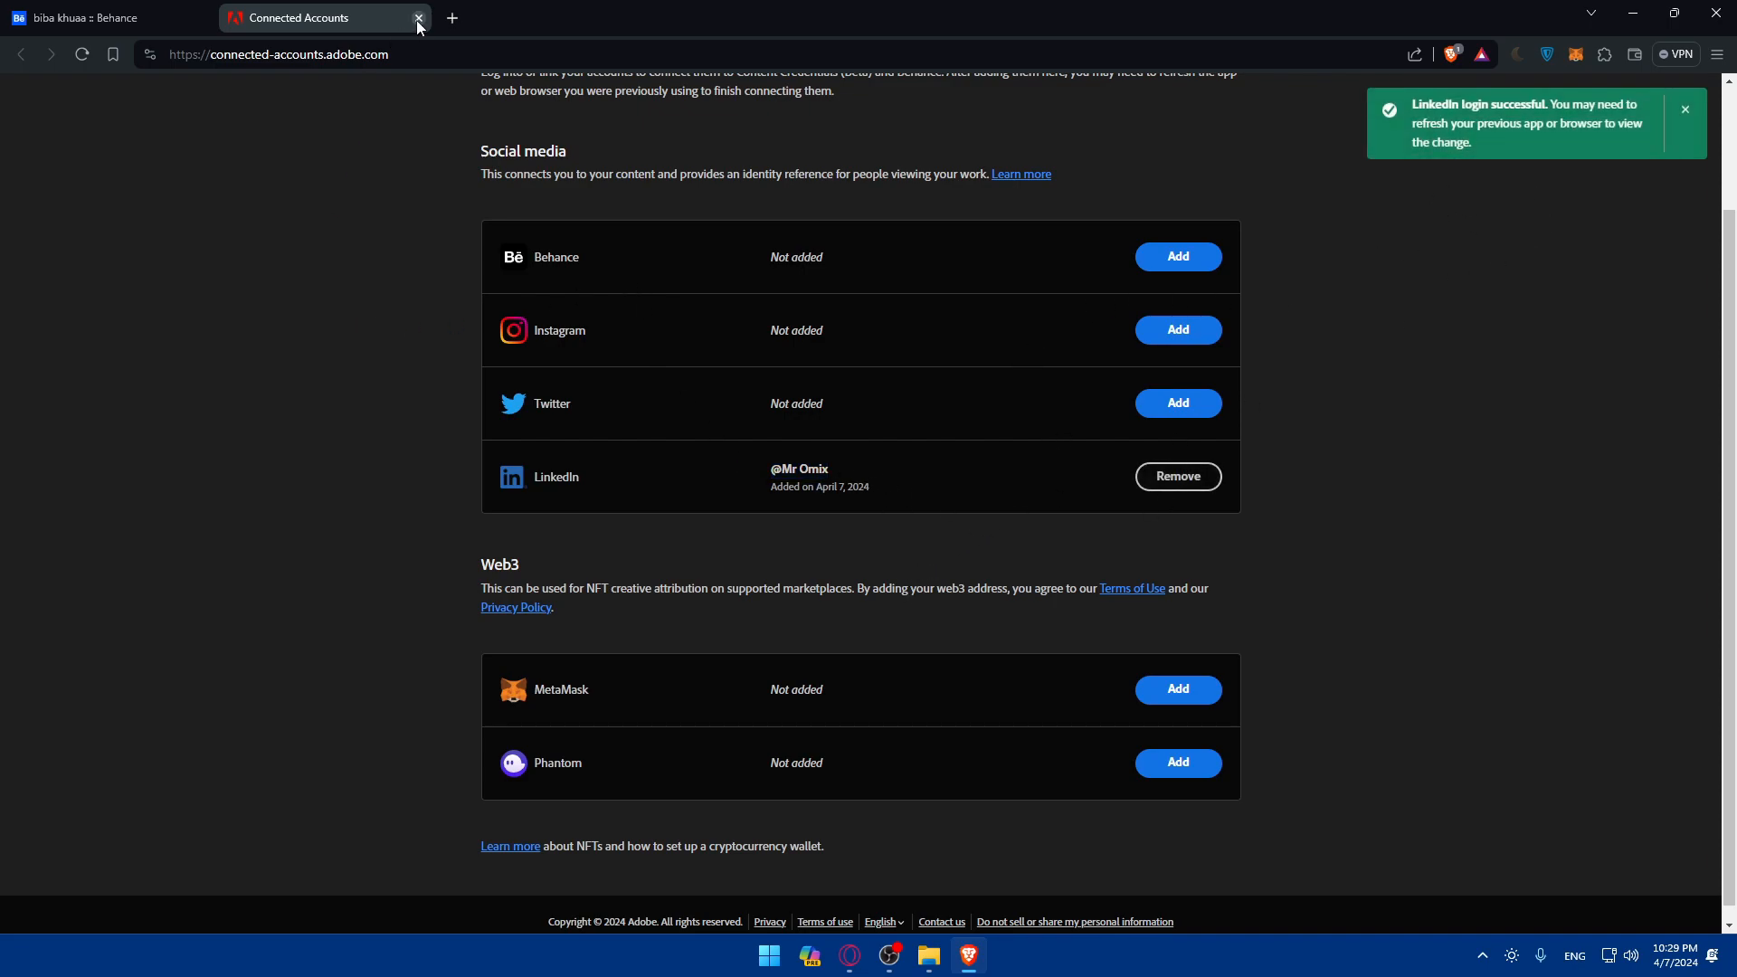
Step: Return to the profile editor and scroll down to Other Profiles
left_click(418, 18)
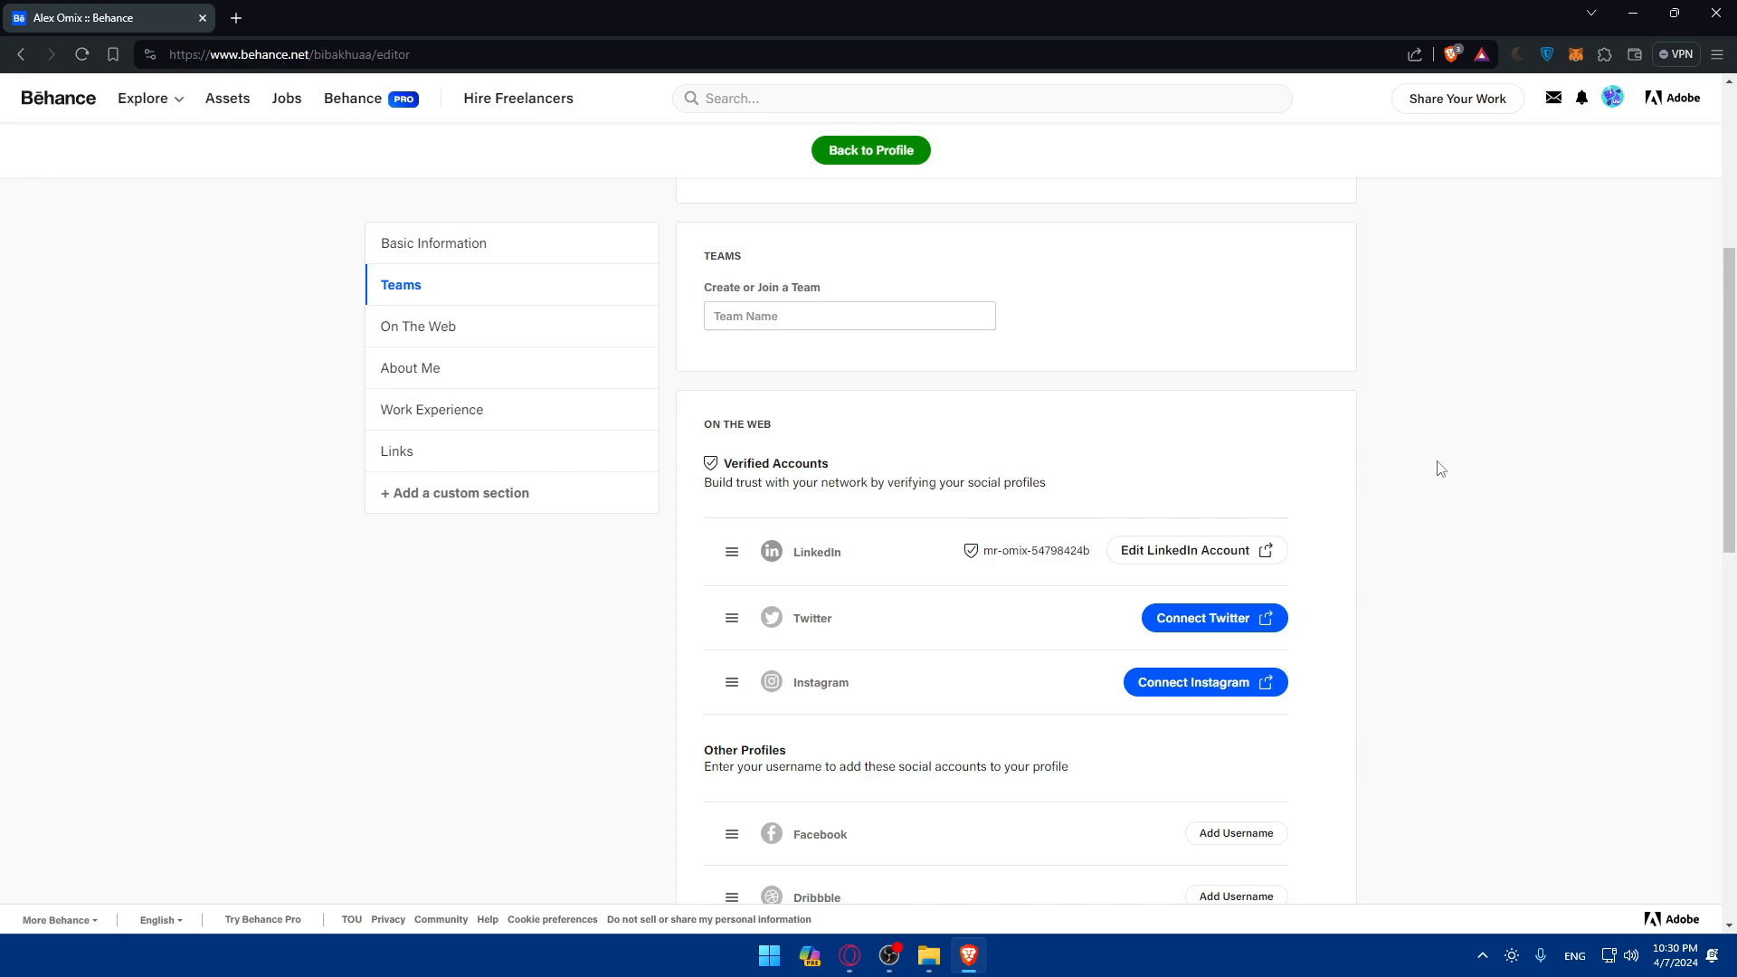
left_click(435, 242)
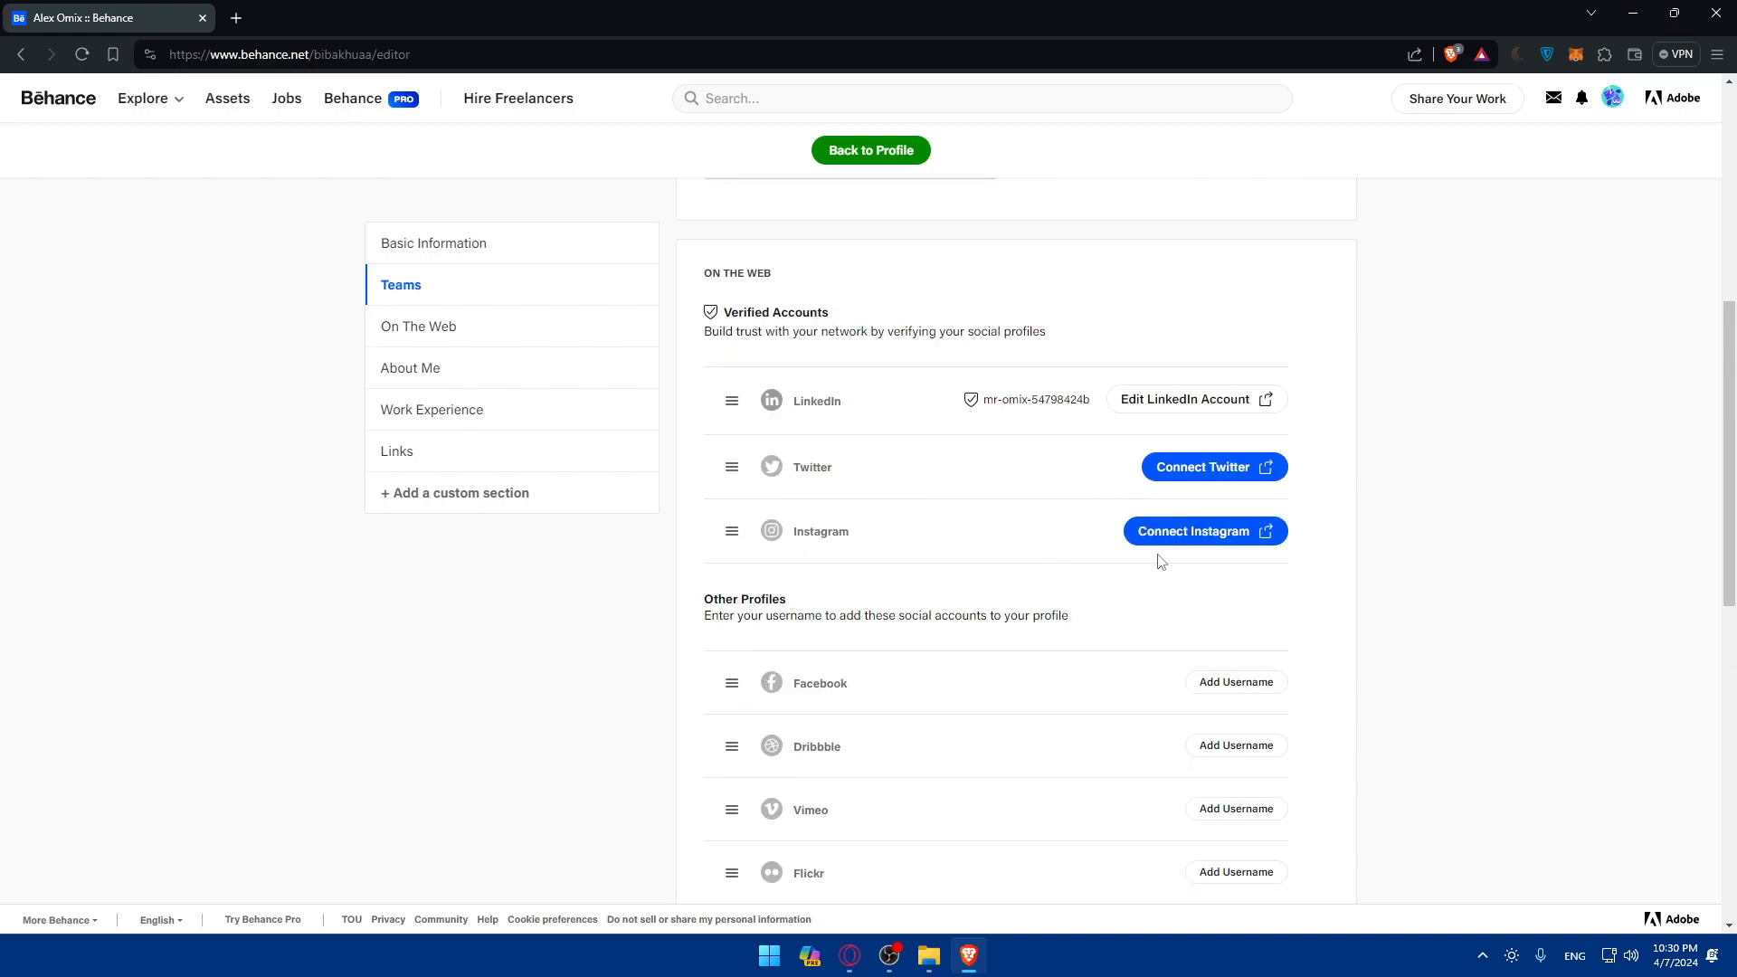
scroll("down", 3)
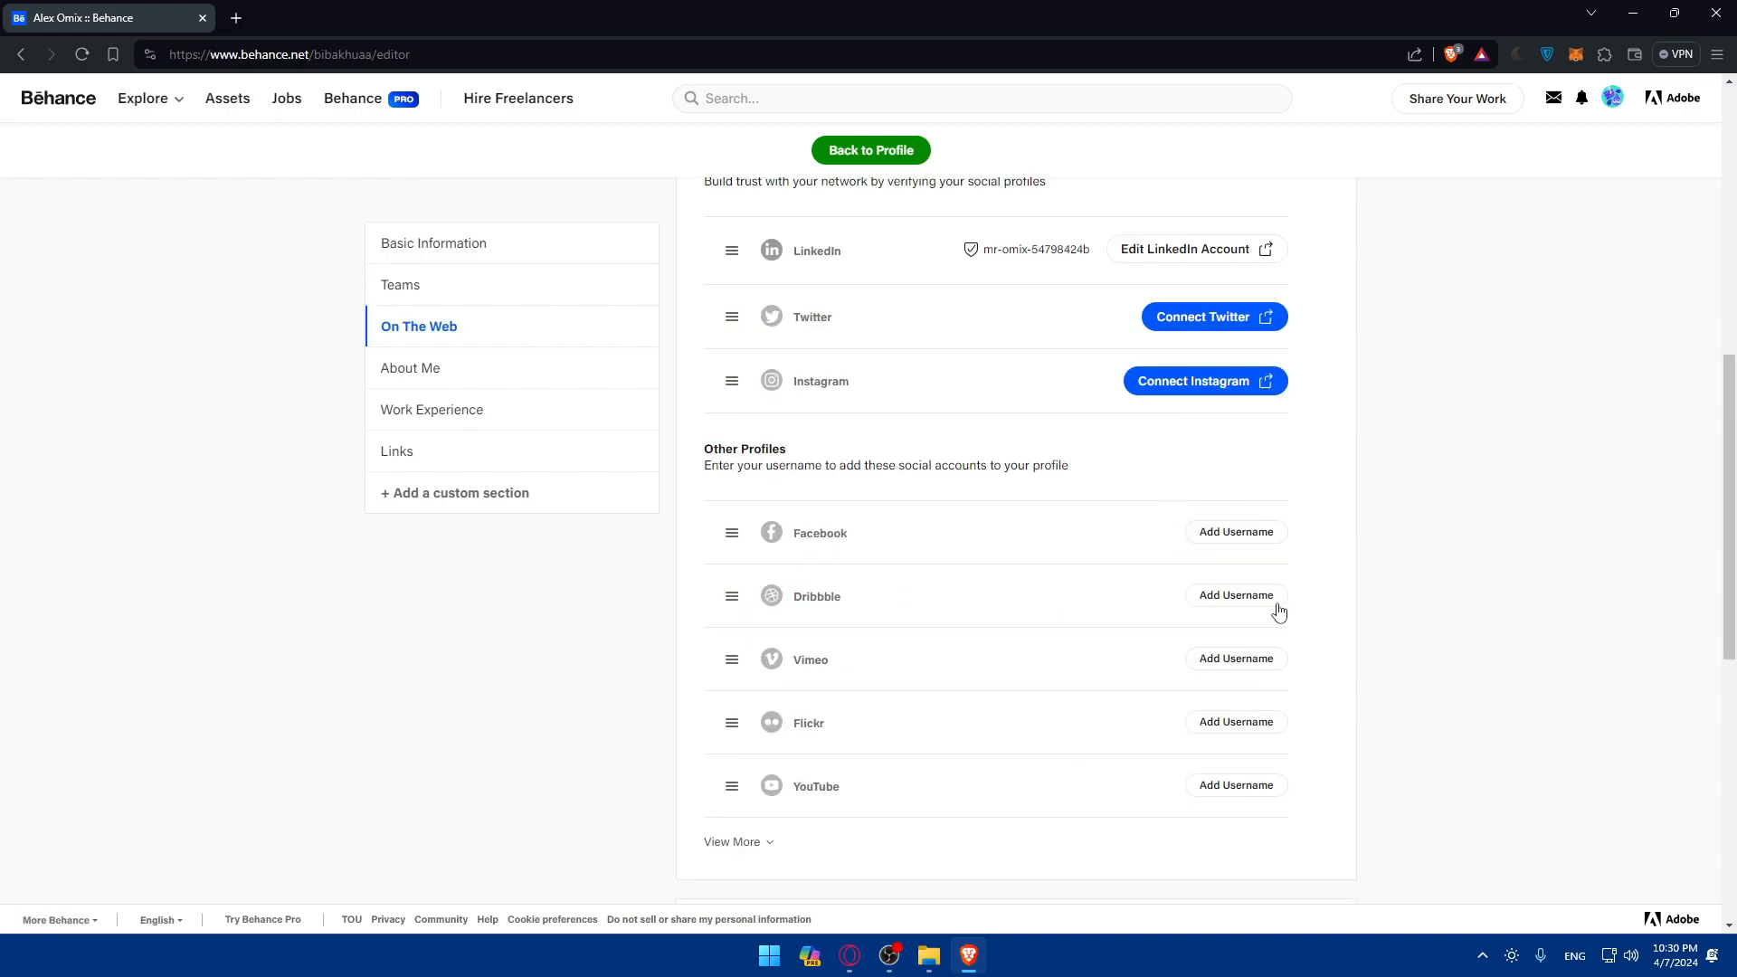
scroll("down", 3)
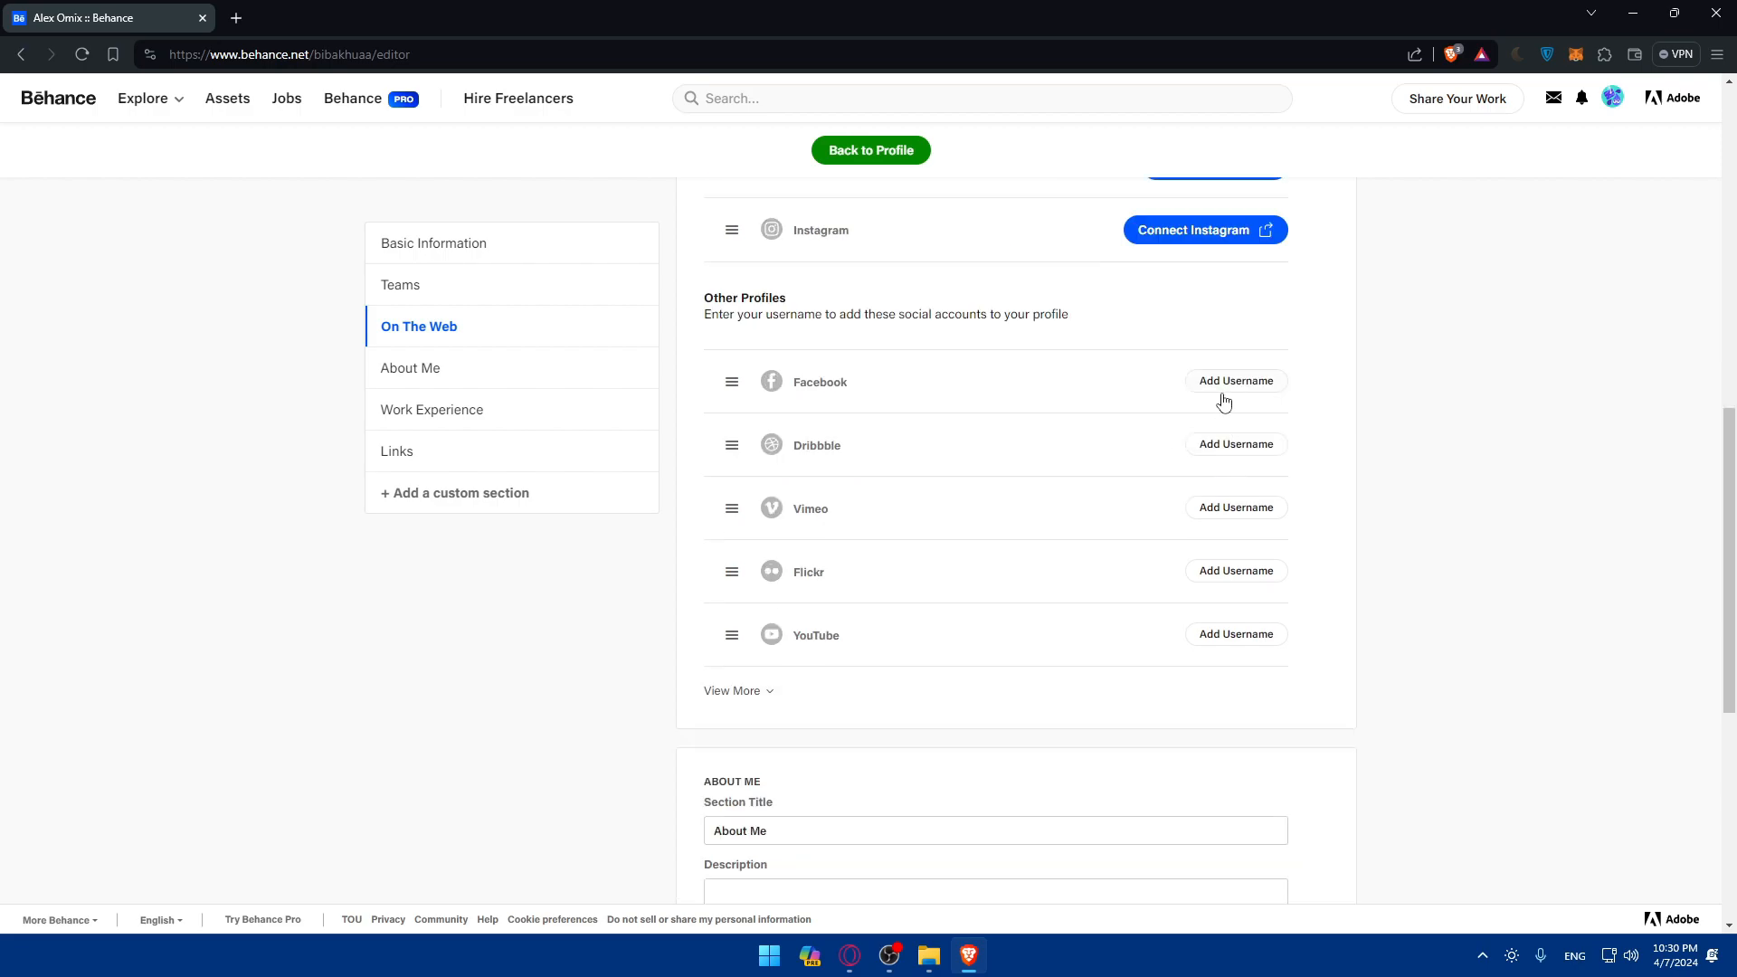
Step: Add the Facebook username Tester Test and begin typing the Facebook address
left_click(1234, 380)
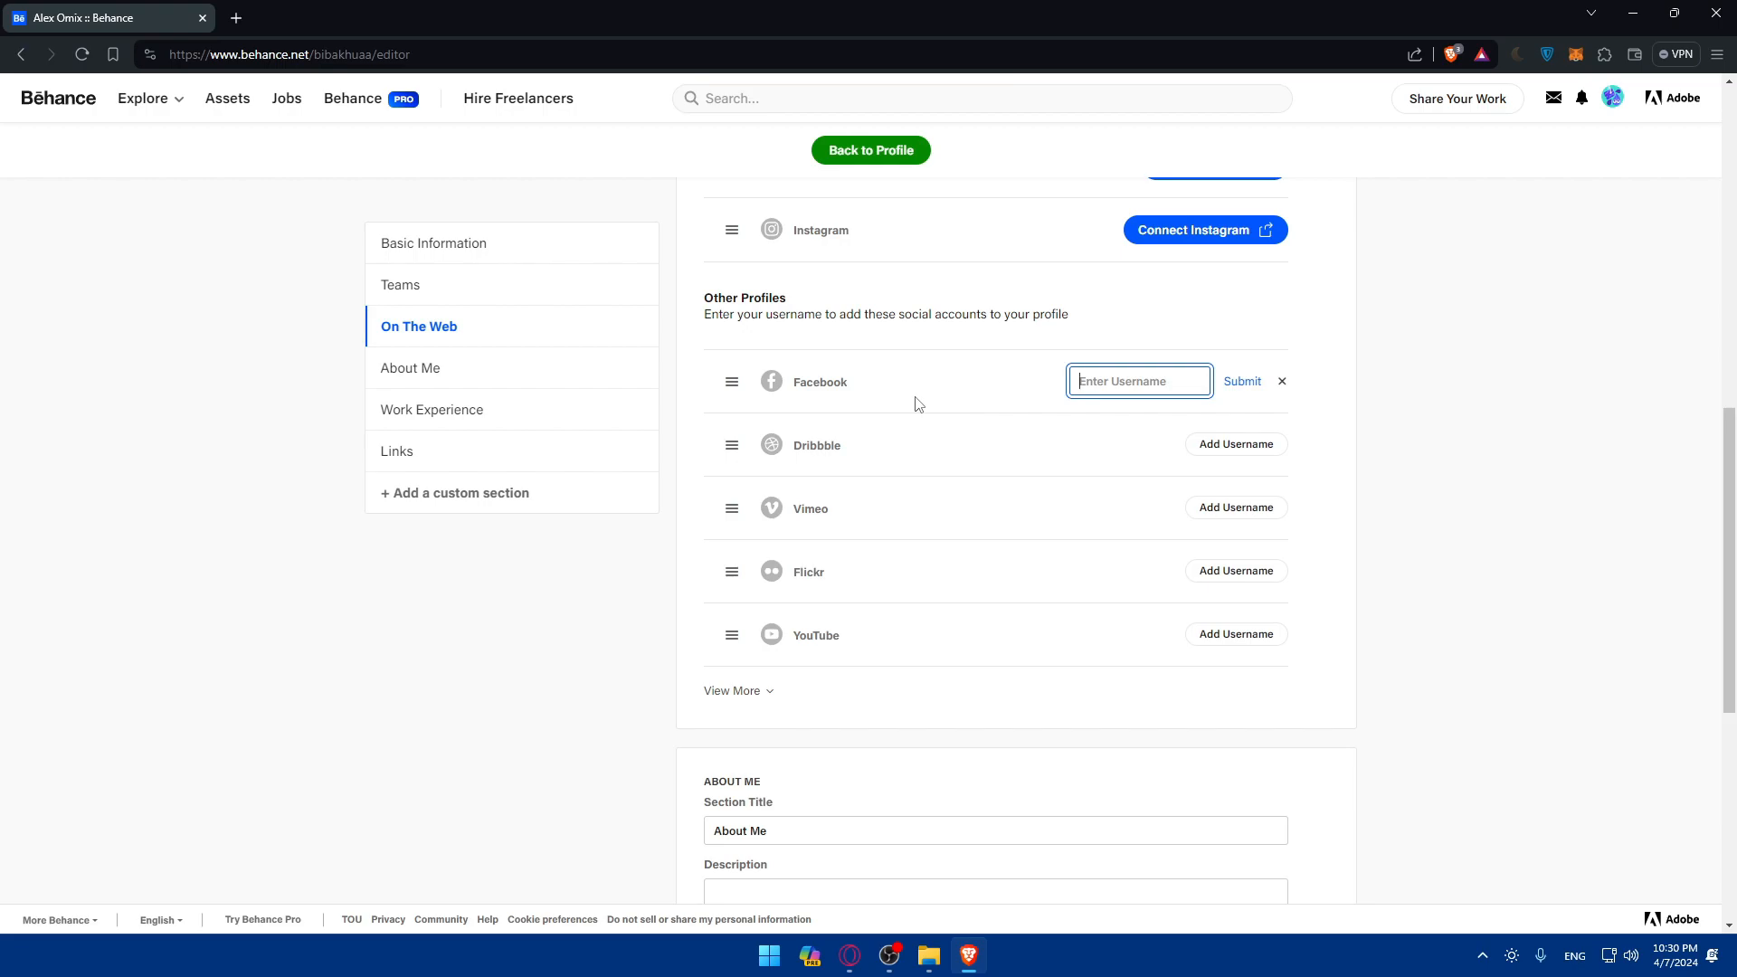
type("Tester")
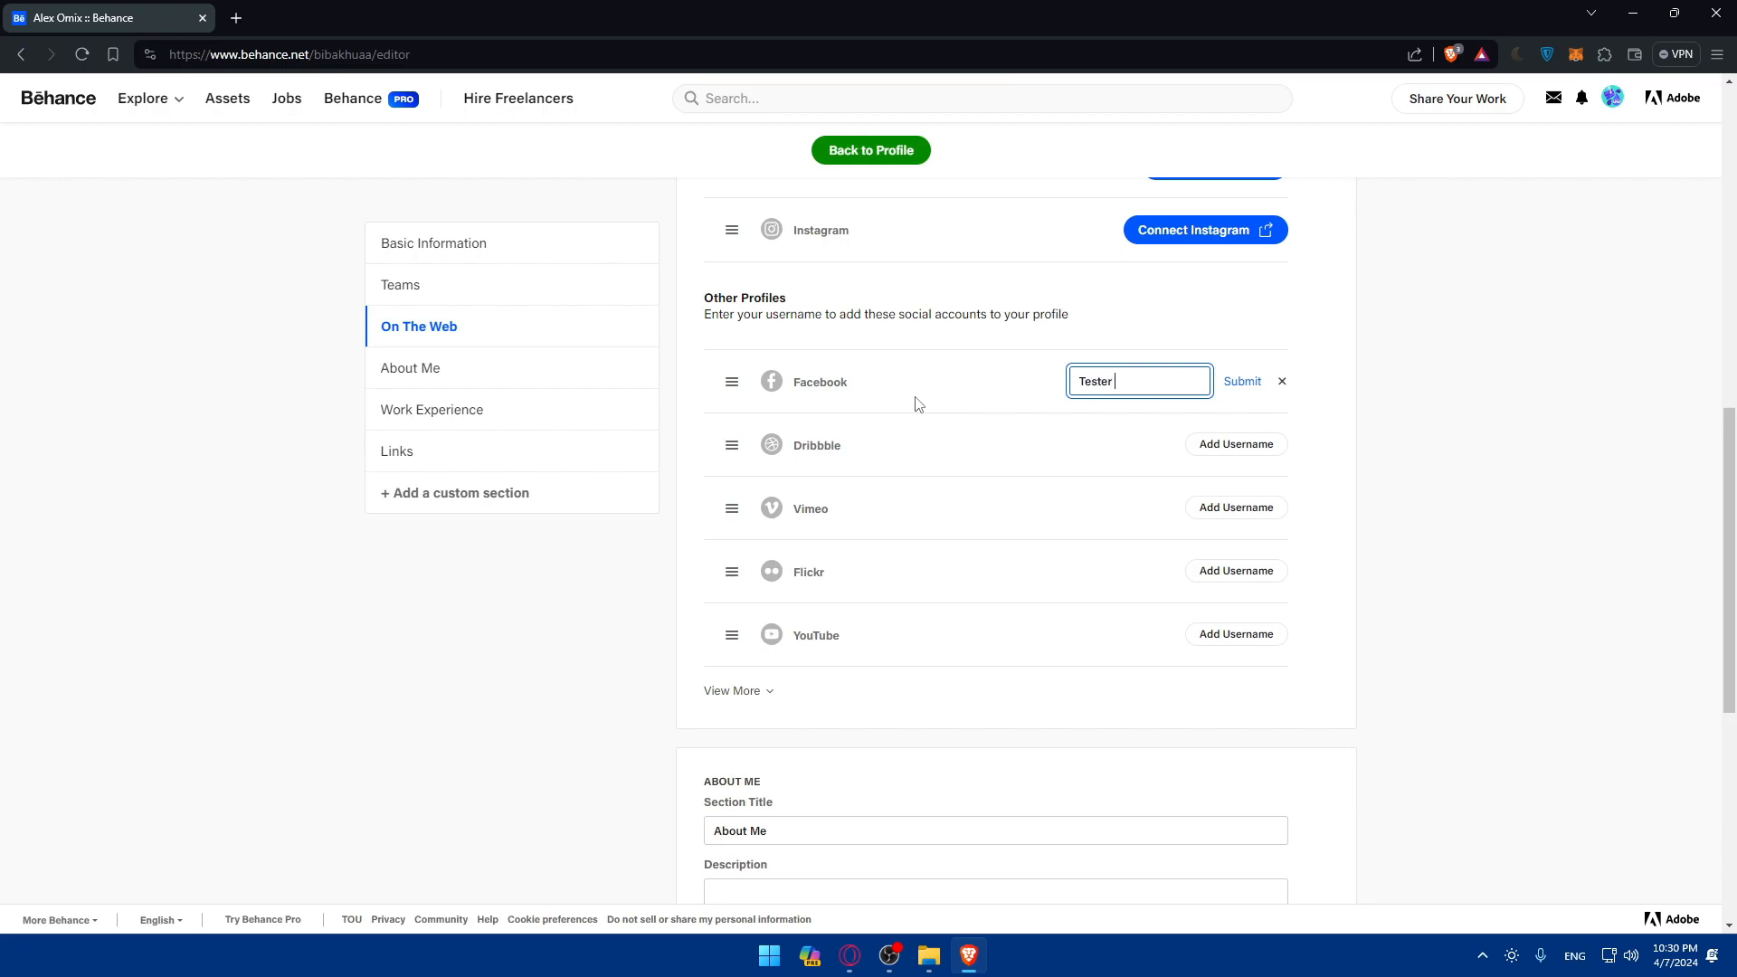
type("Test")
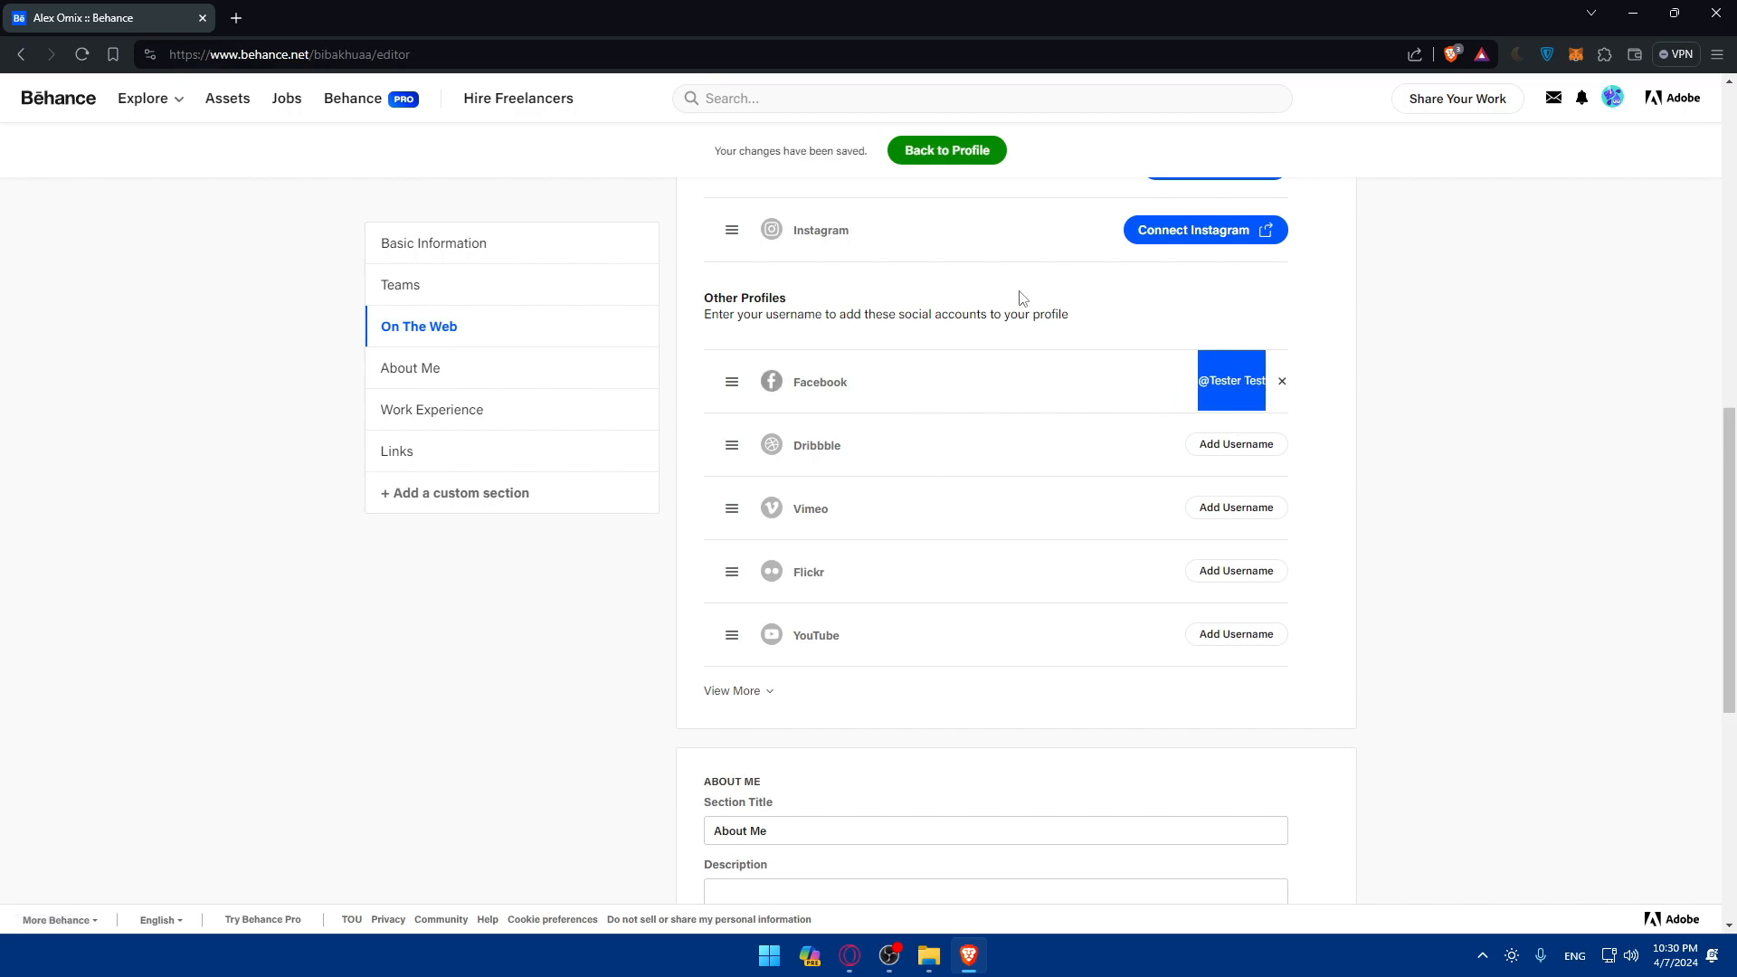
type("facebook")
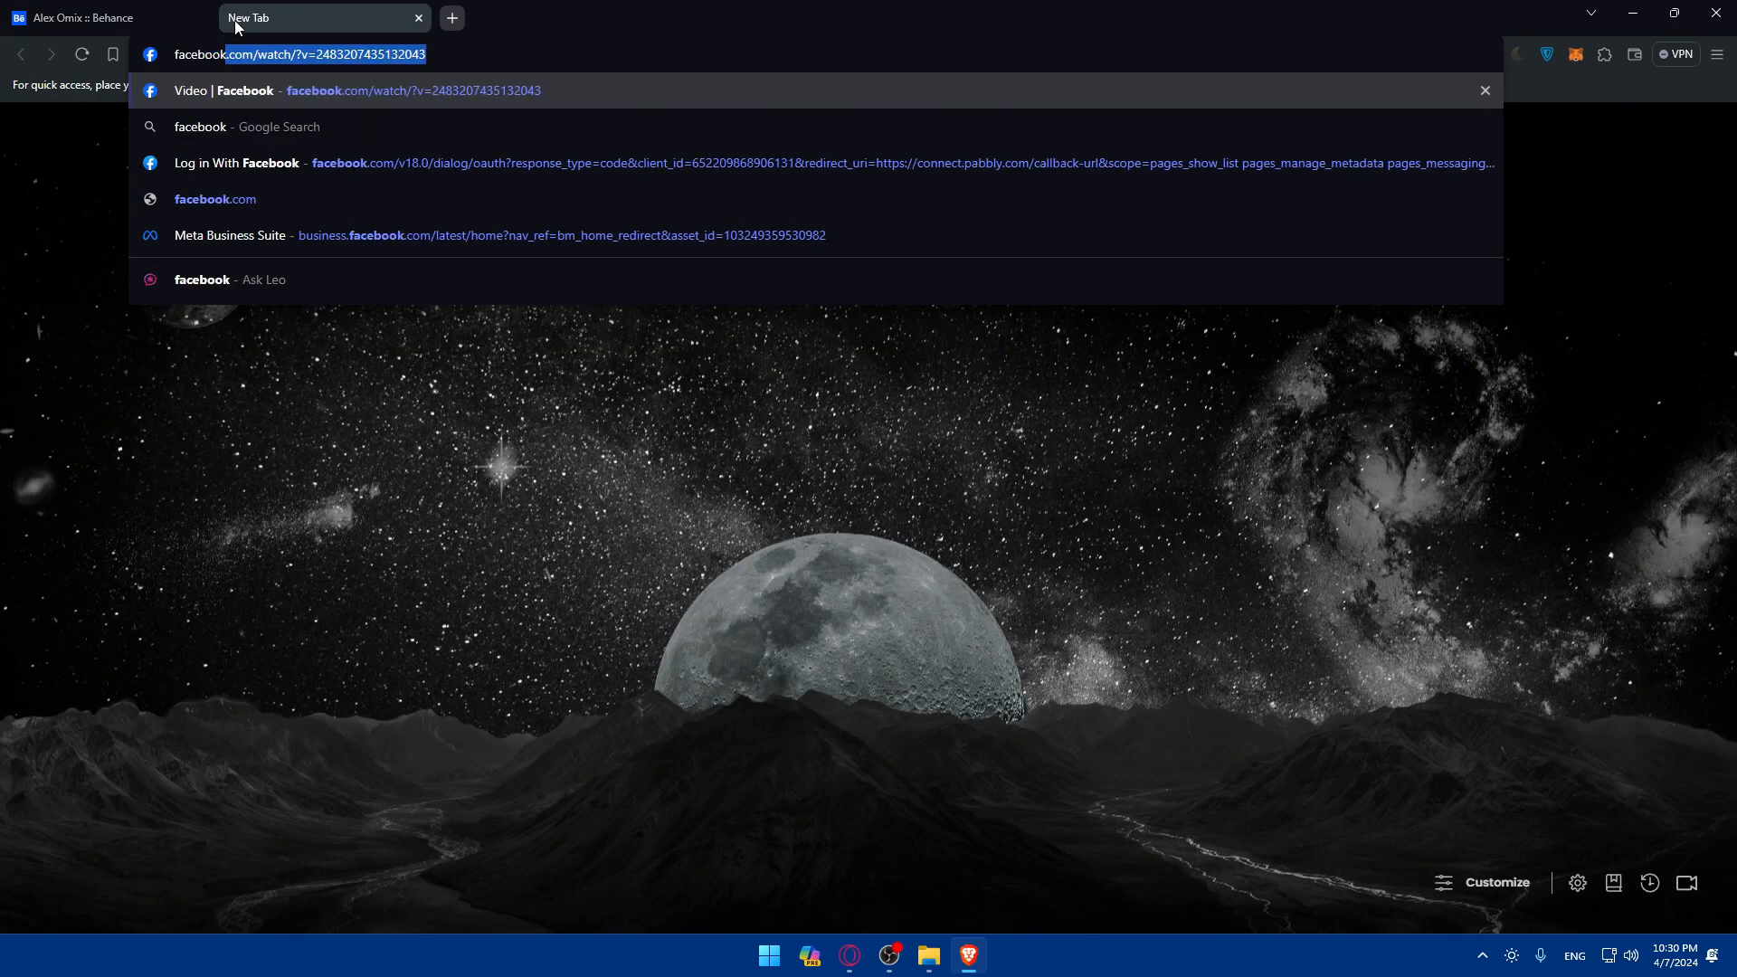
Step: Search Facebook for 'tester test' and browse the matching results
key("Enter")
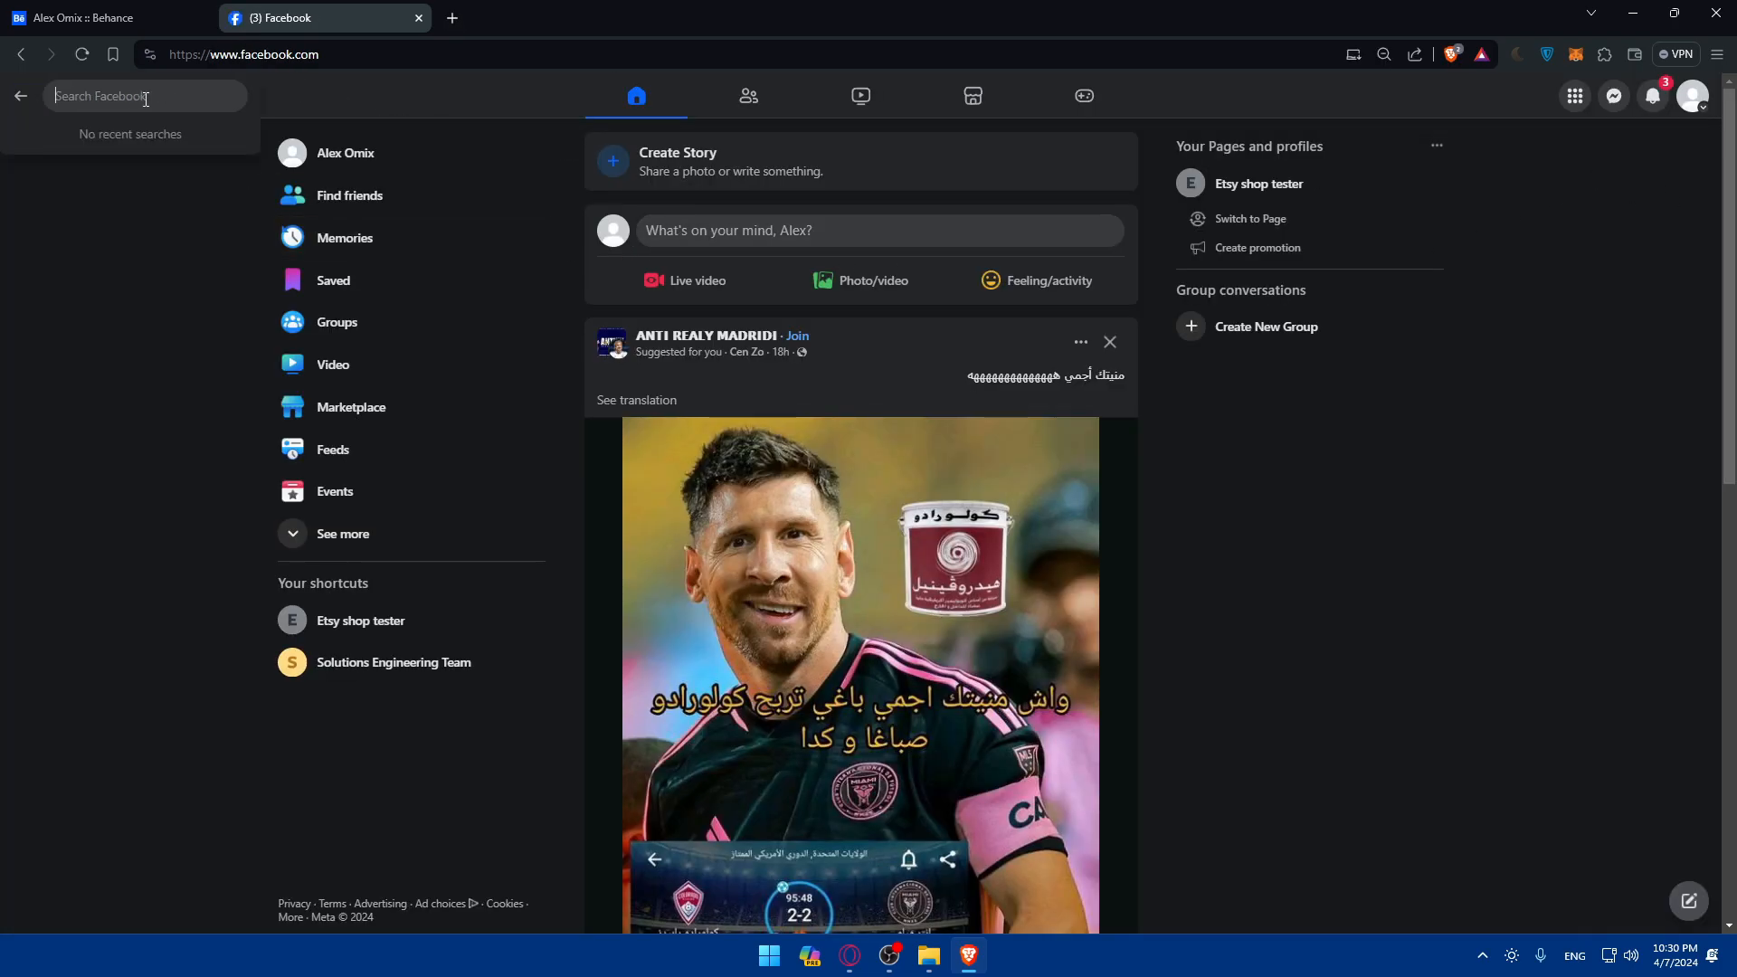
type("tester test")
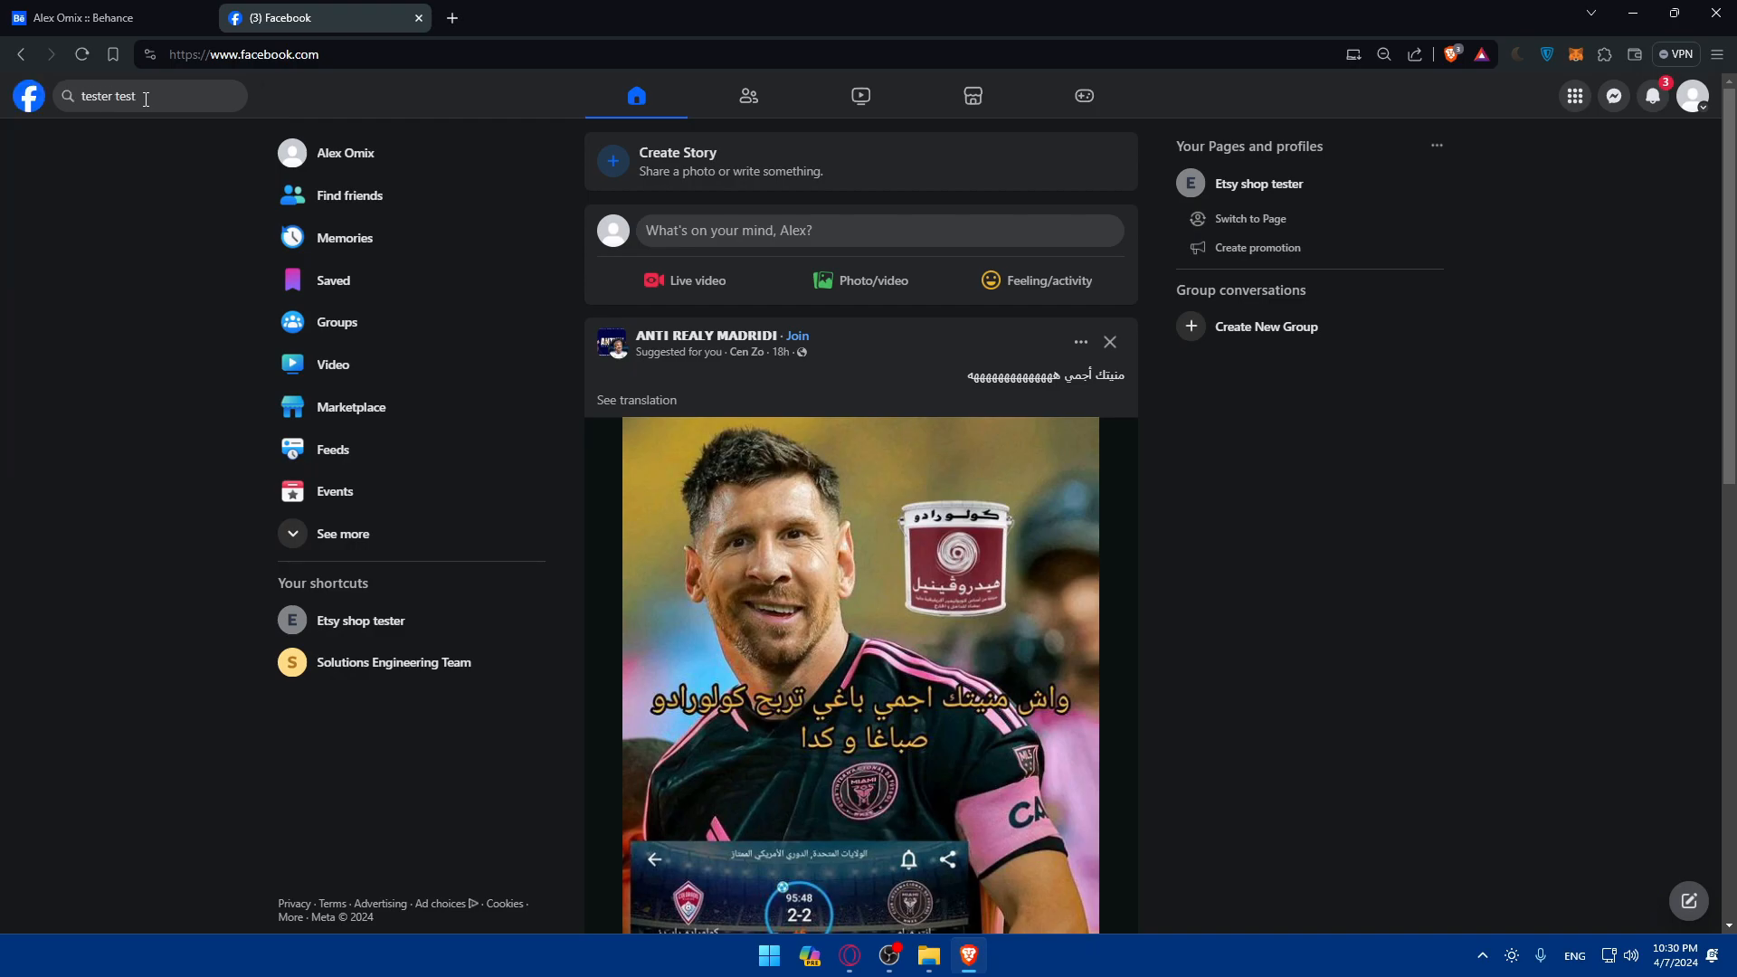
key("Enter")
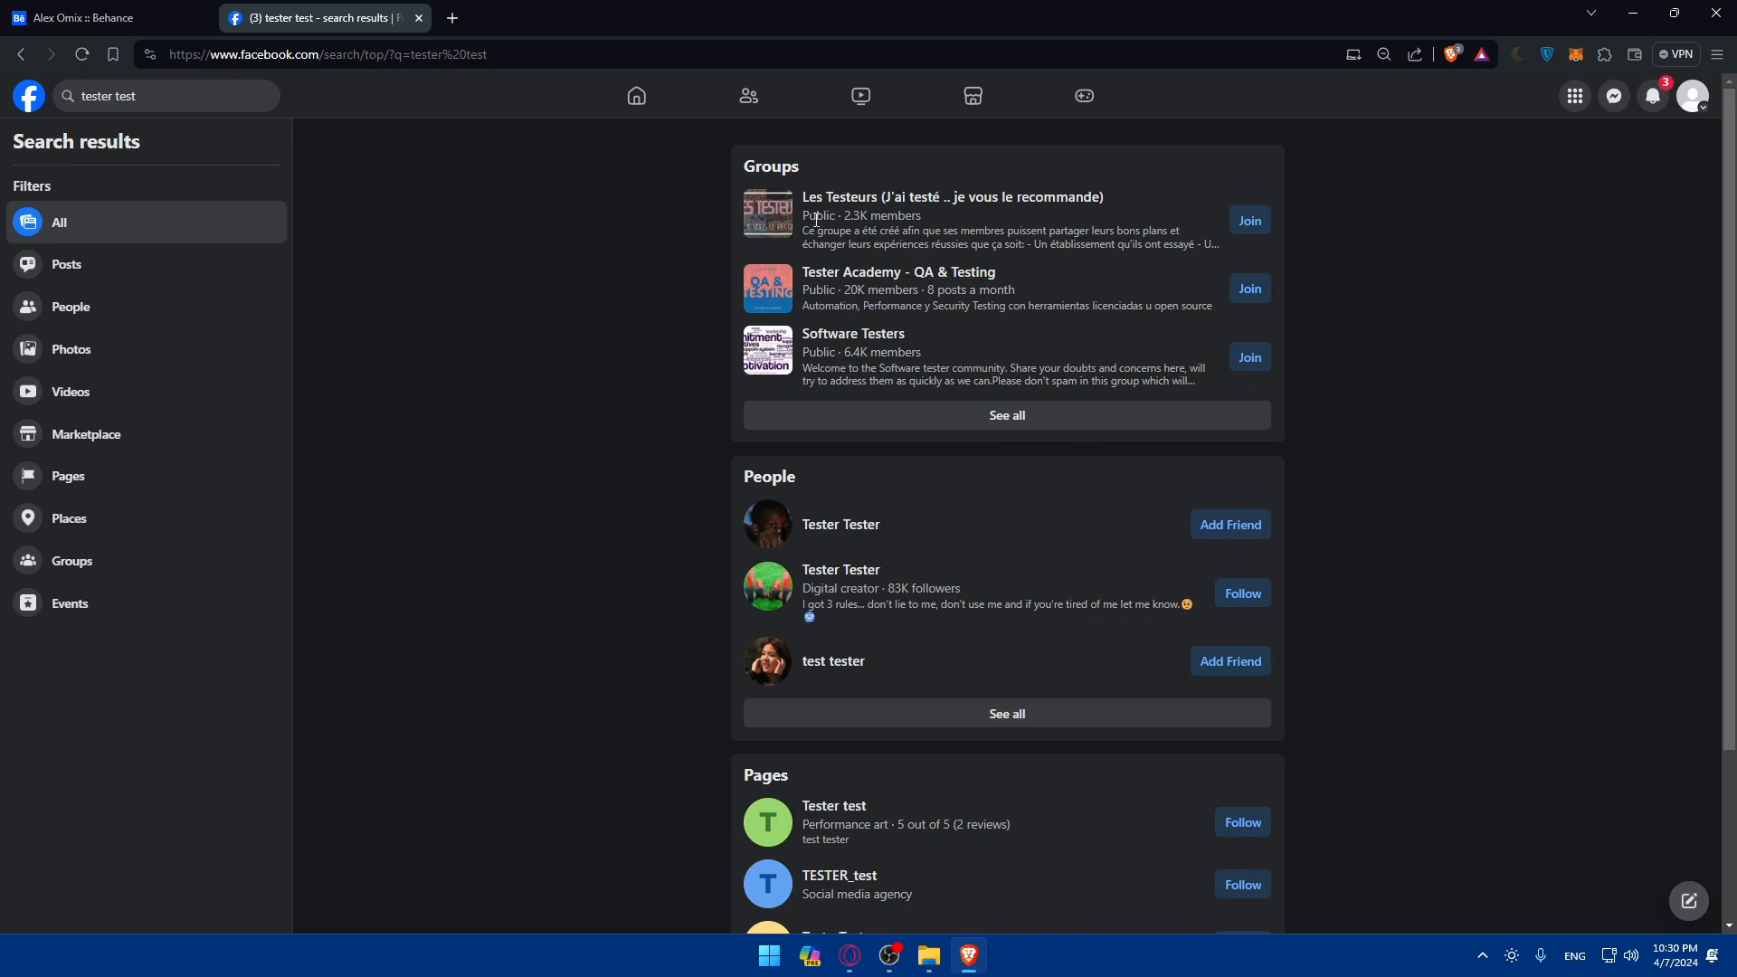
mouse_move(947, 494)
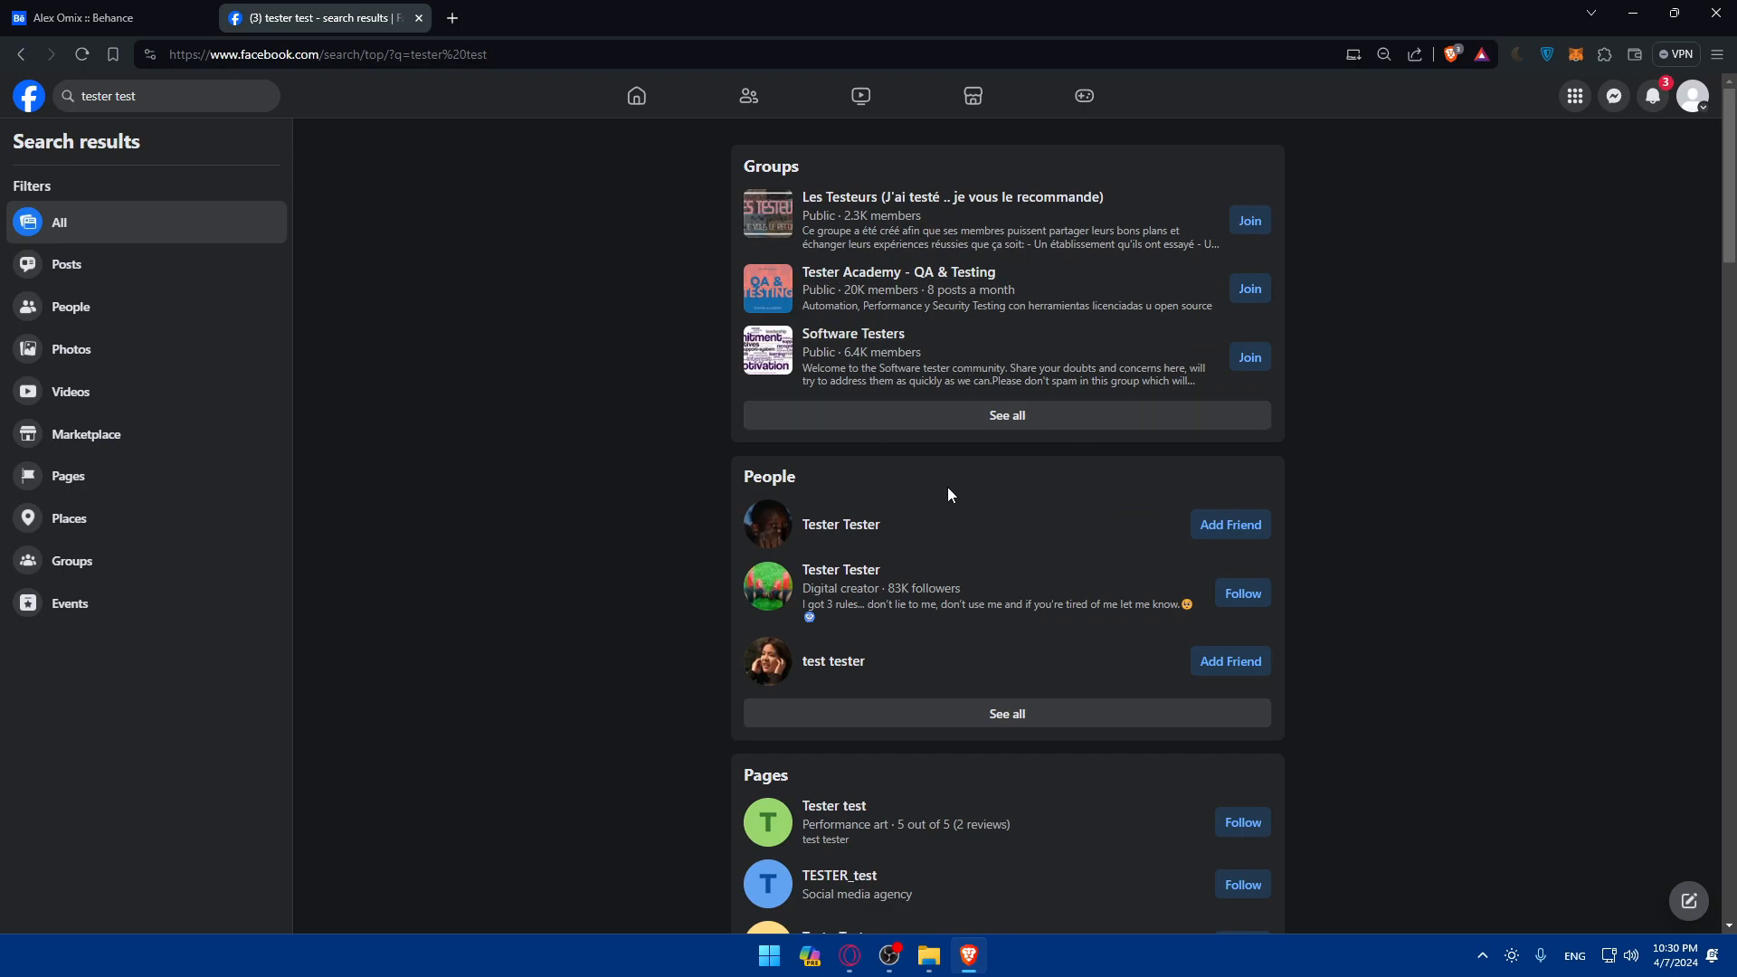
scroll("down", 3)
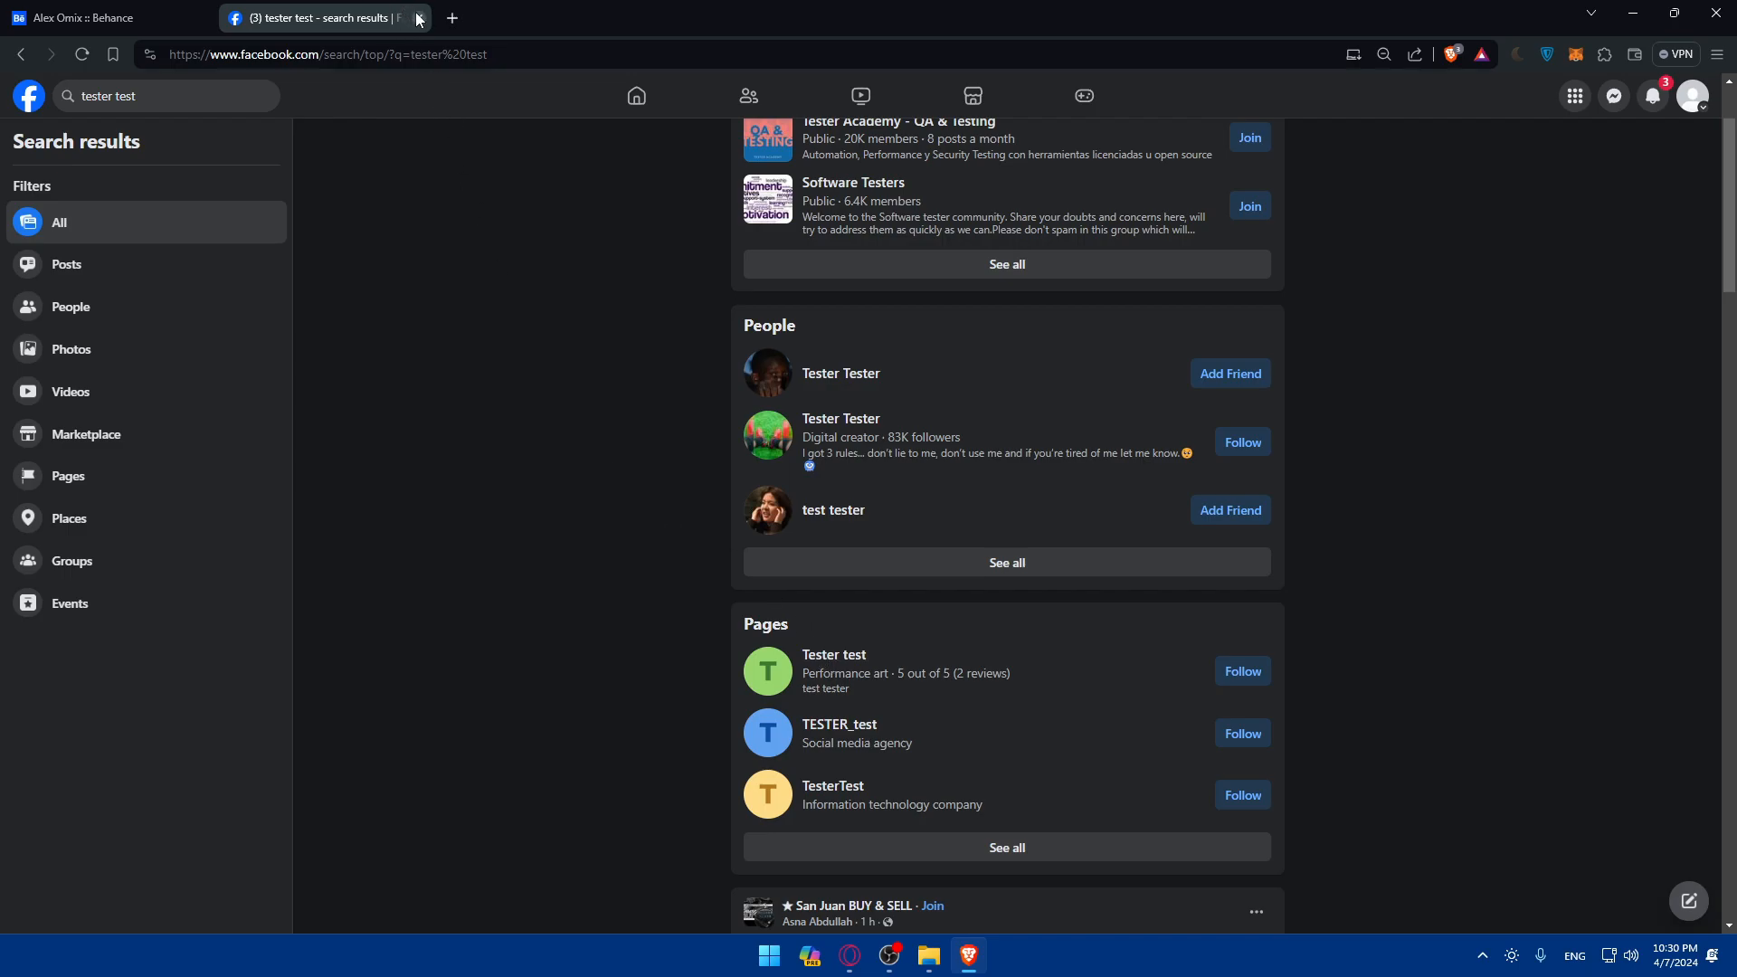
mouse_move(1650, 95)
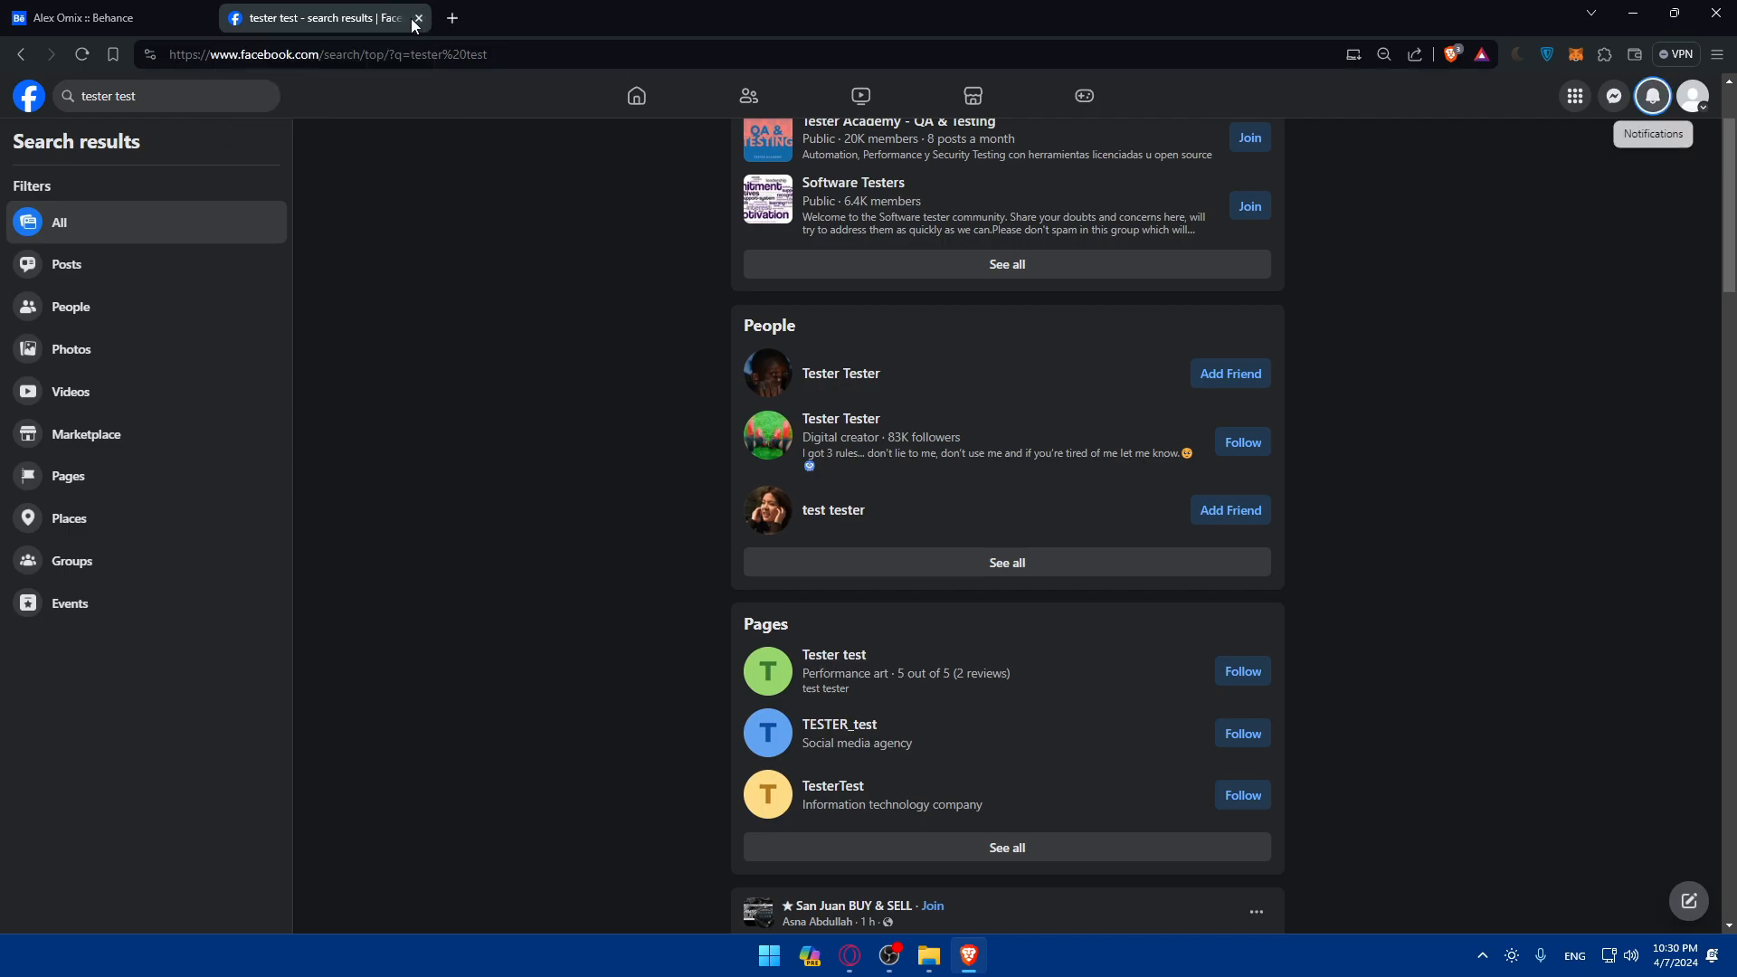
Step: Close Facebook, add a Custom Section, and review Basic Information in the editor
left_click(419, 18)
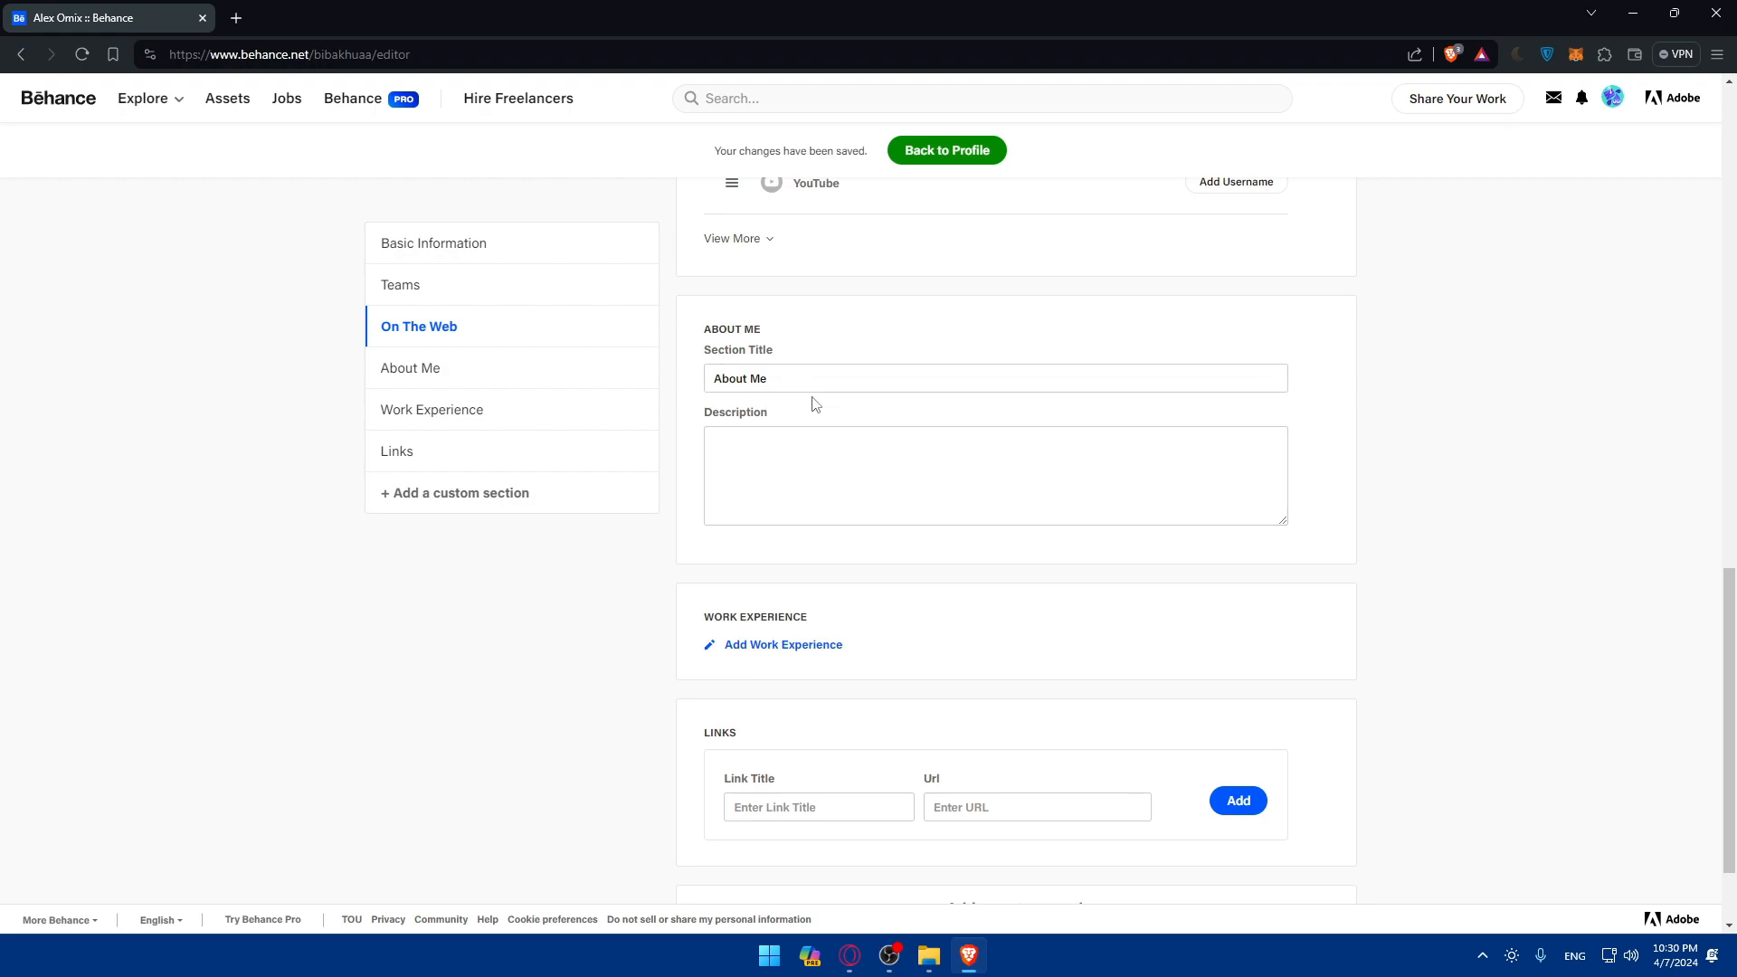
left_click(993, 474)
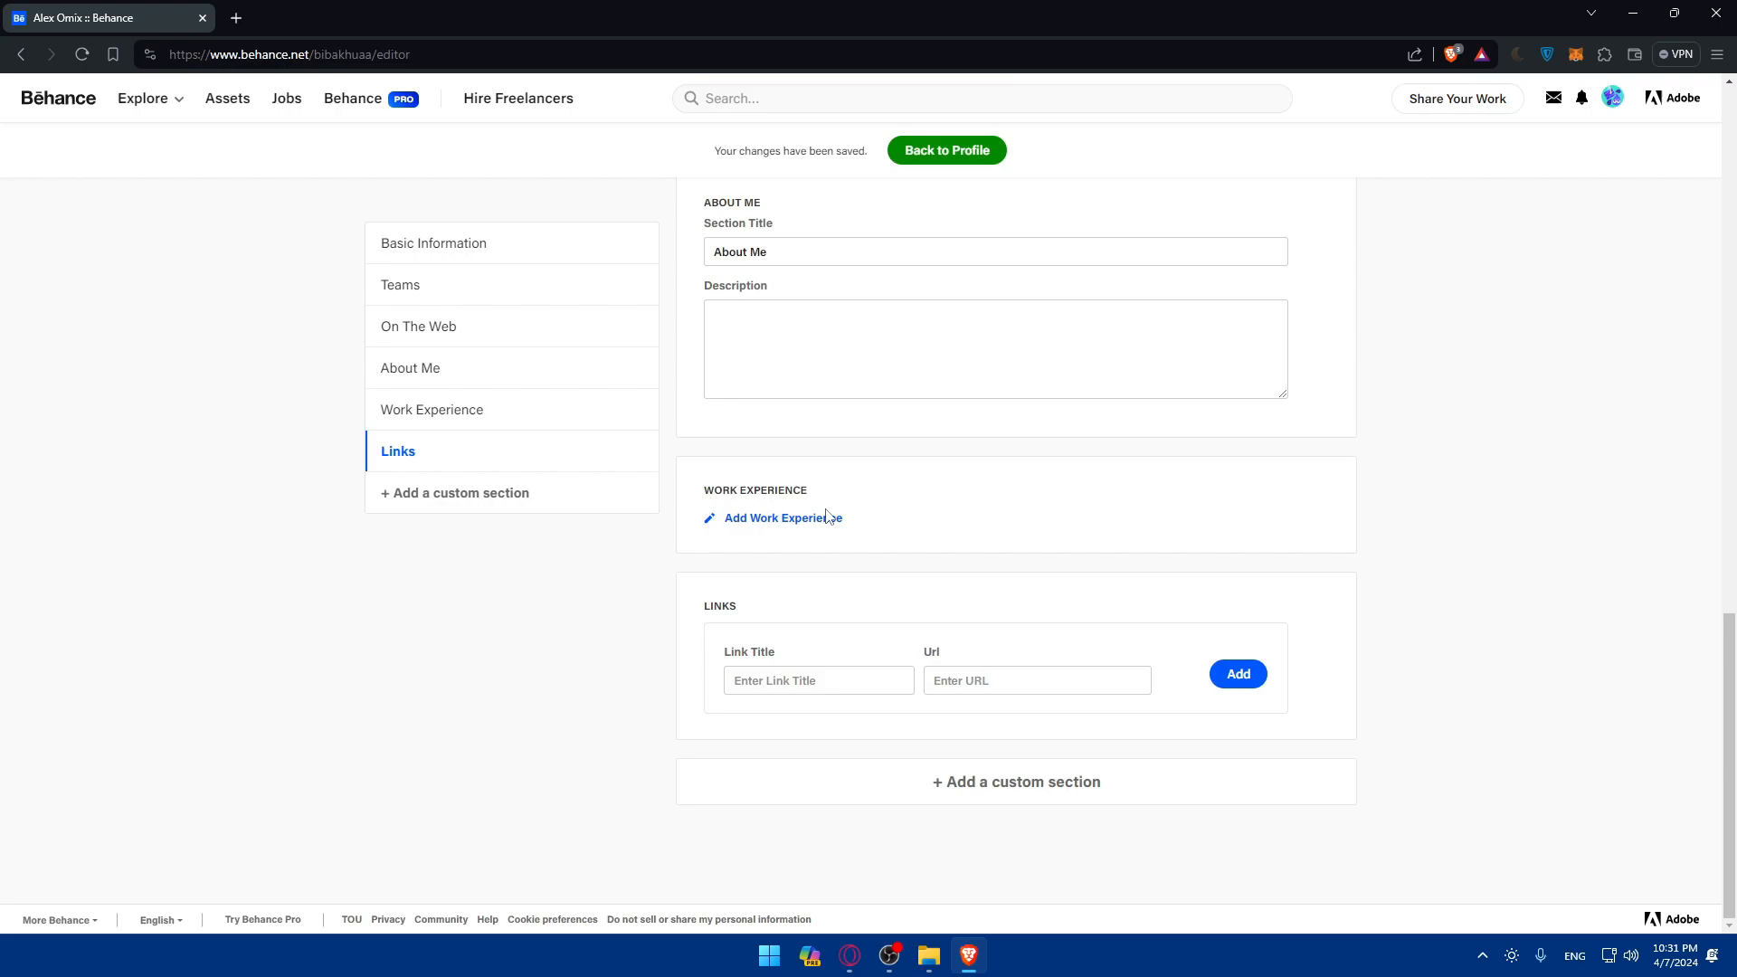
mouse_move(805, 709)
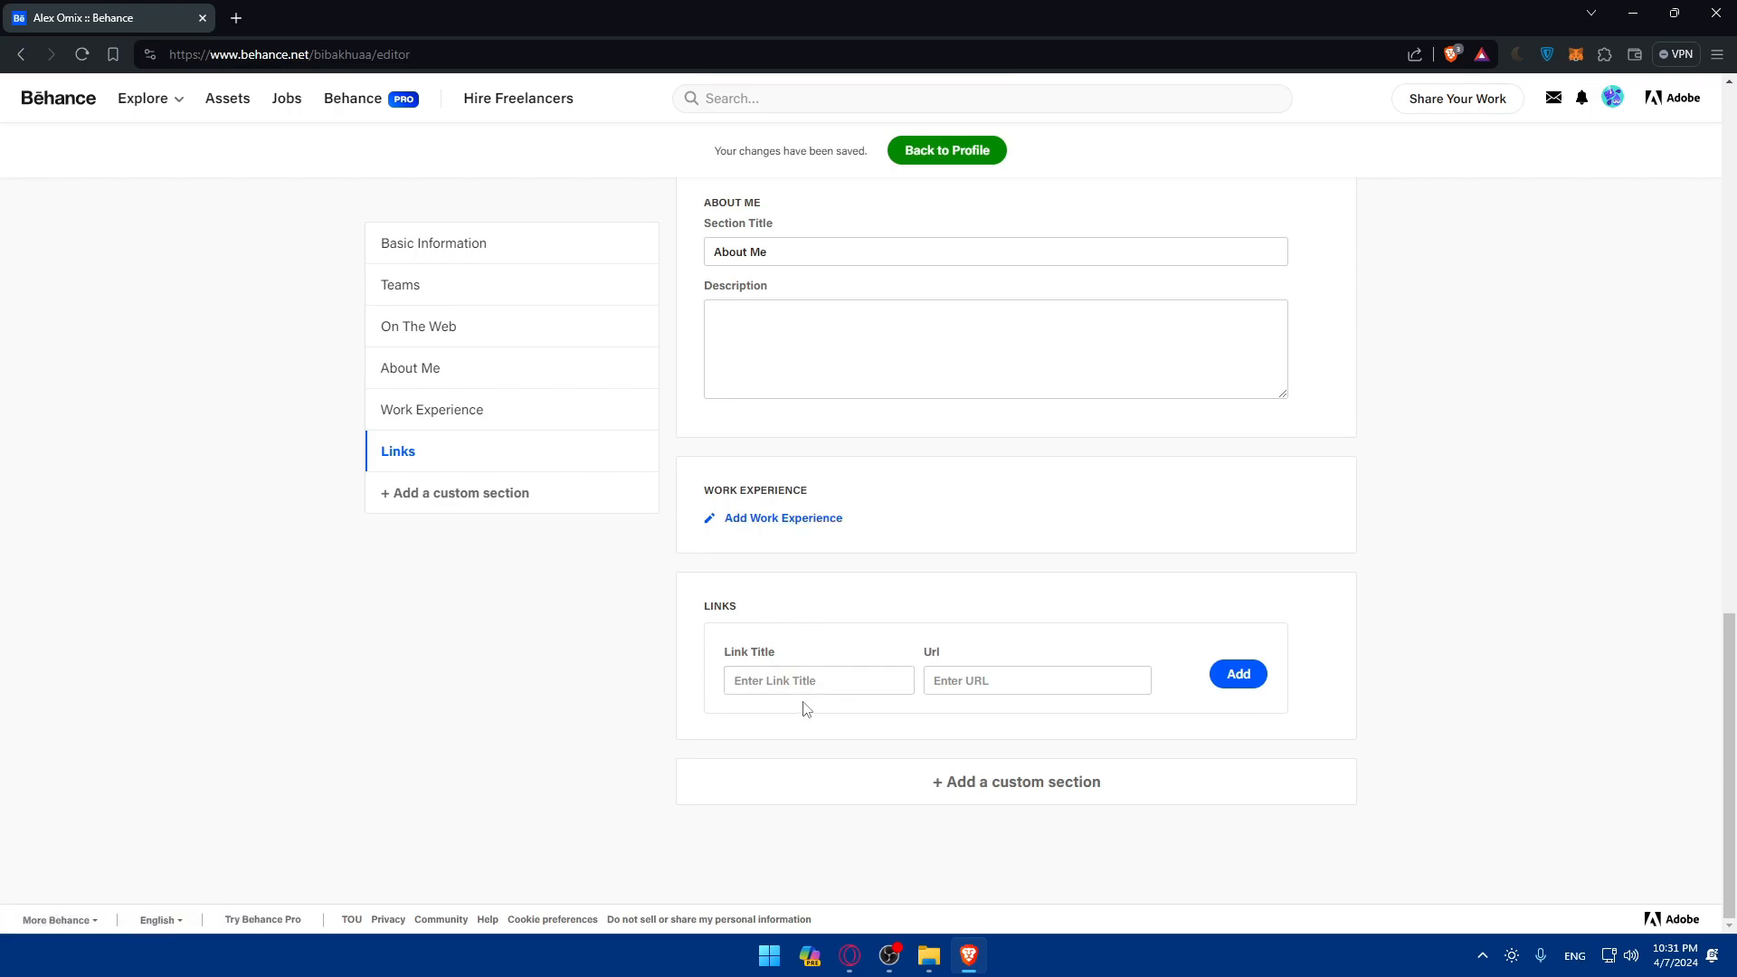
left_click(460, 493)
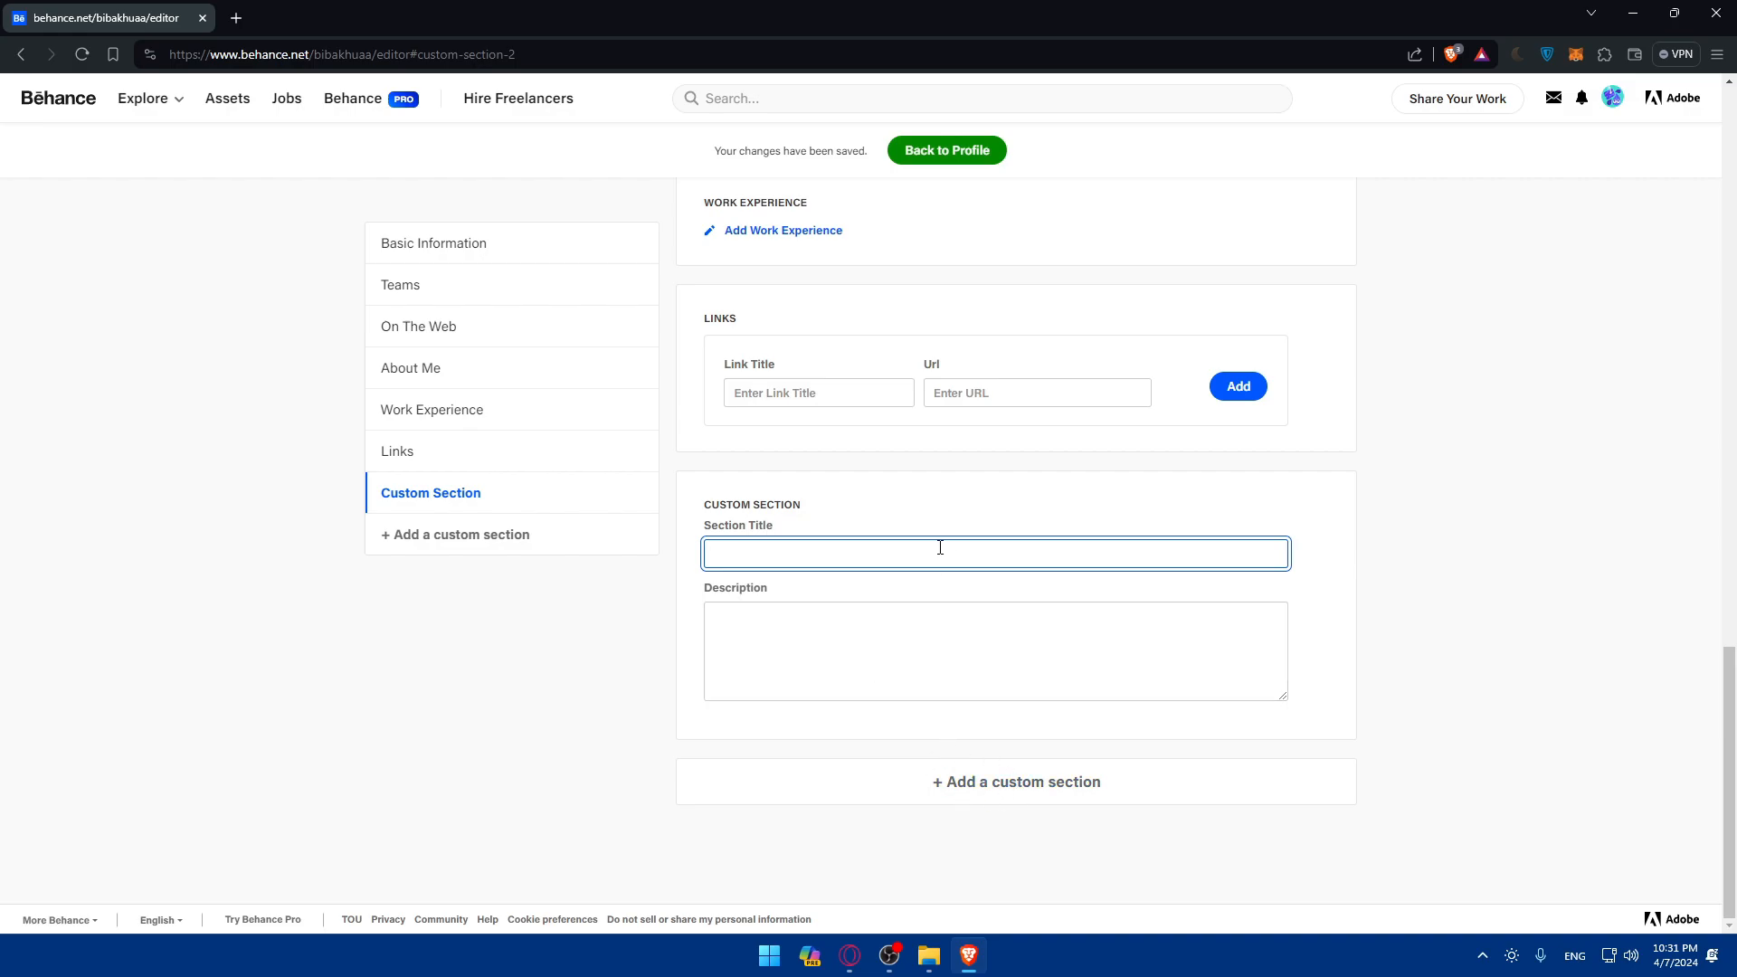
left_click(433, 242)
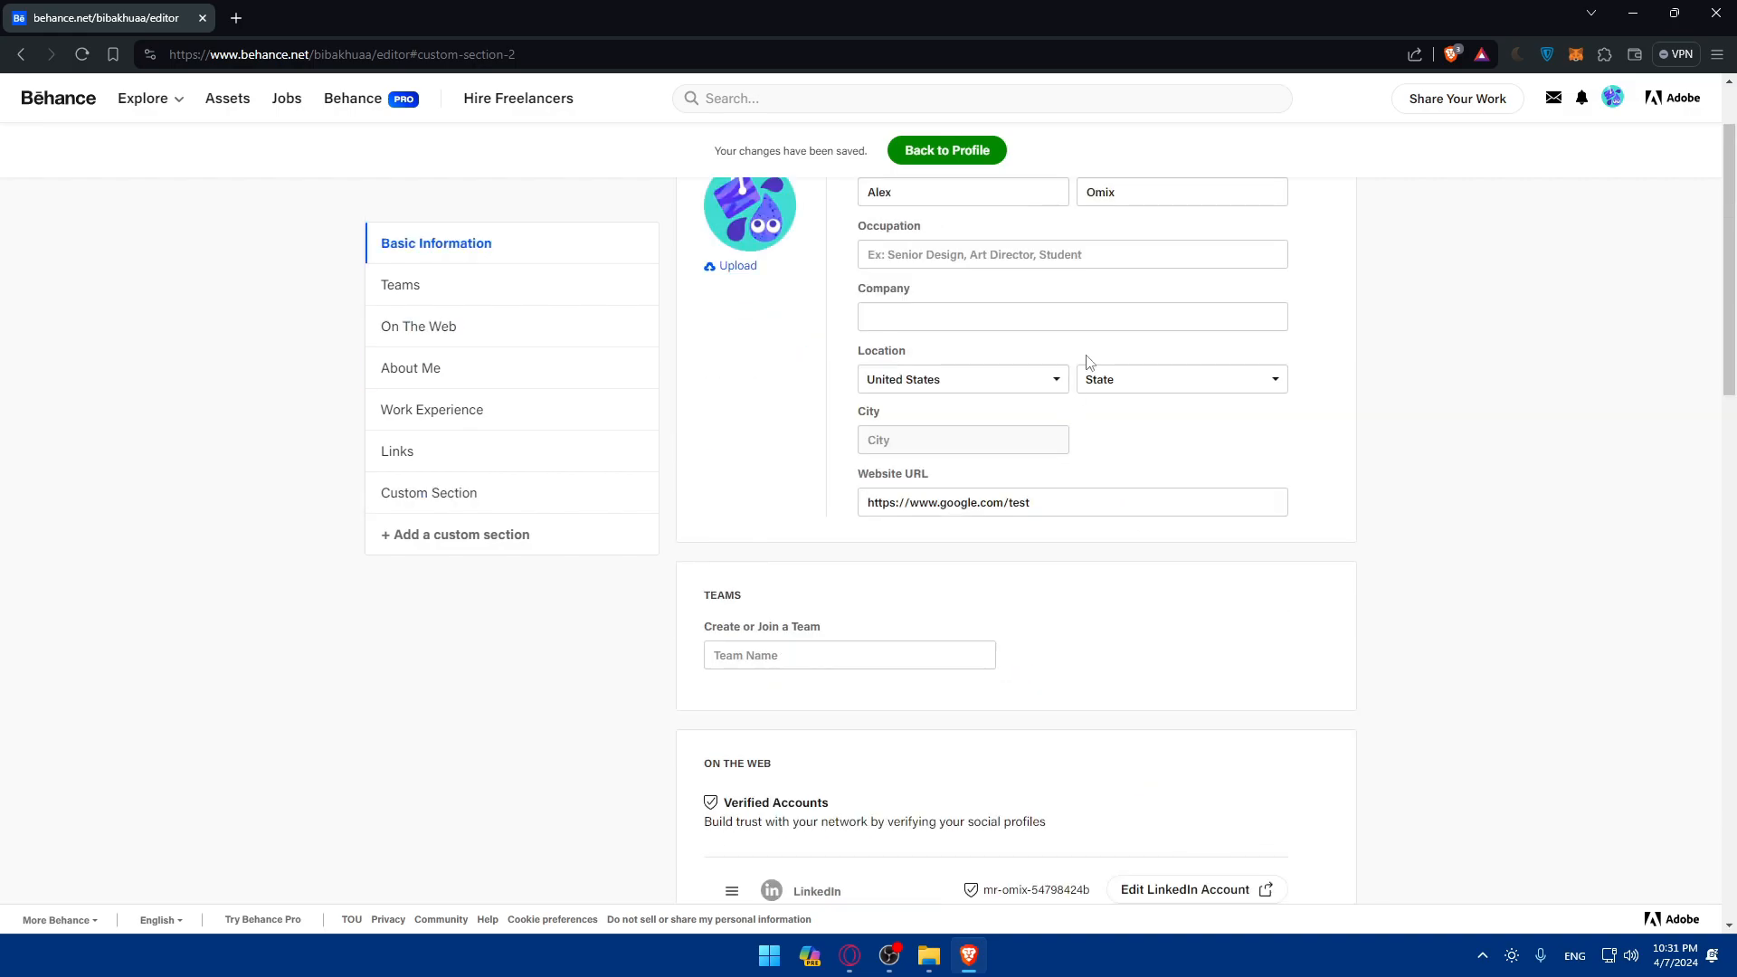
scroll("up", 3)
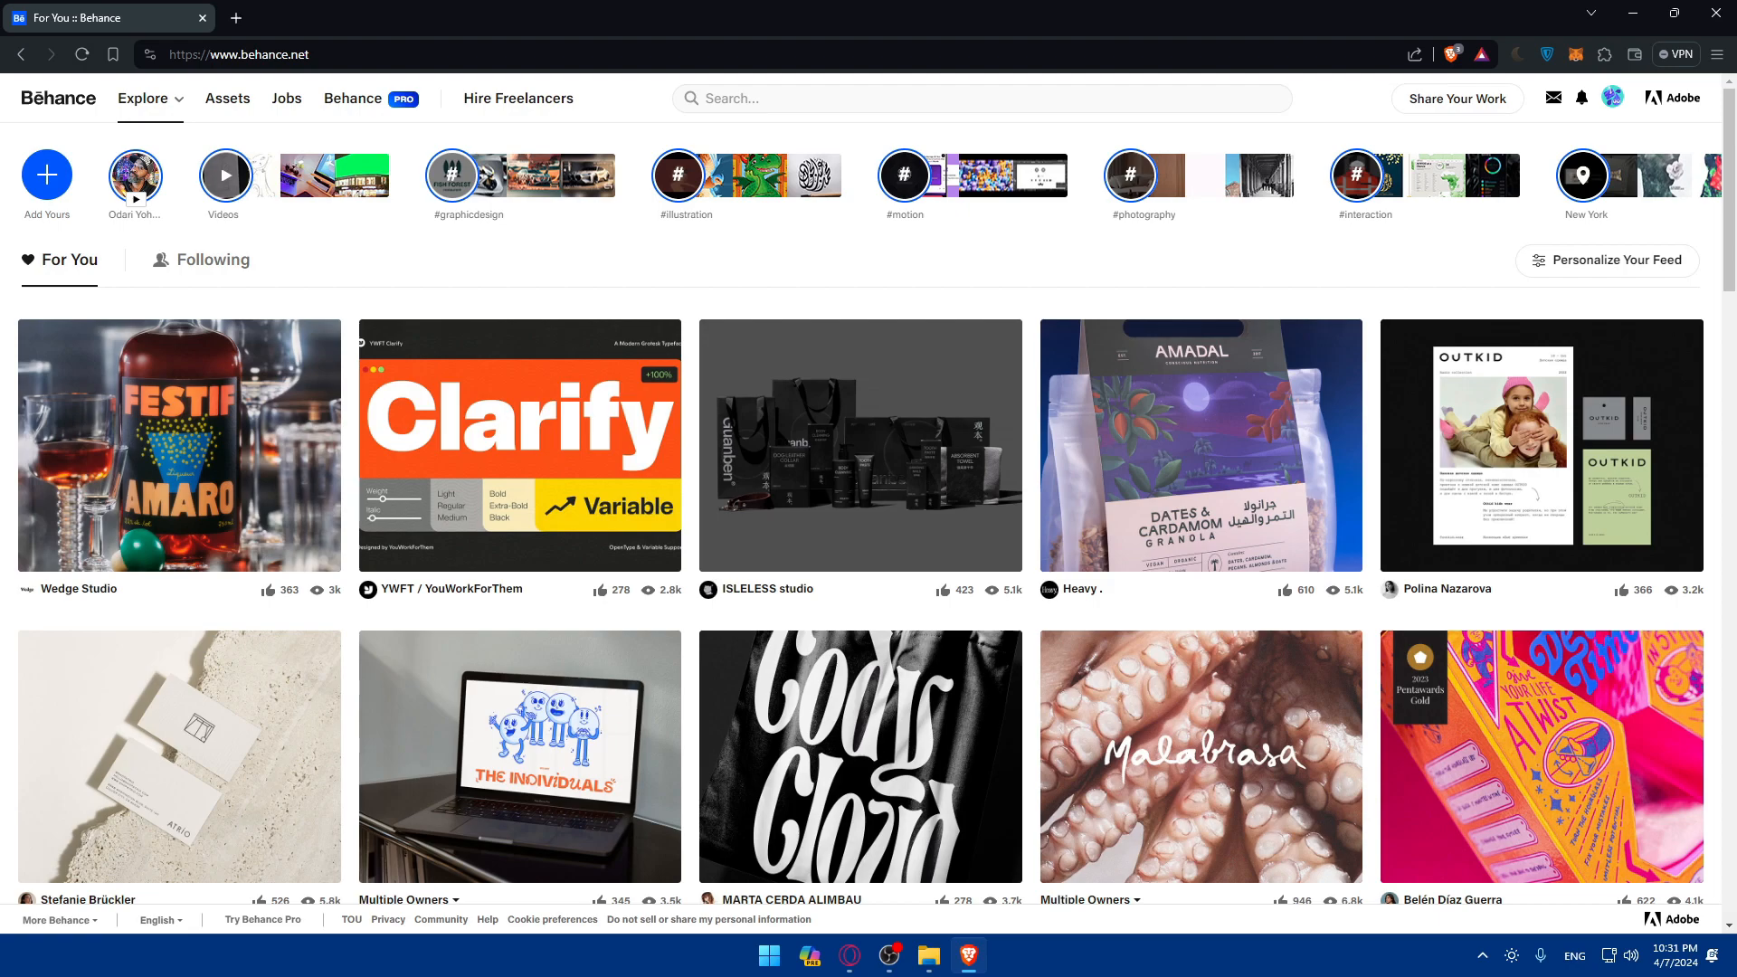
Step: Open Alex Omix's Behance profile and follow its Facebook link under On the Web
left_click(1612, 98)
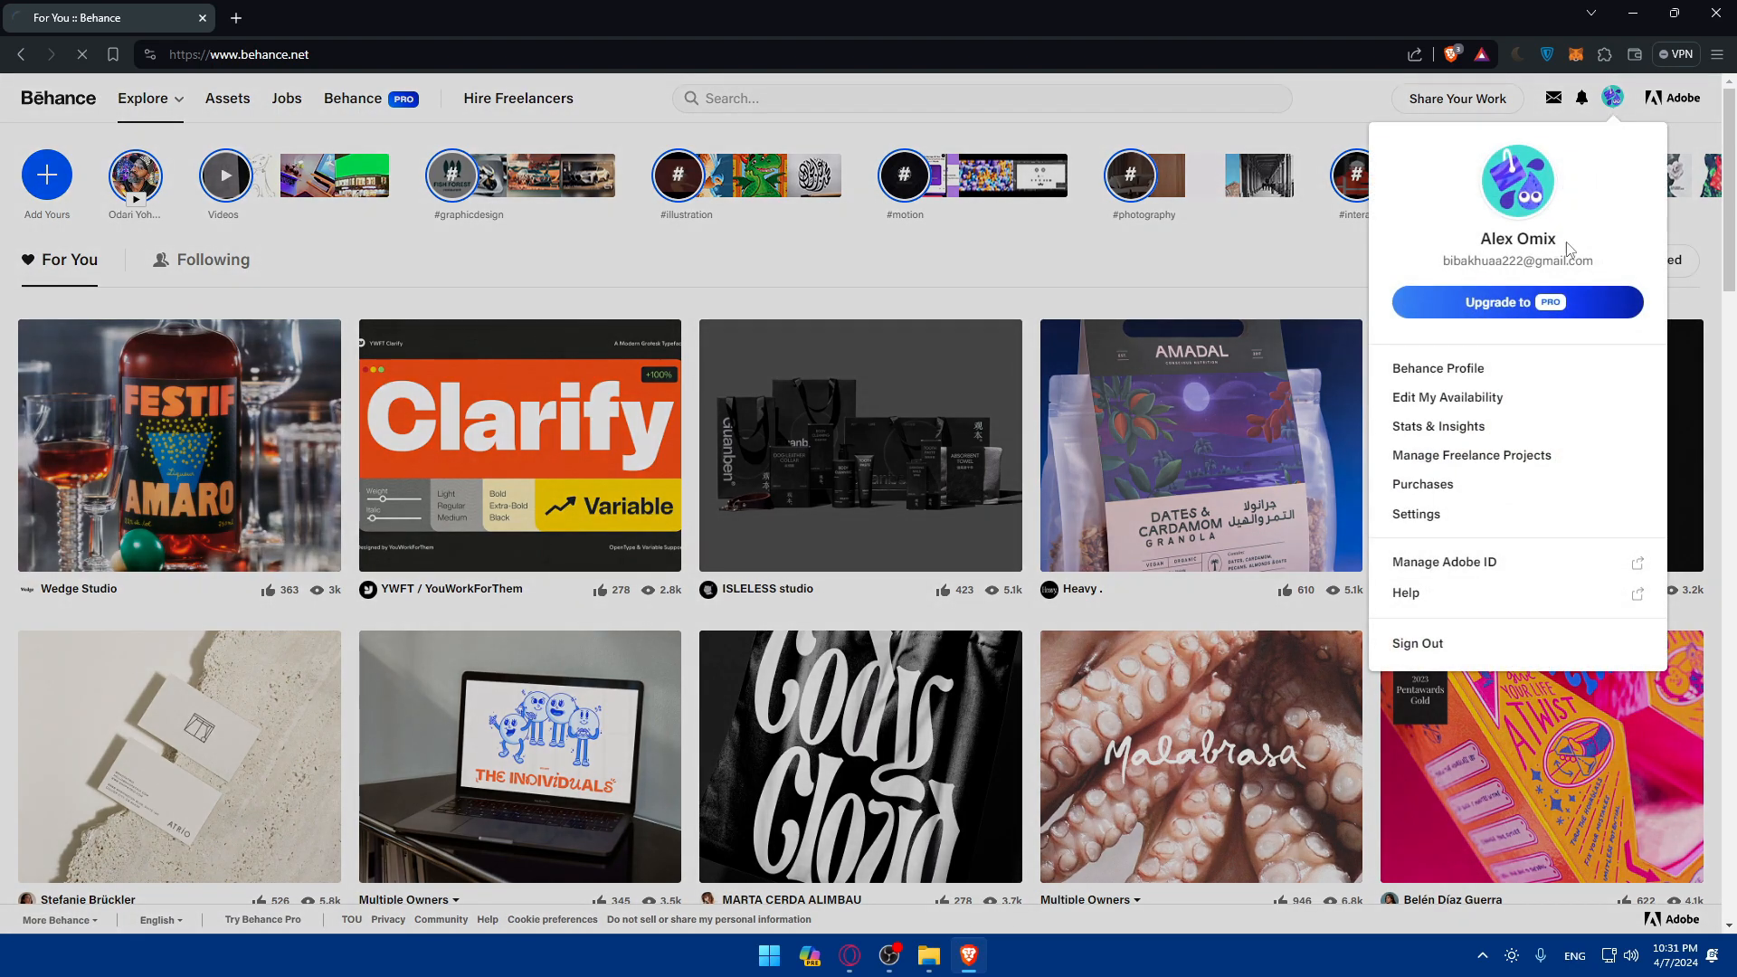
left_click(1436, 368)
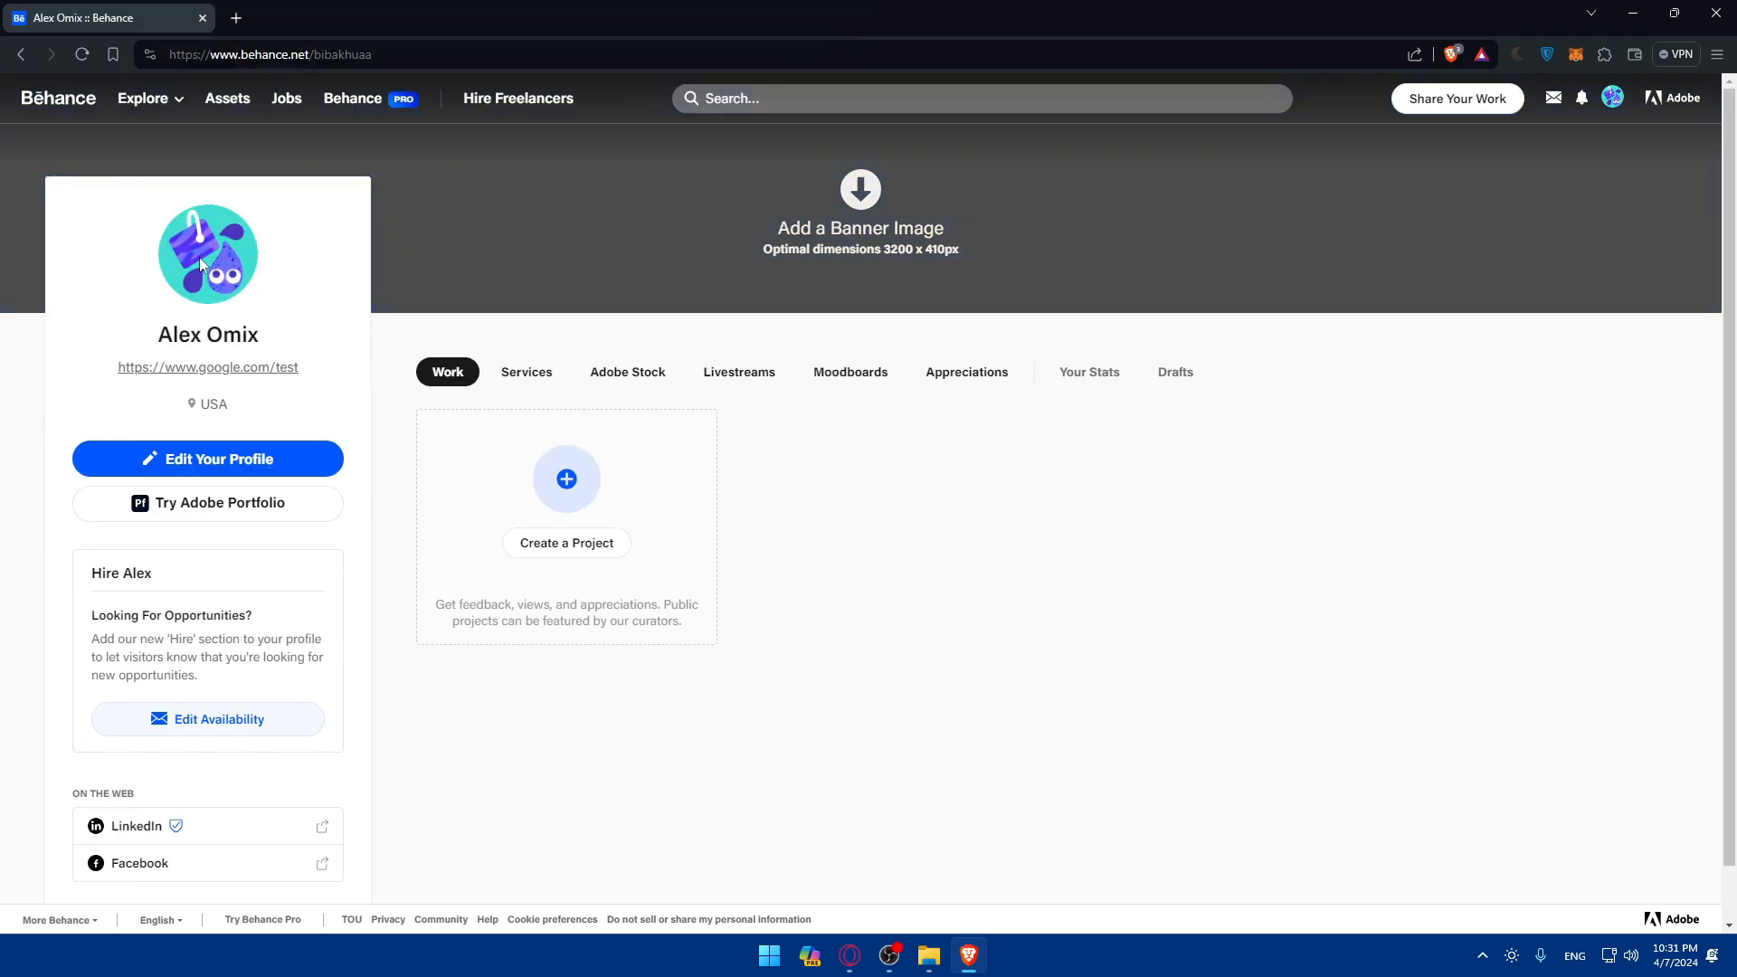
mouse_move(430, 469)
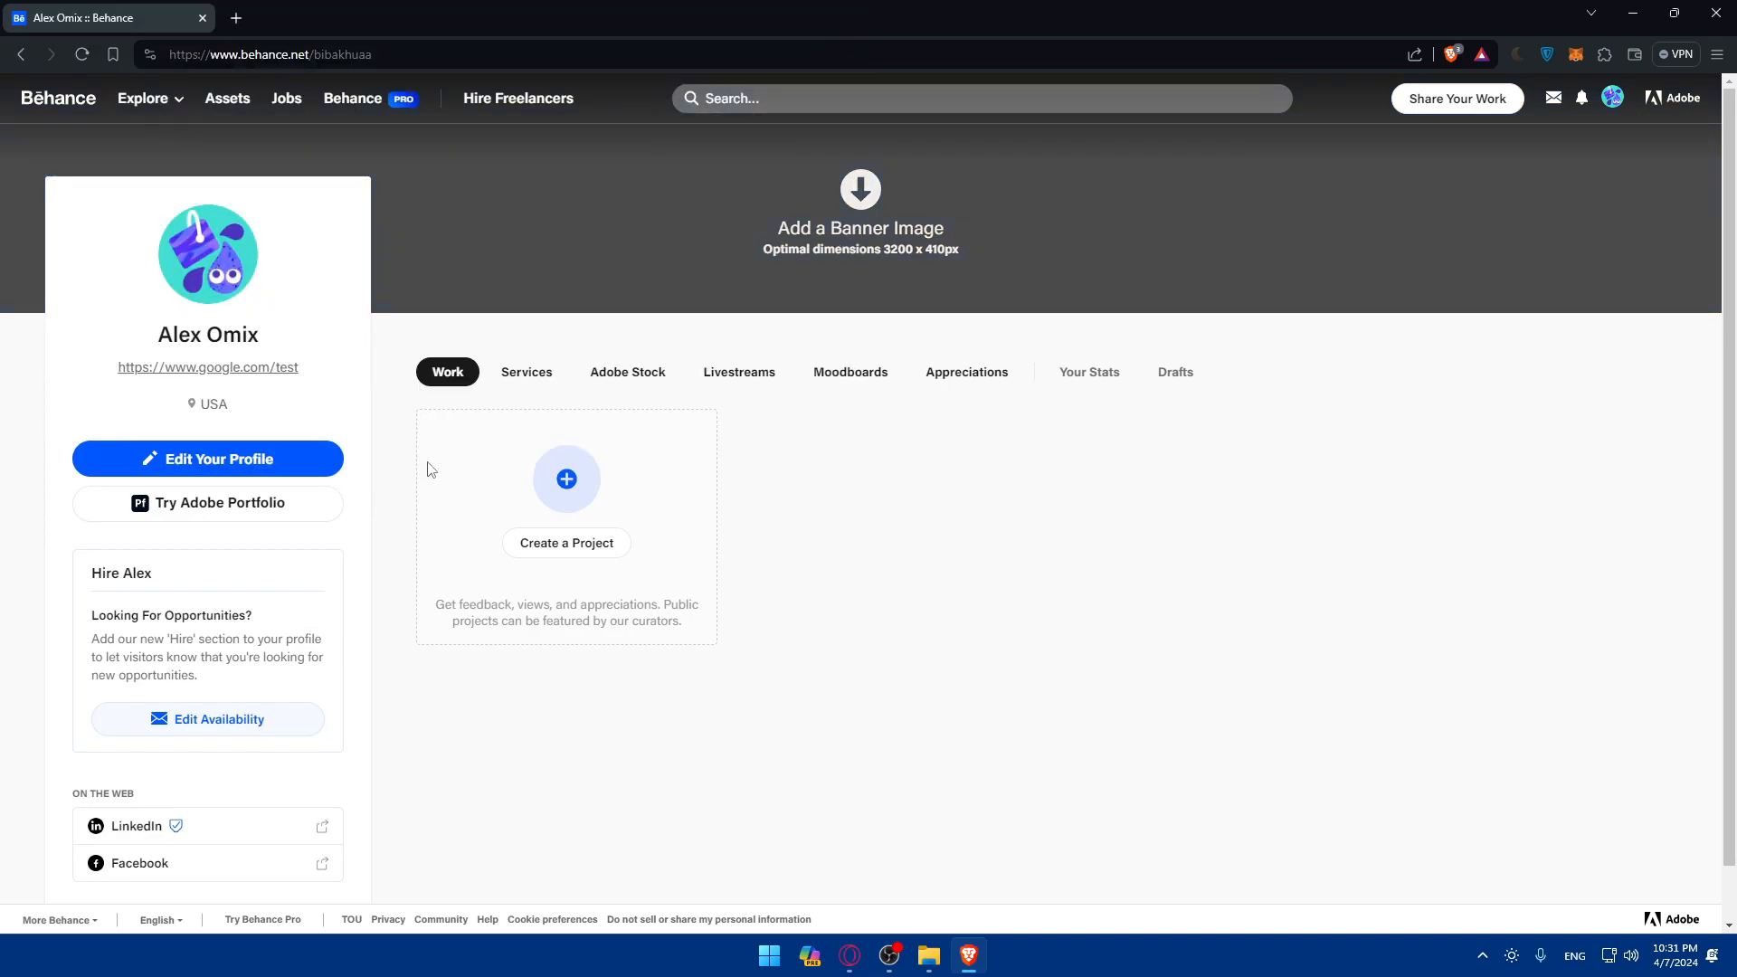
scroll("down", 3)
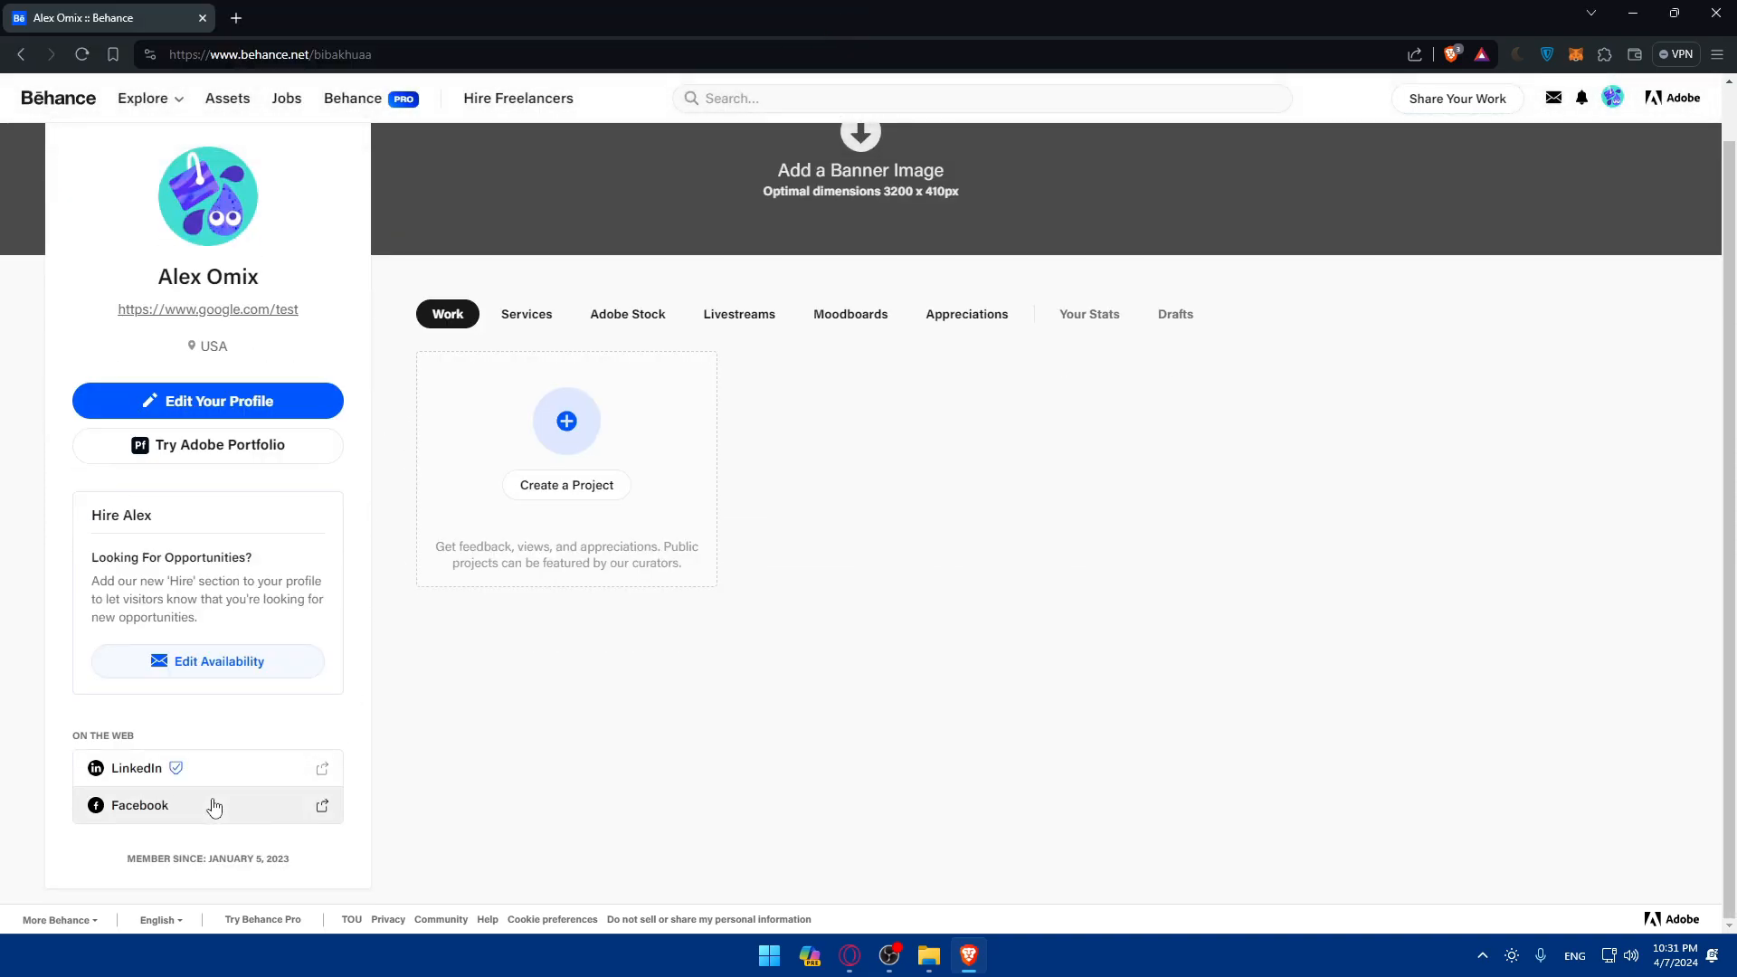
left_click(140, 805)
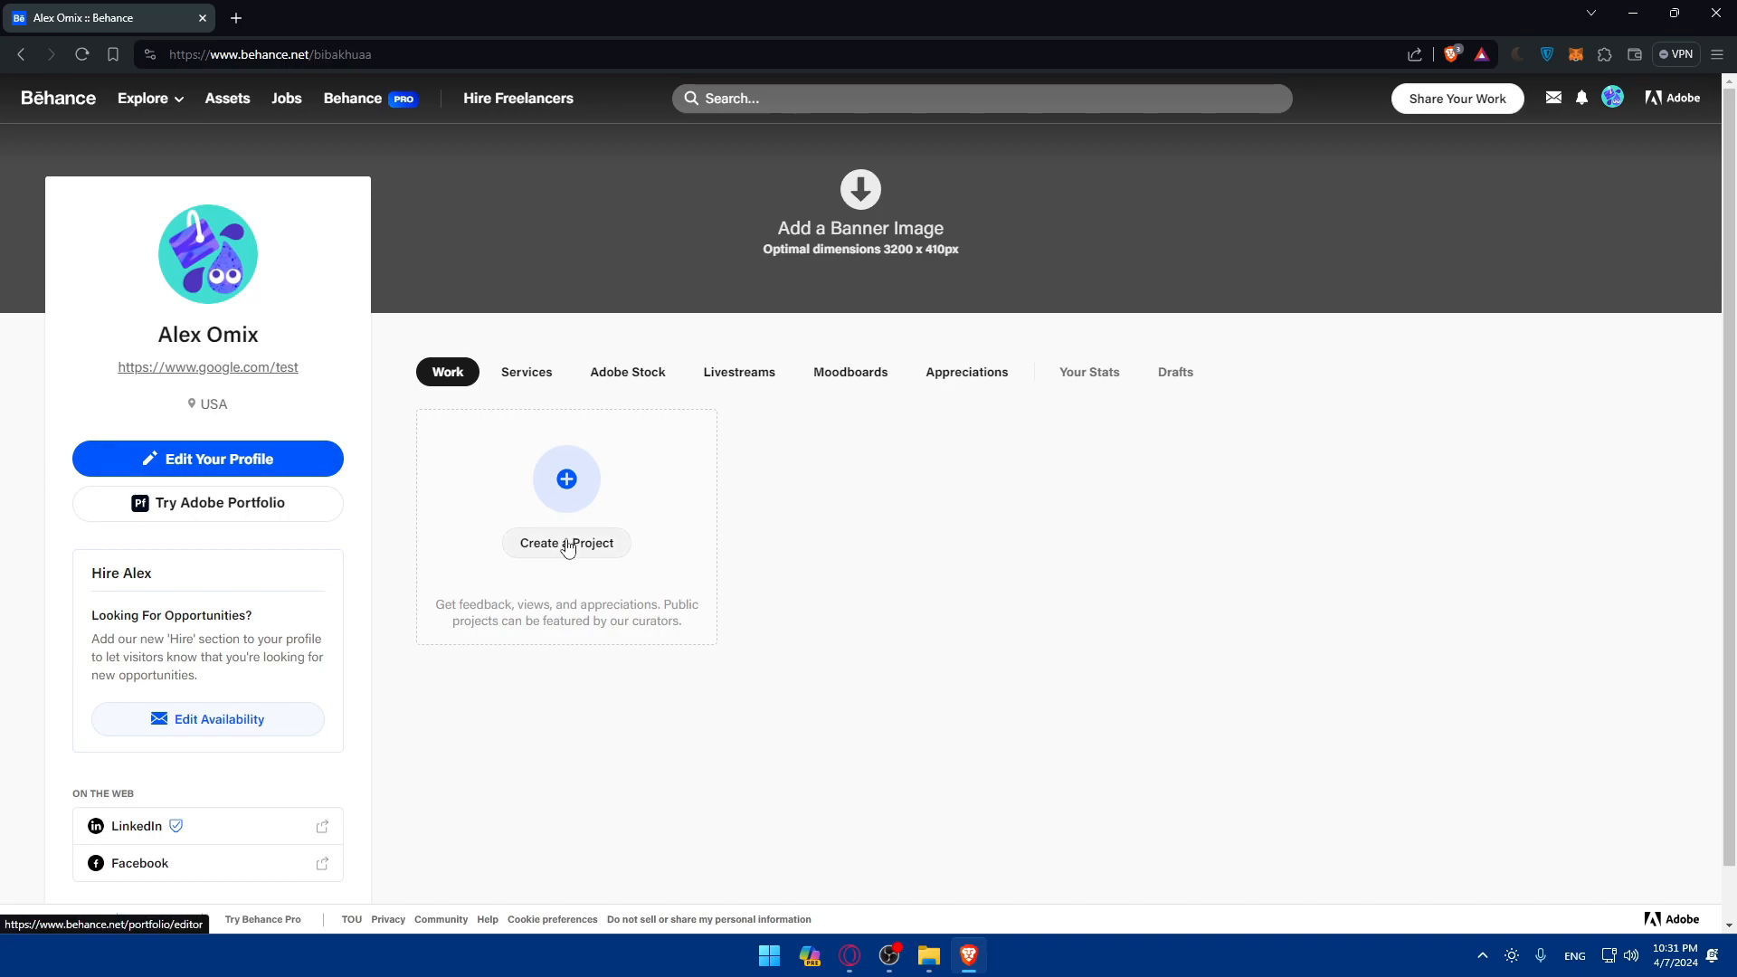
left_click(566, 543)
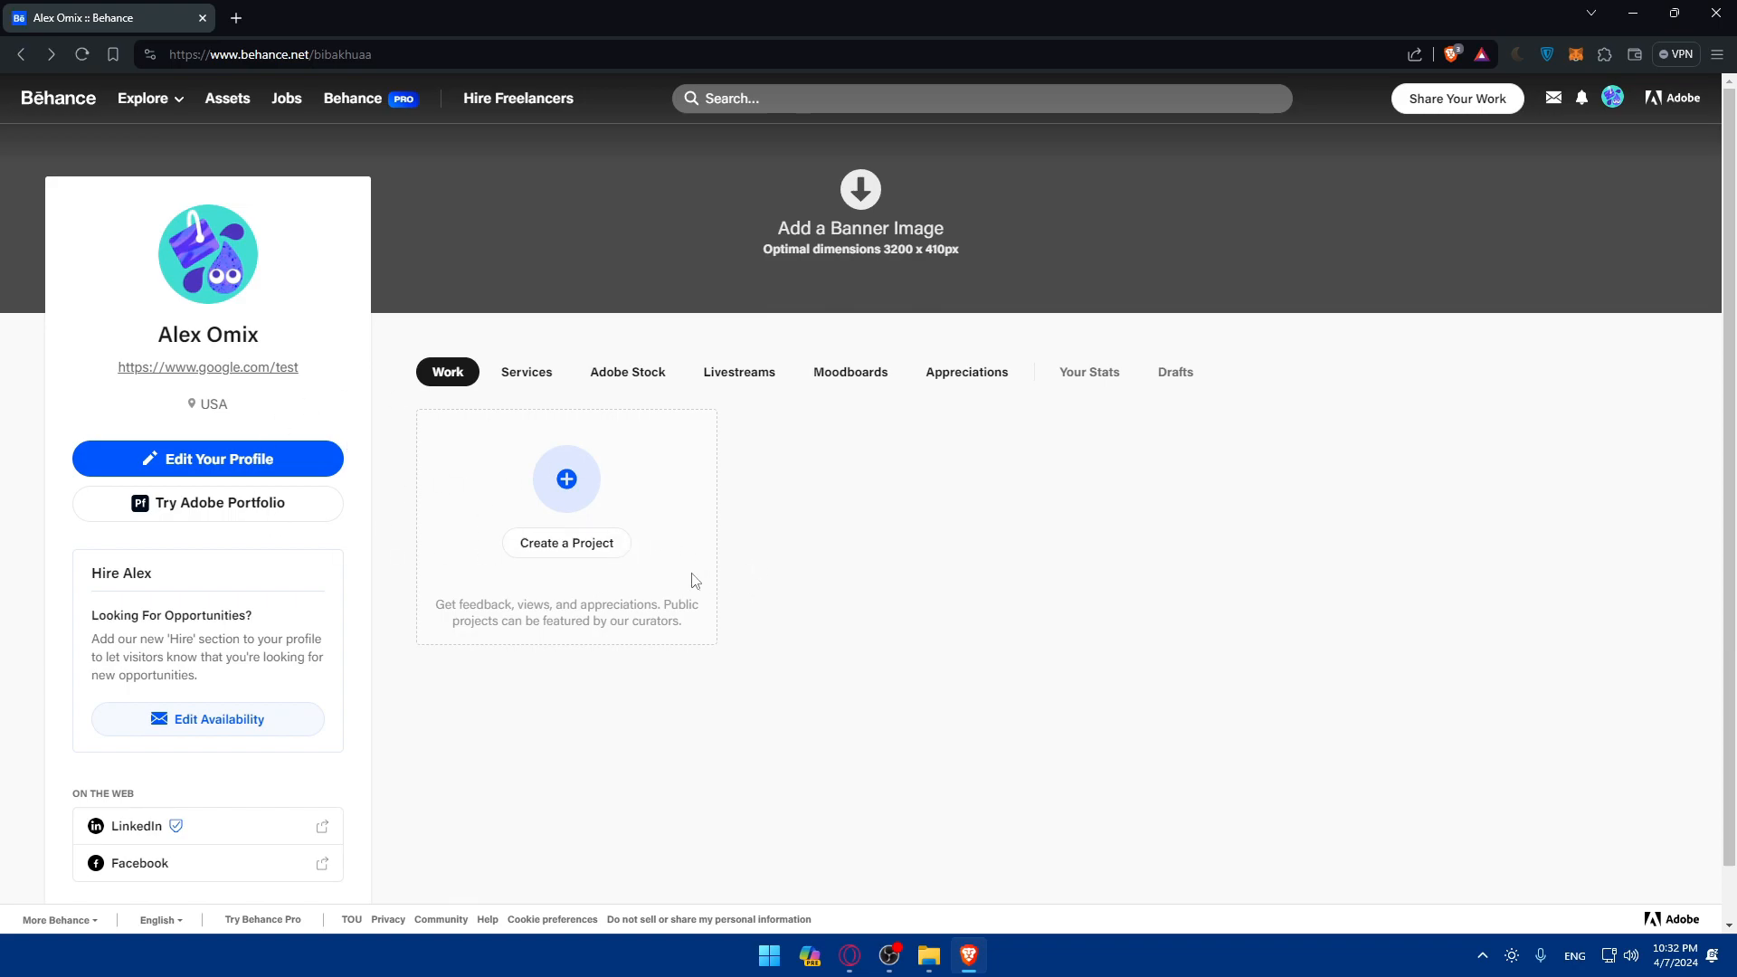
mouse_move(107, 338)
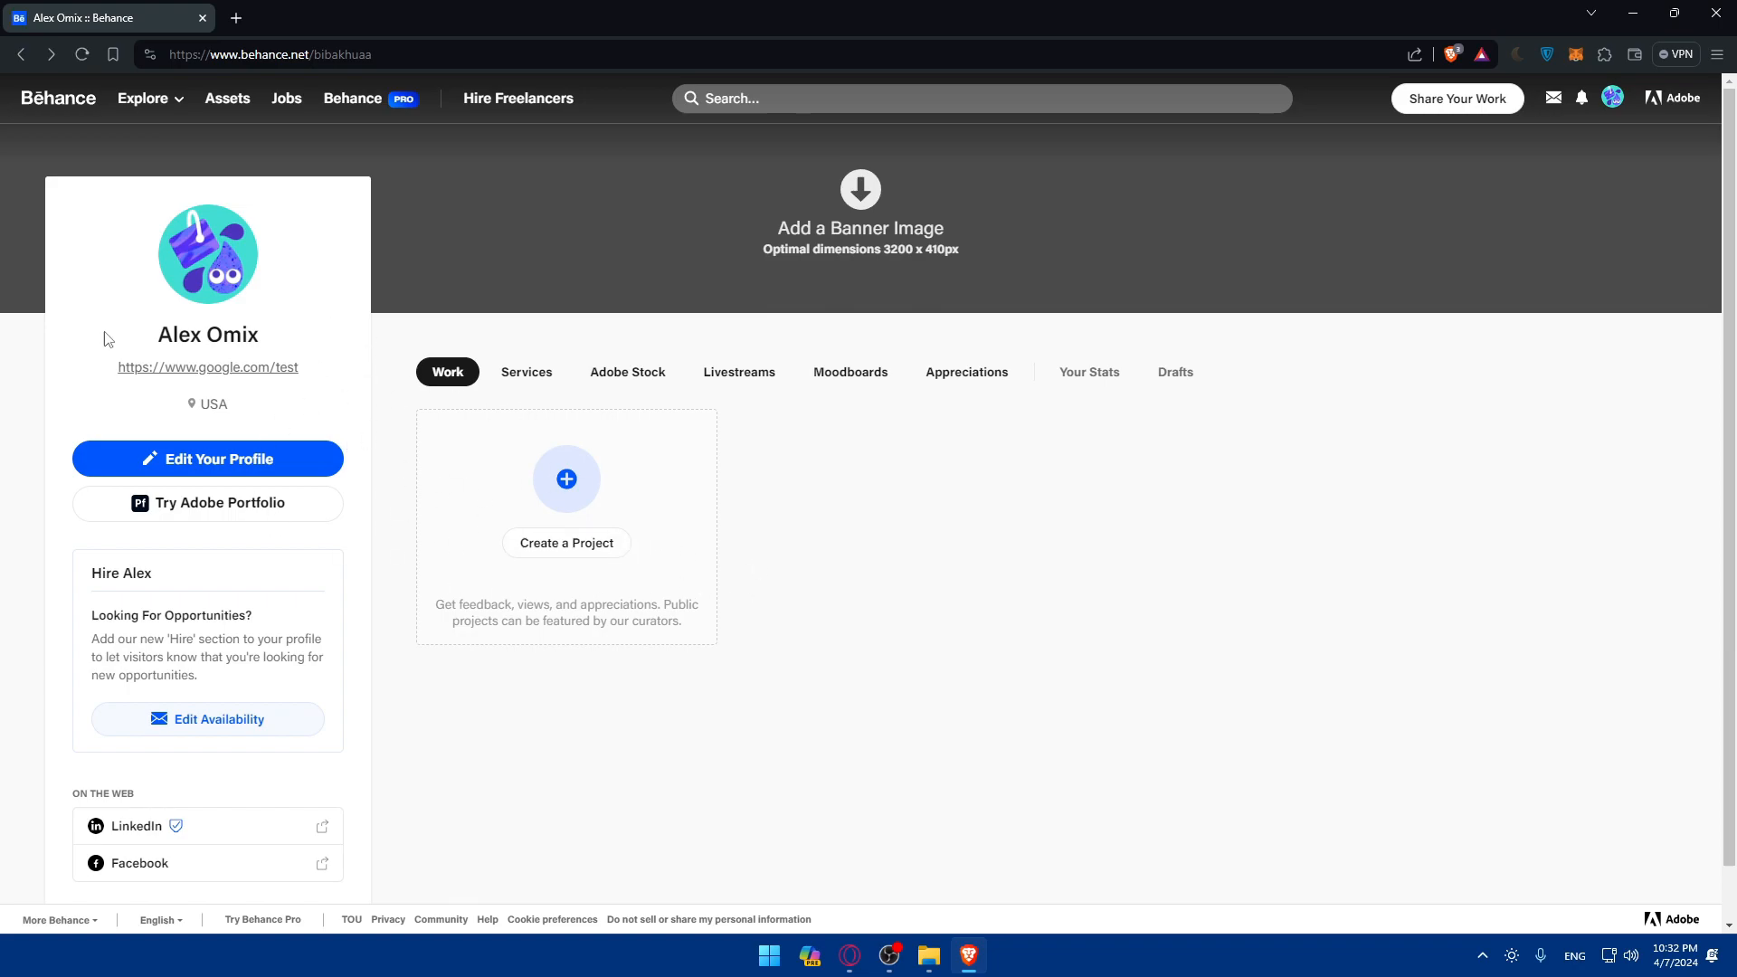
mouse_move(779, 592)
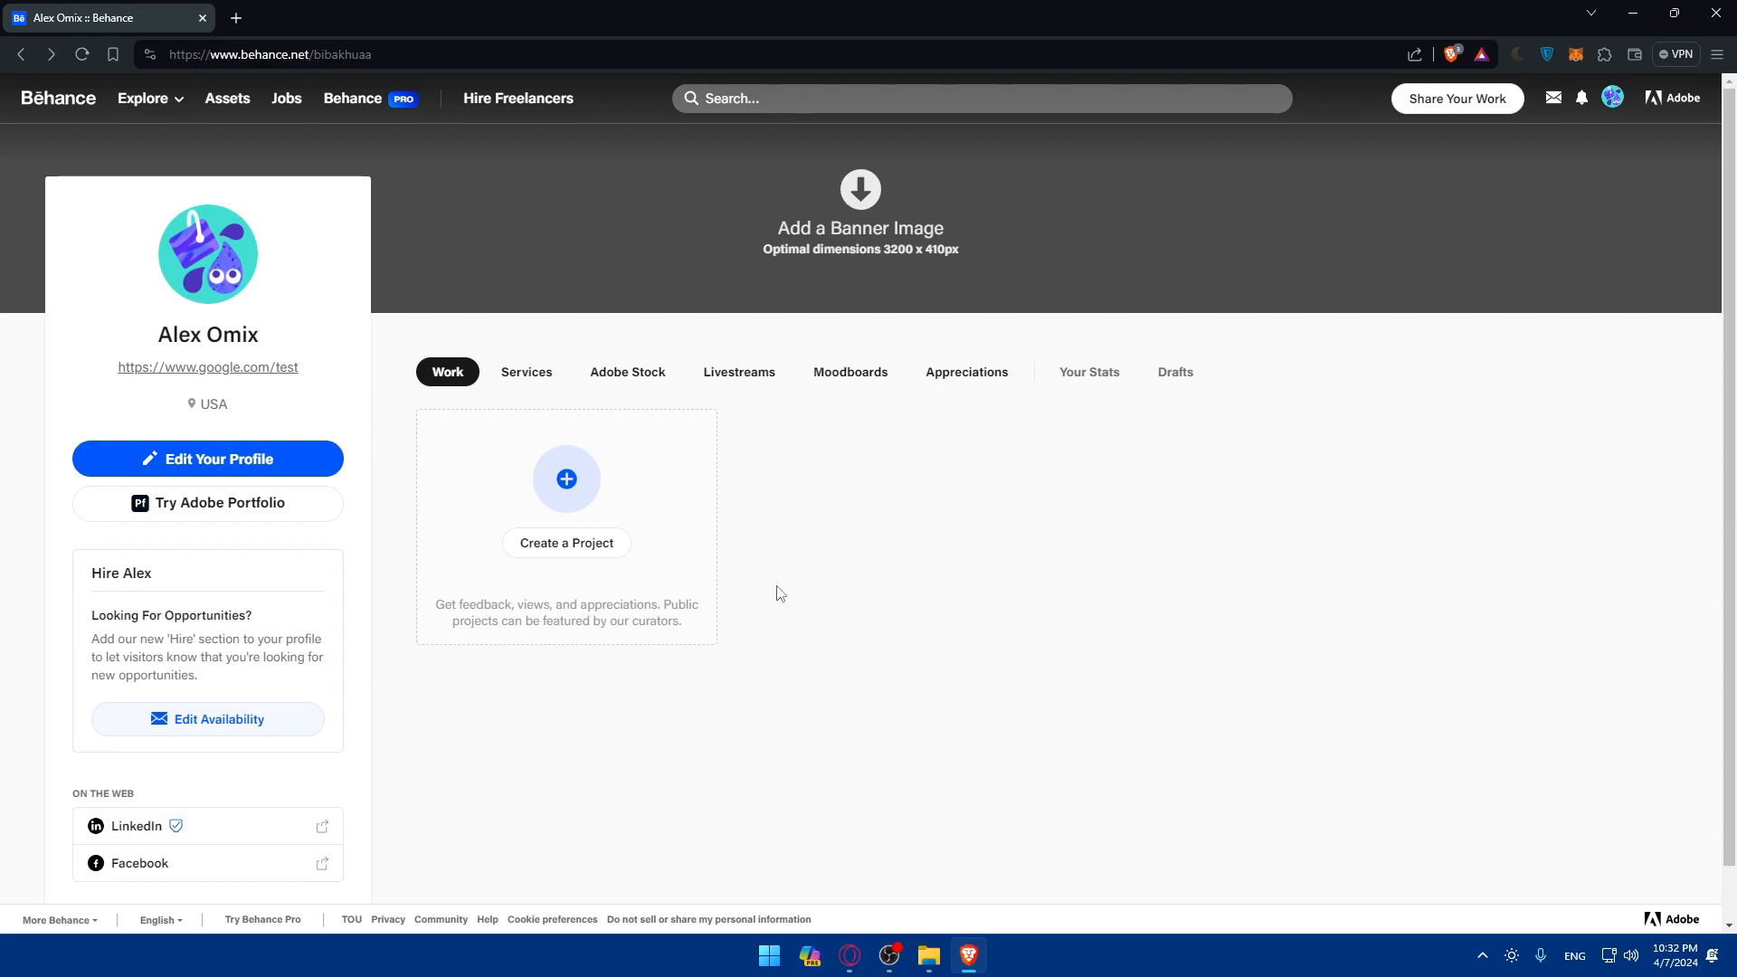
mouse_move(128, 608)
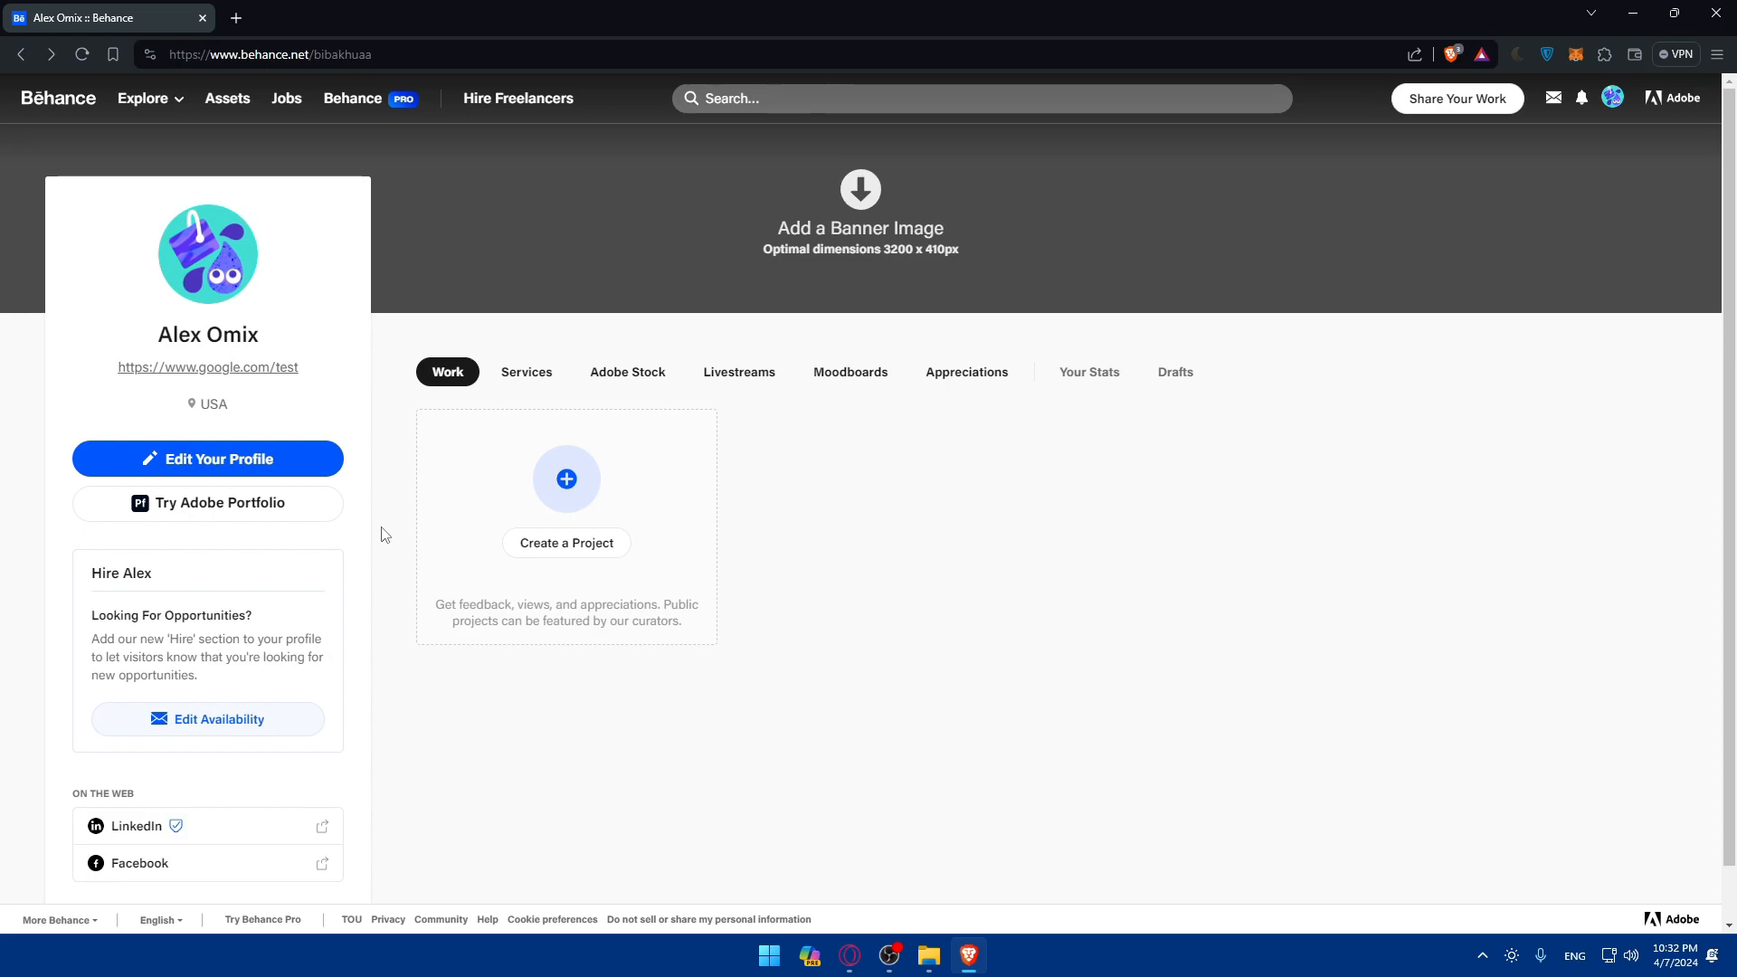
mouse_move(380, 536)
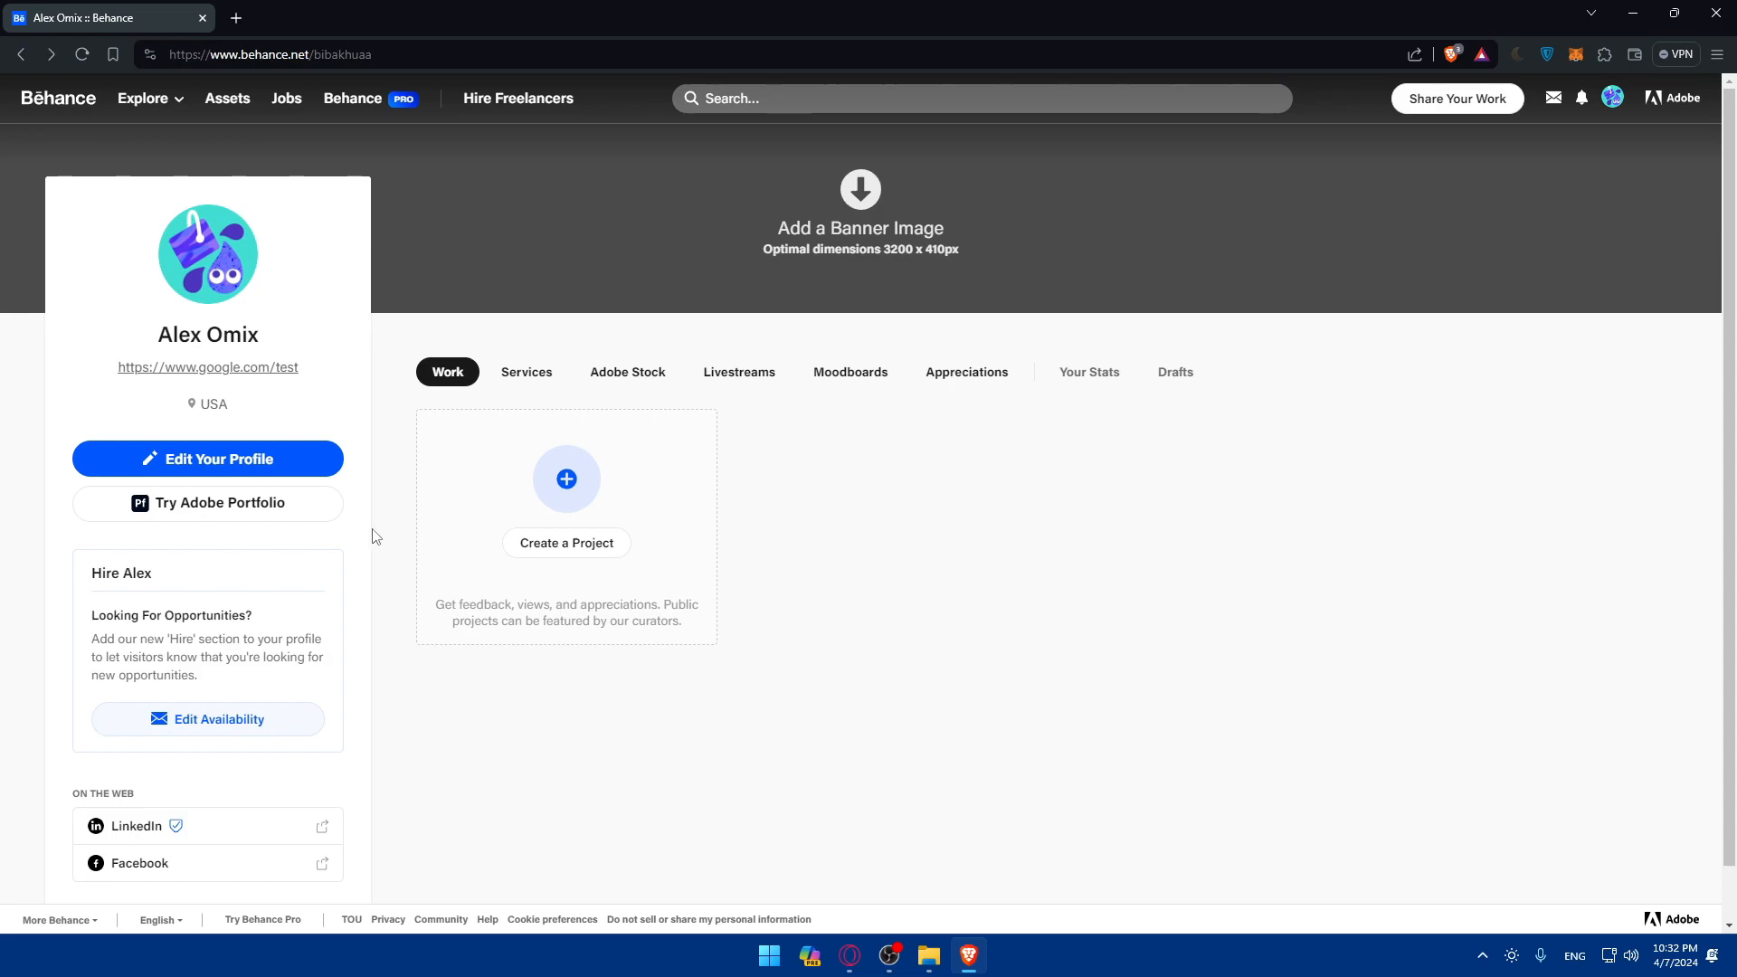
mouse_move(715, 222)
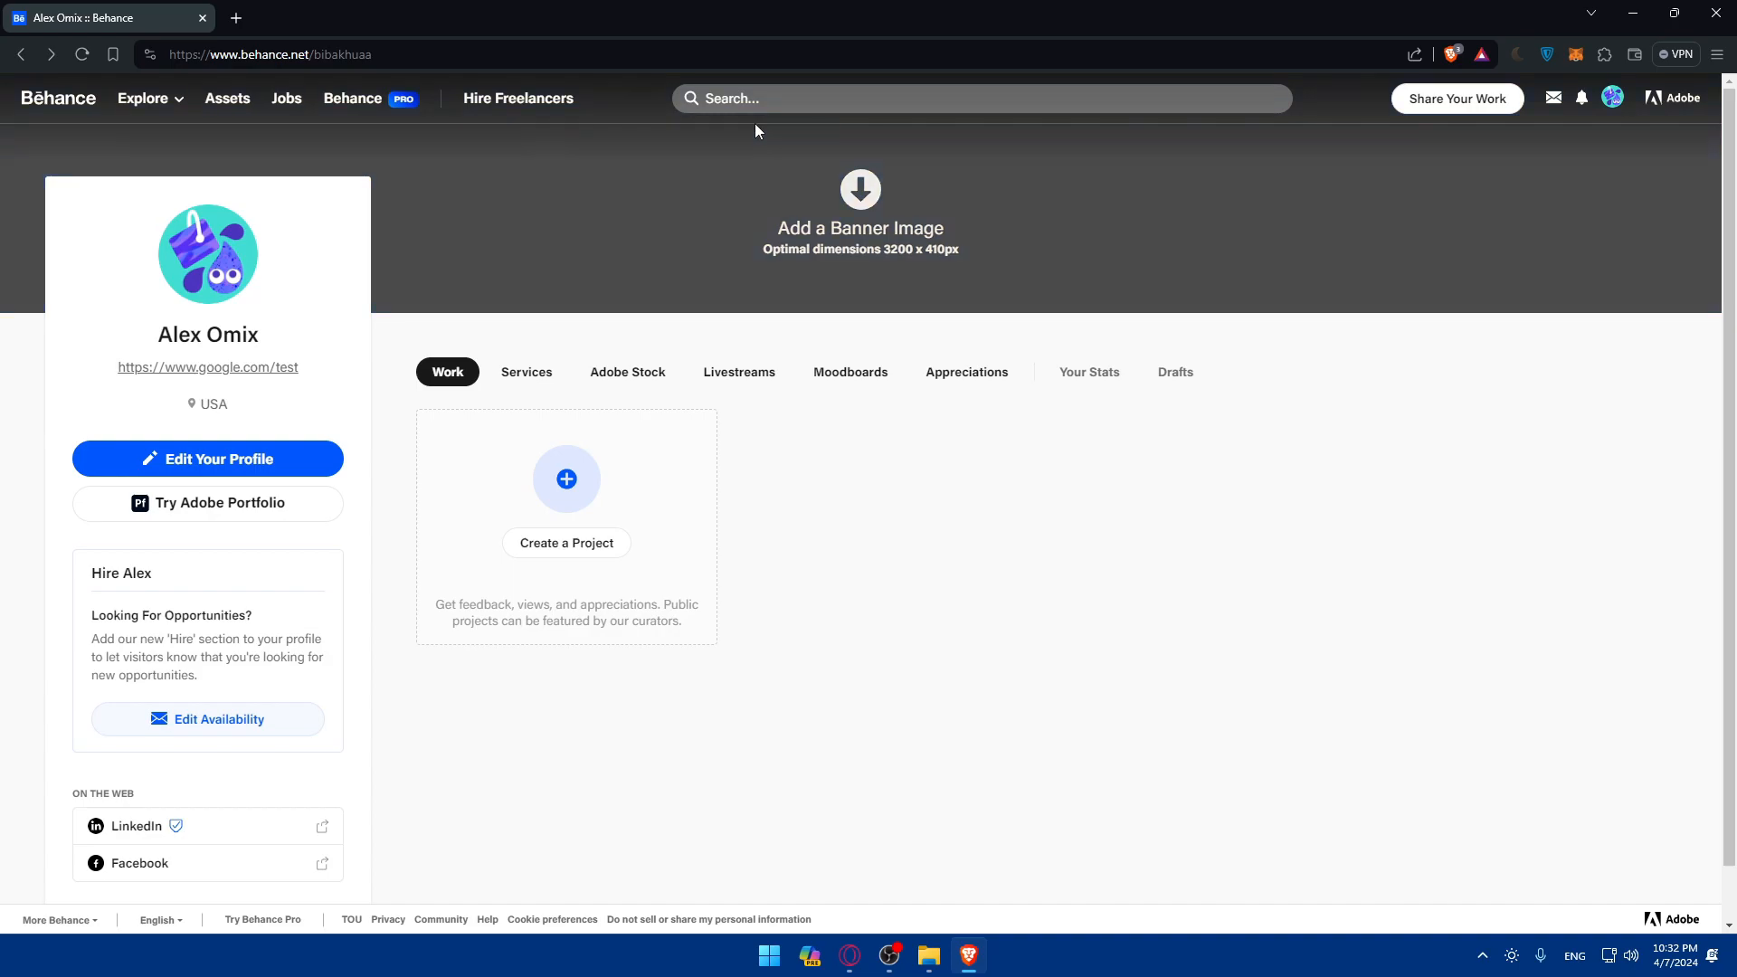
Step: Browse the For You feed and open Typefool's 'Mila — Brand identity design' project
left_click(144, 99)
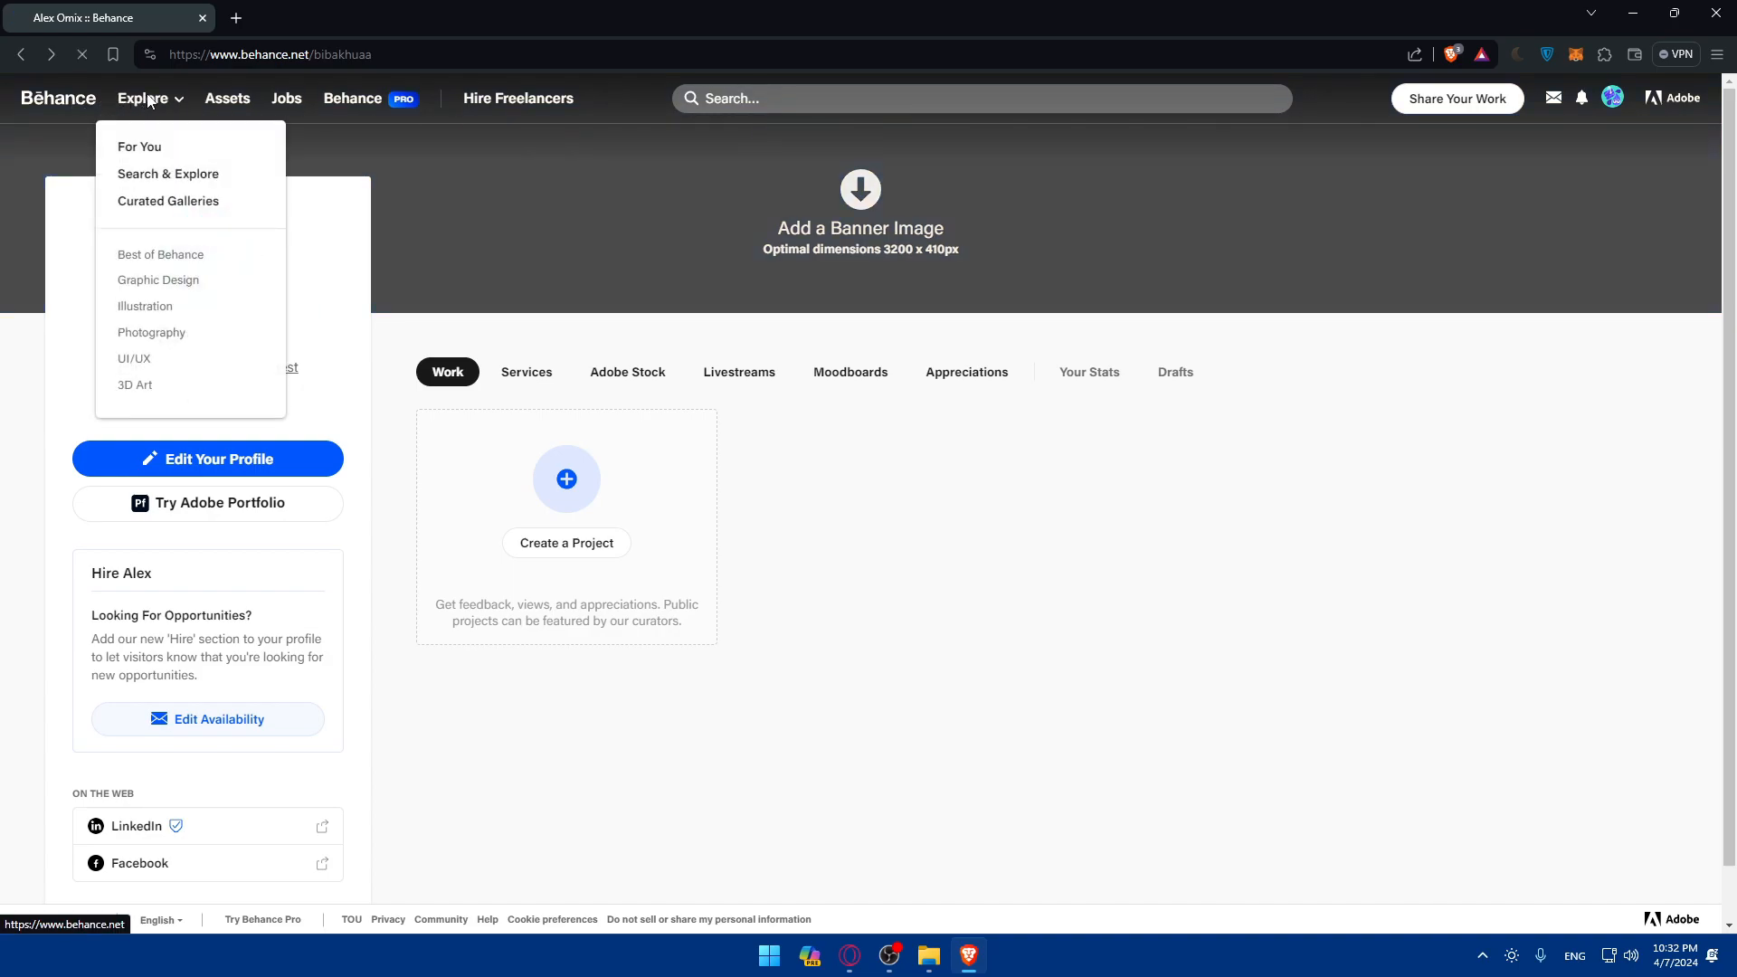
left_click(138, 146)
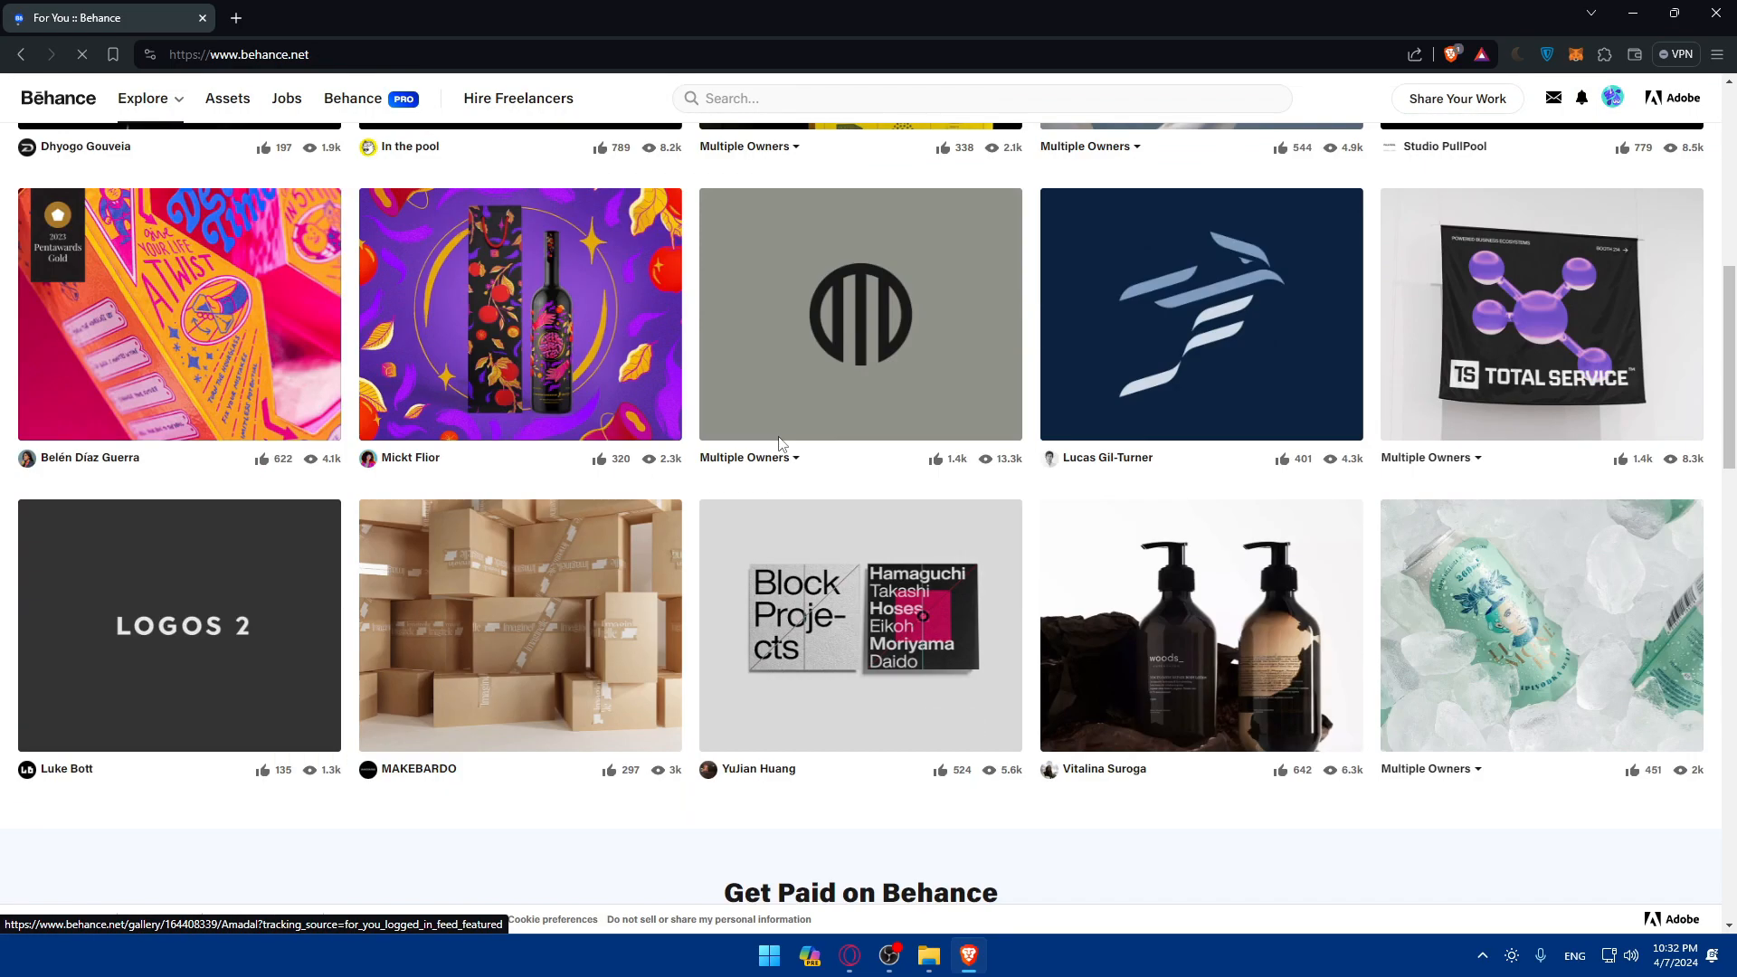
scroll("down", 3)
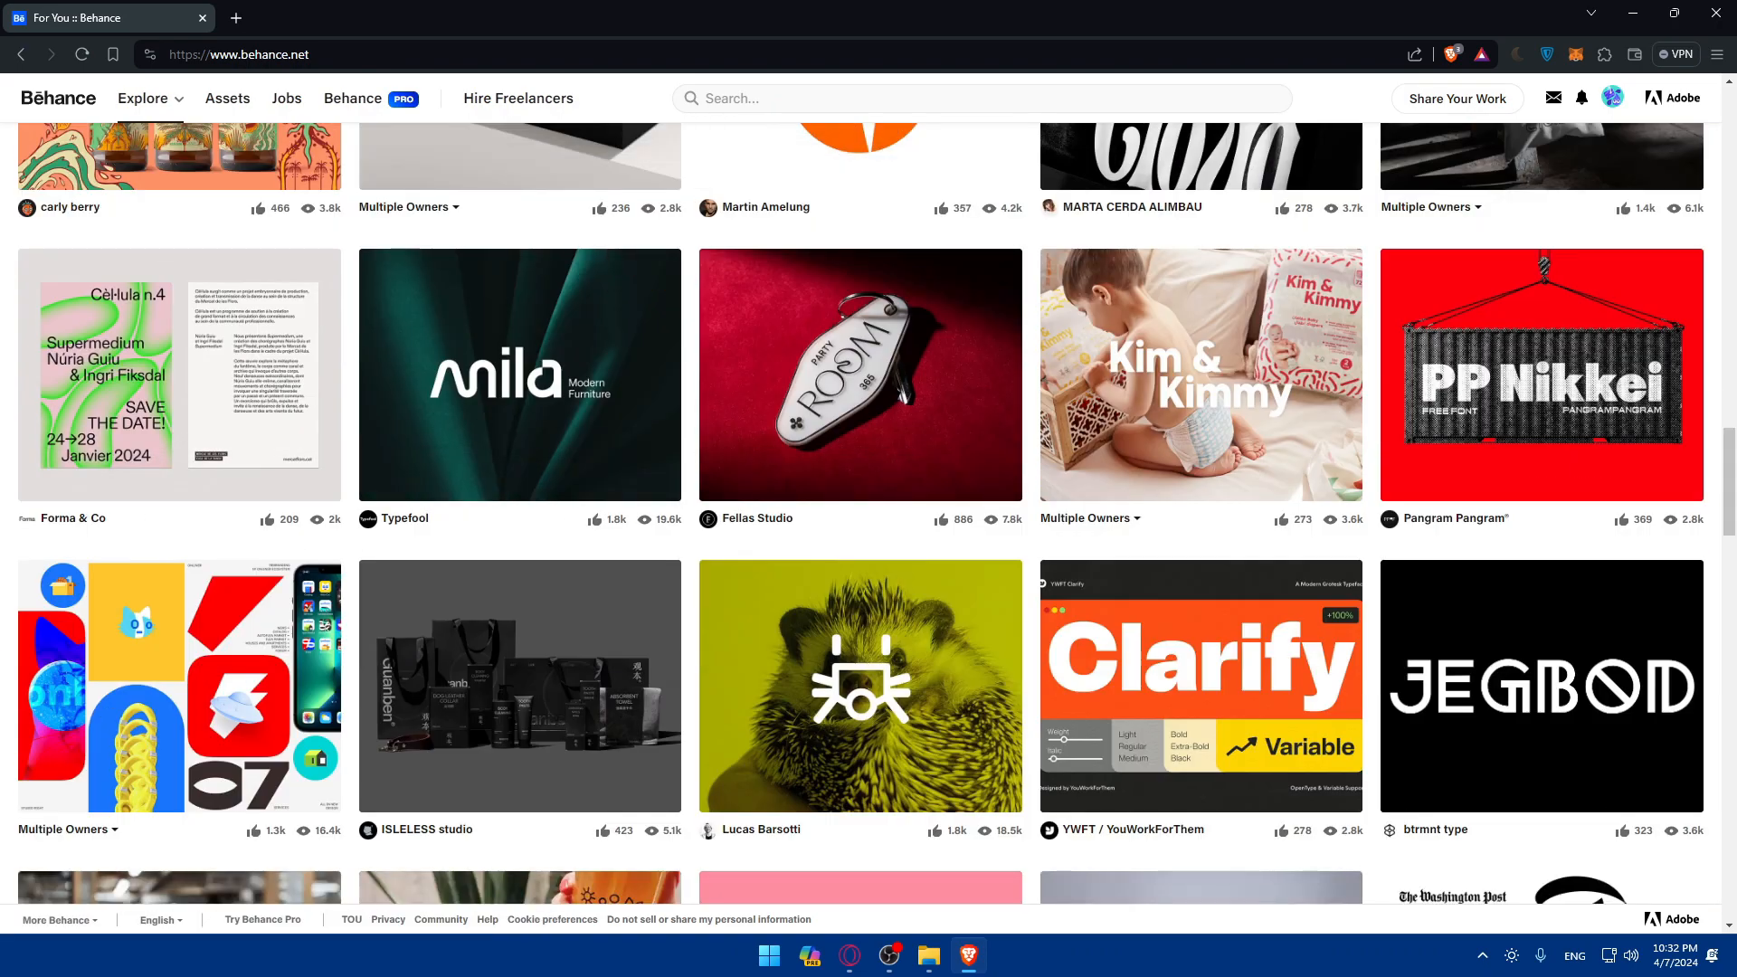
mouse_move(1235, 448)
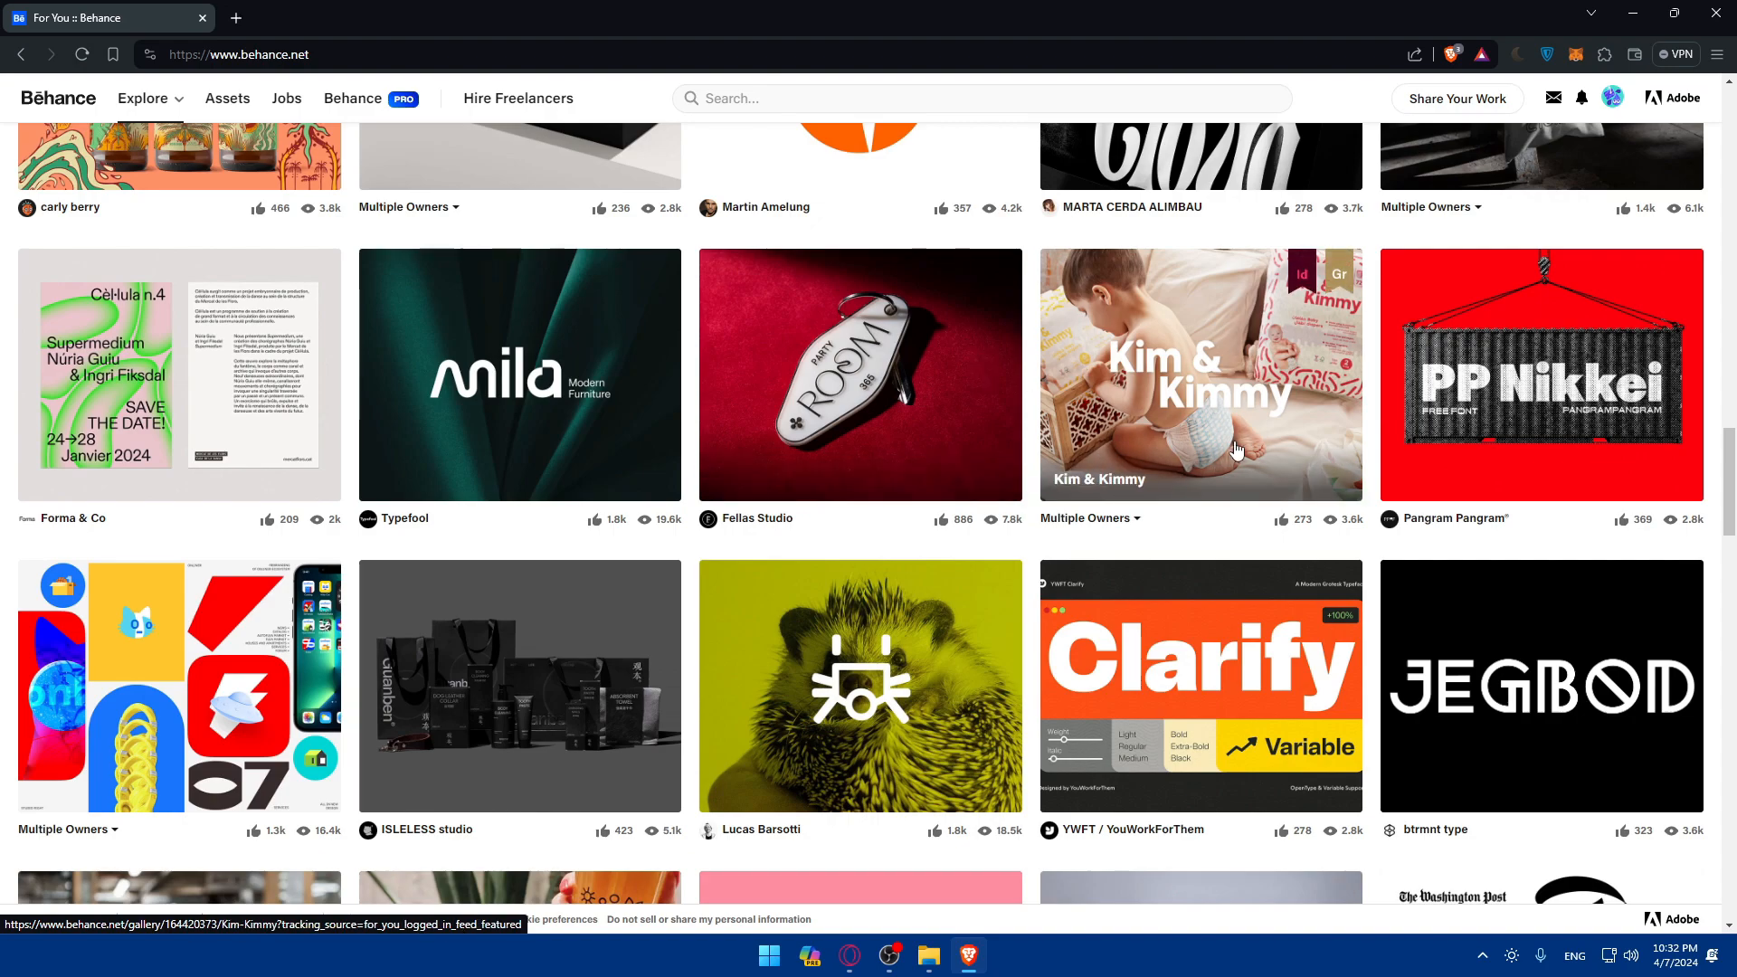
mouse_move(1010, 427)
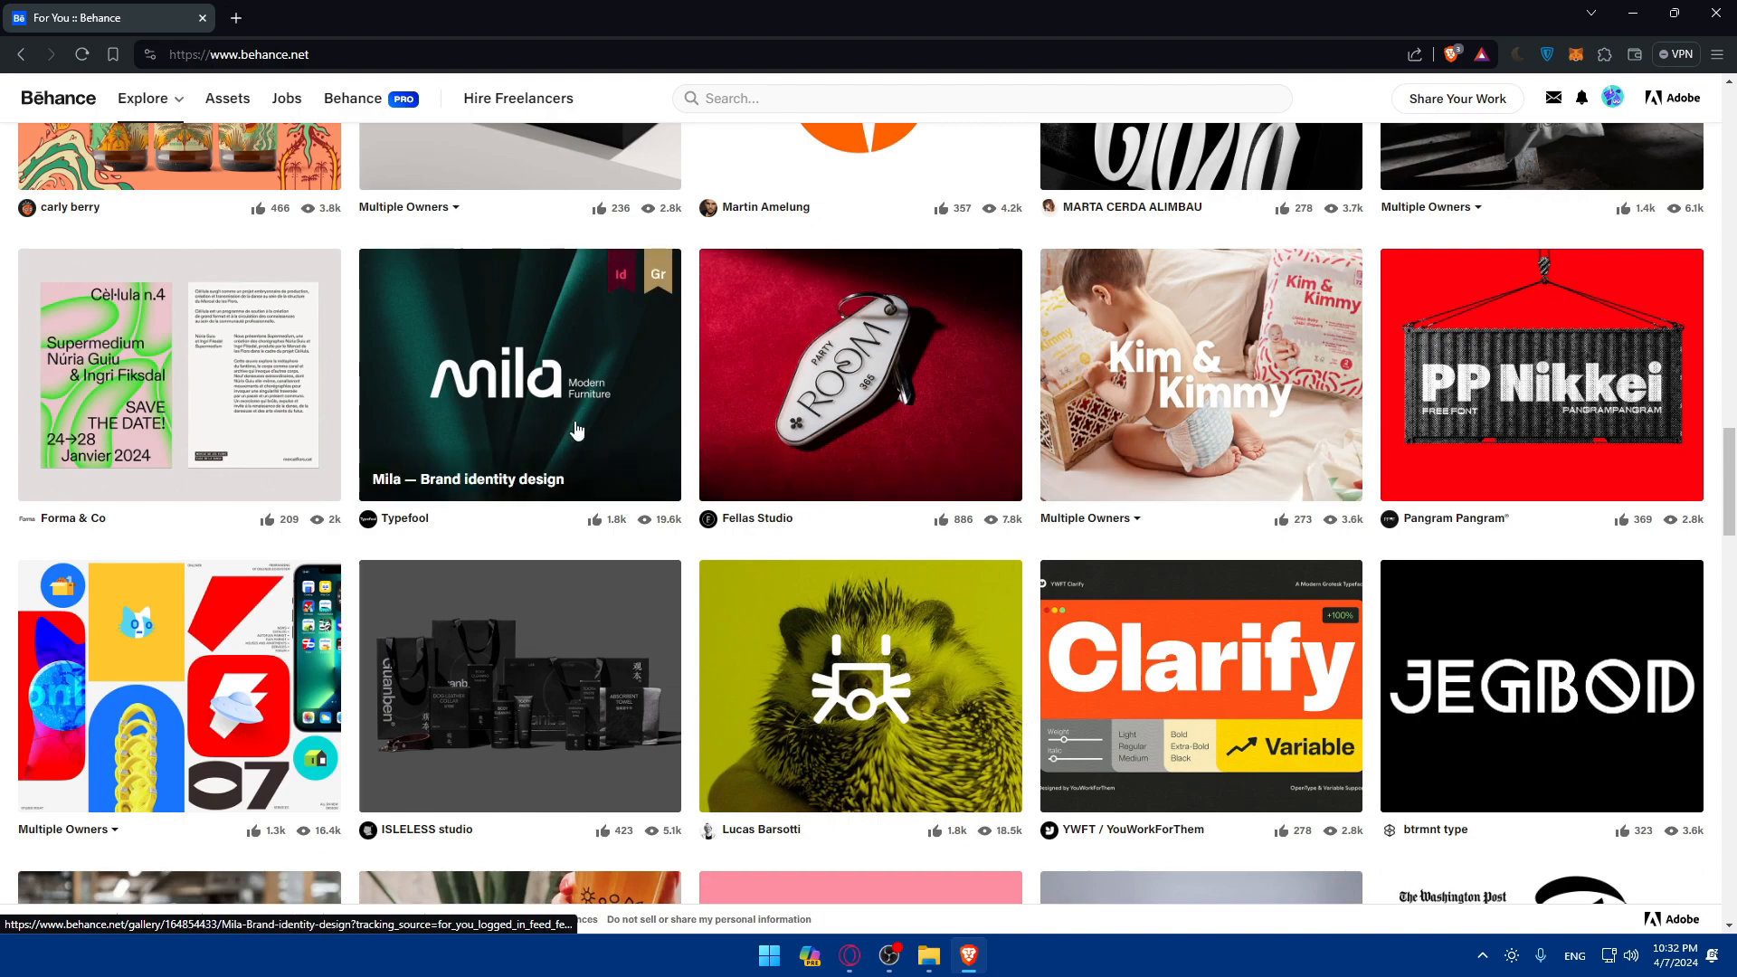
mouse_move(576, 429)
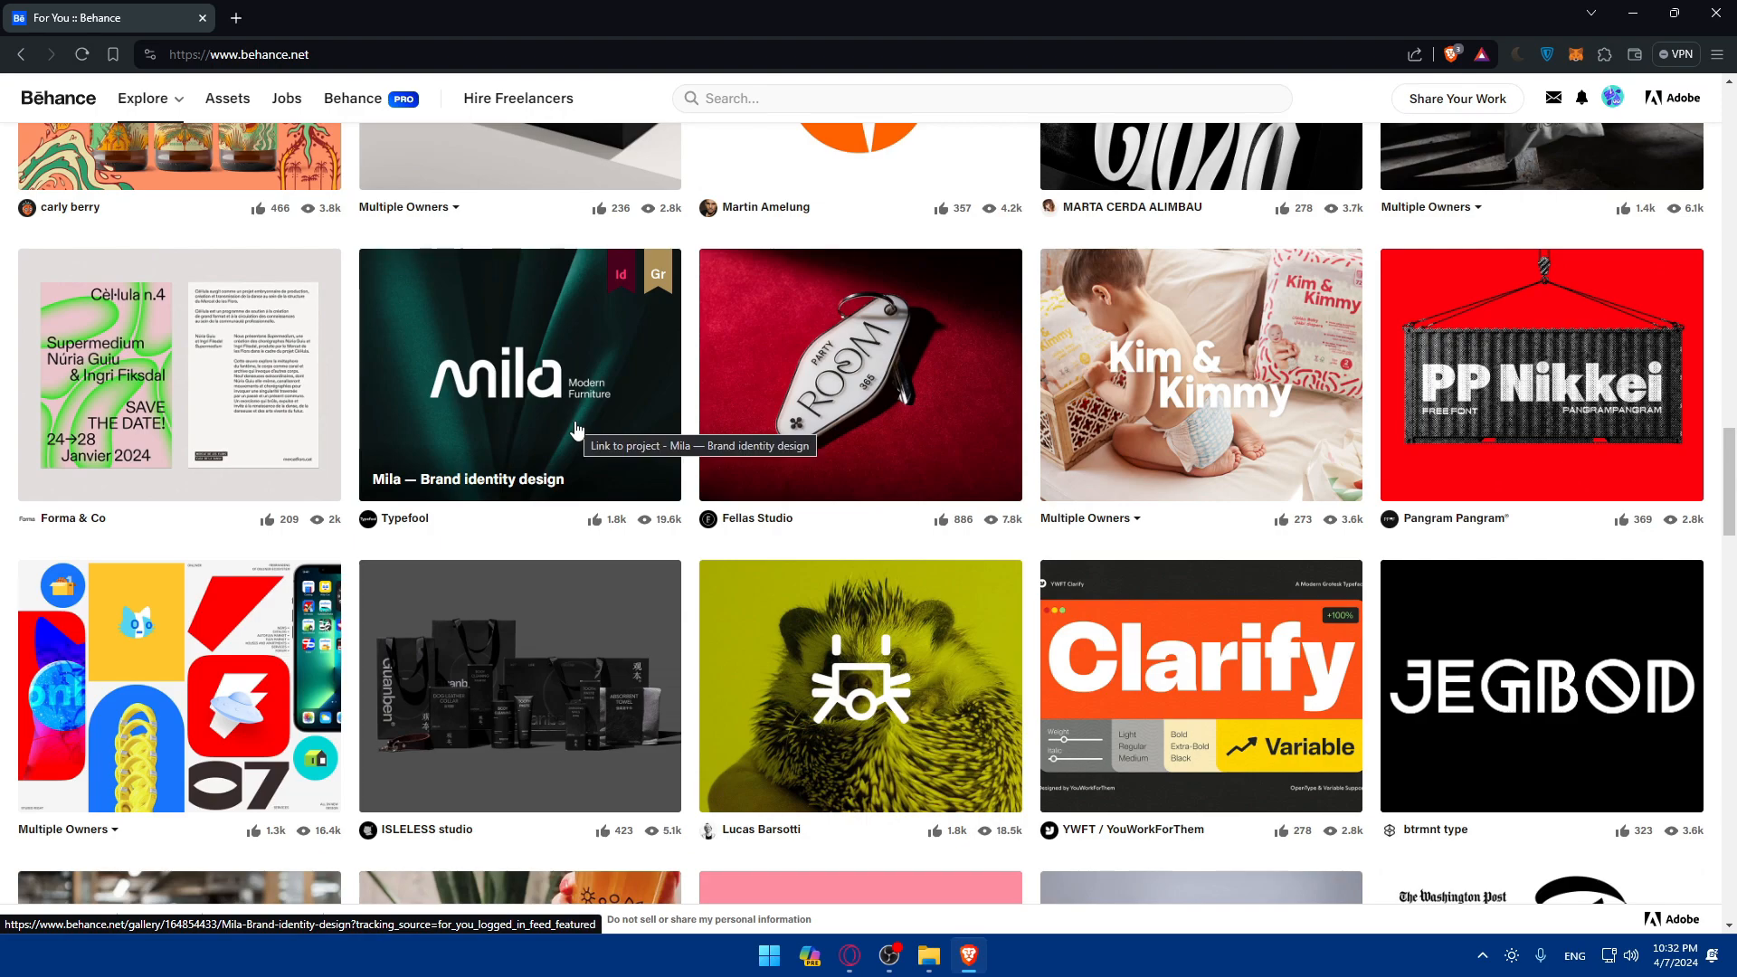
mouse_move(717, 345)
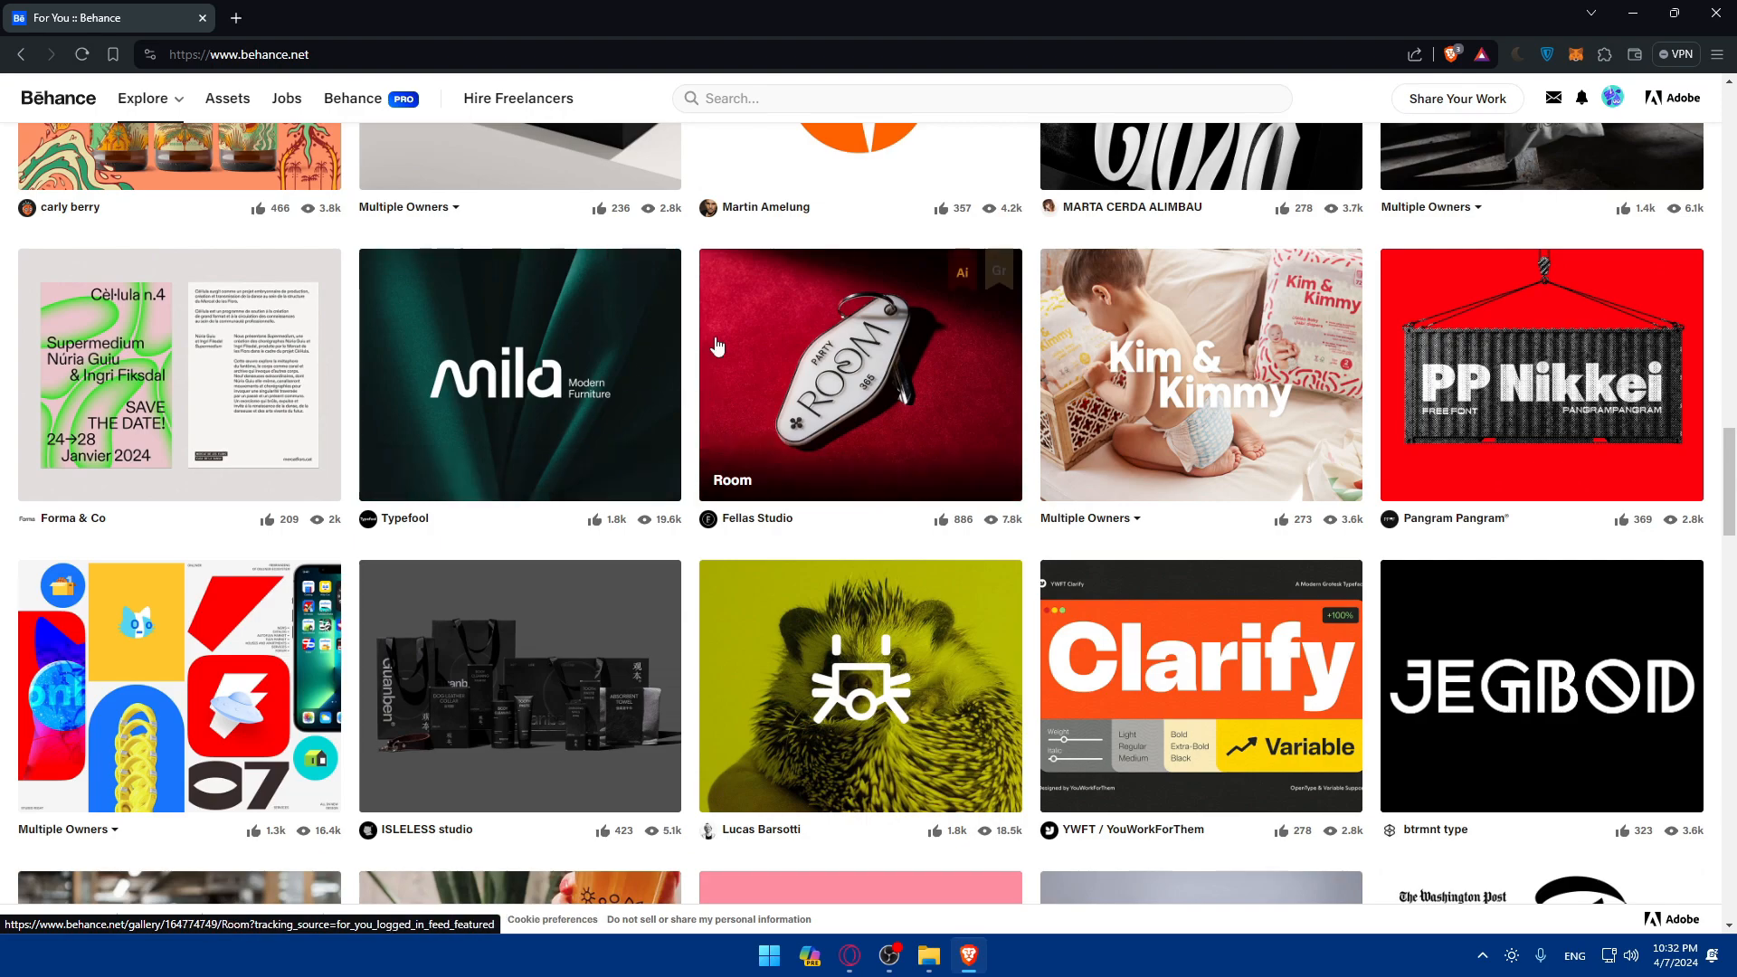
mouse_move(717, 345)
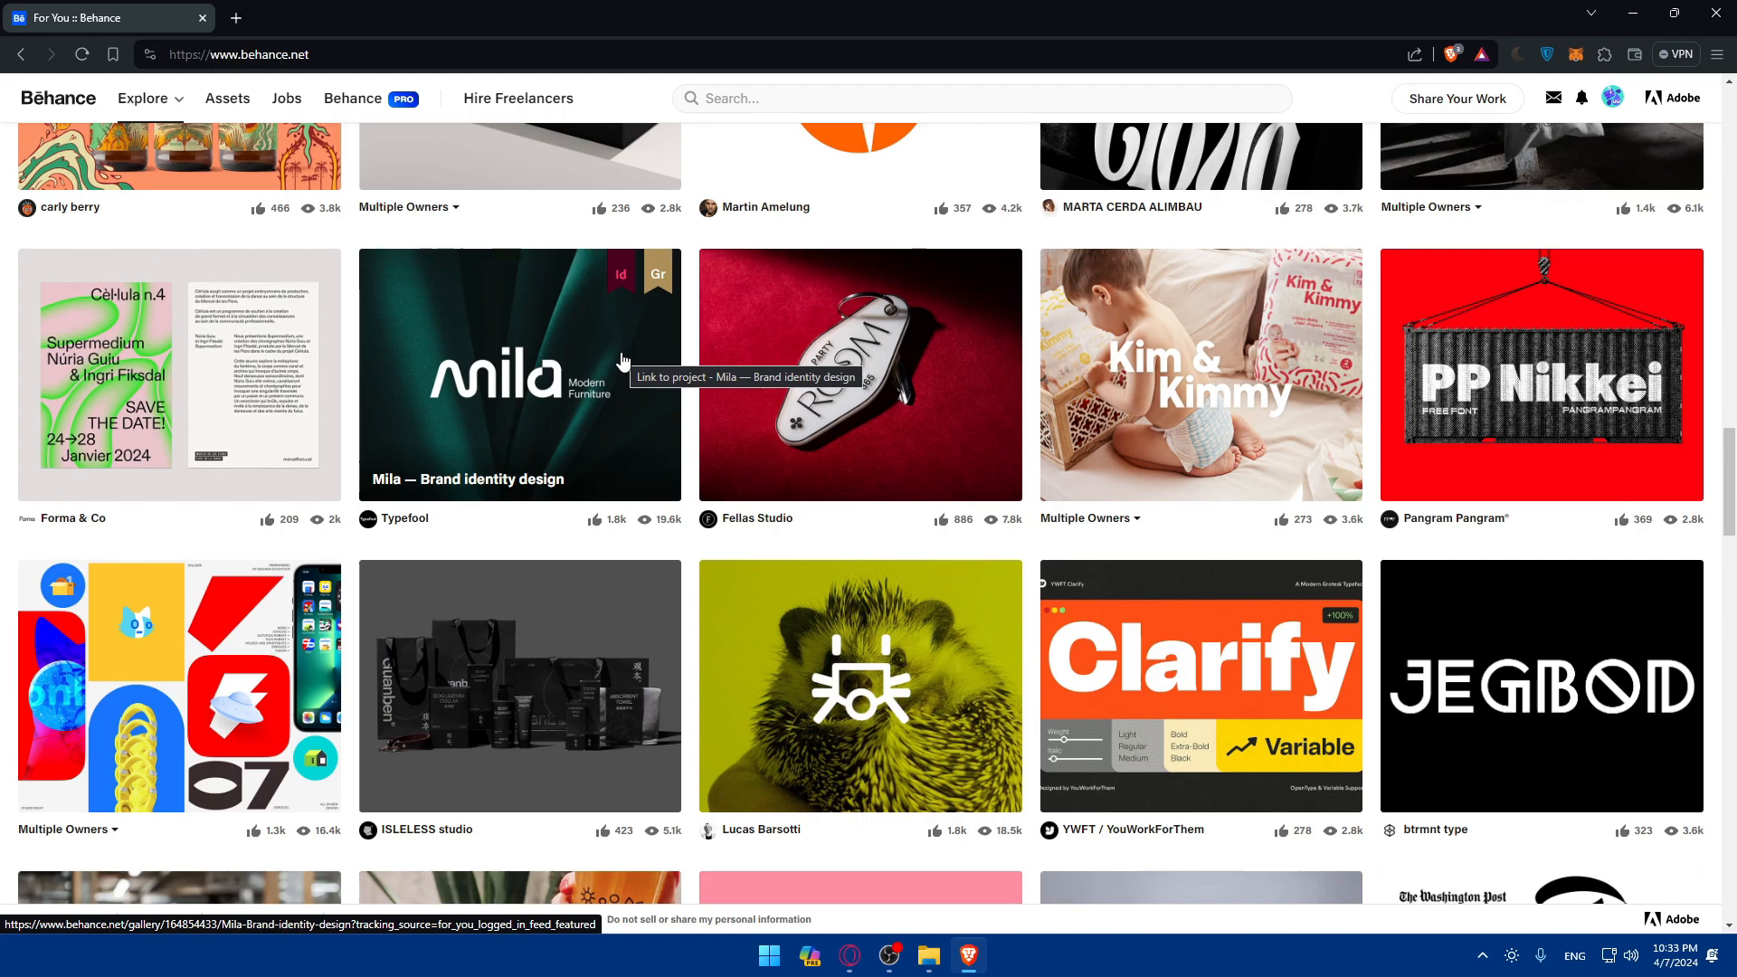
left_click(518, 374)
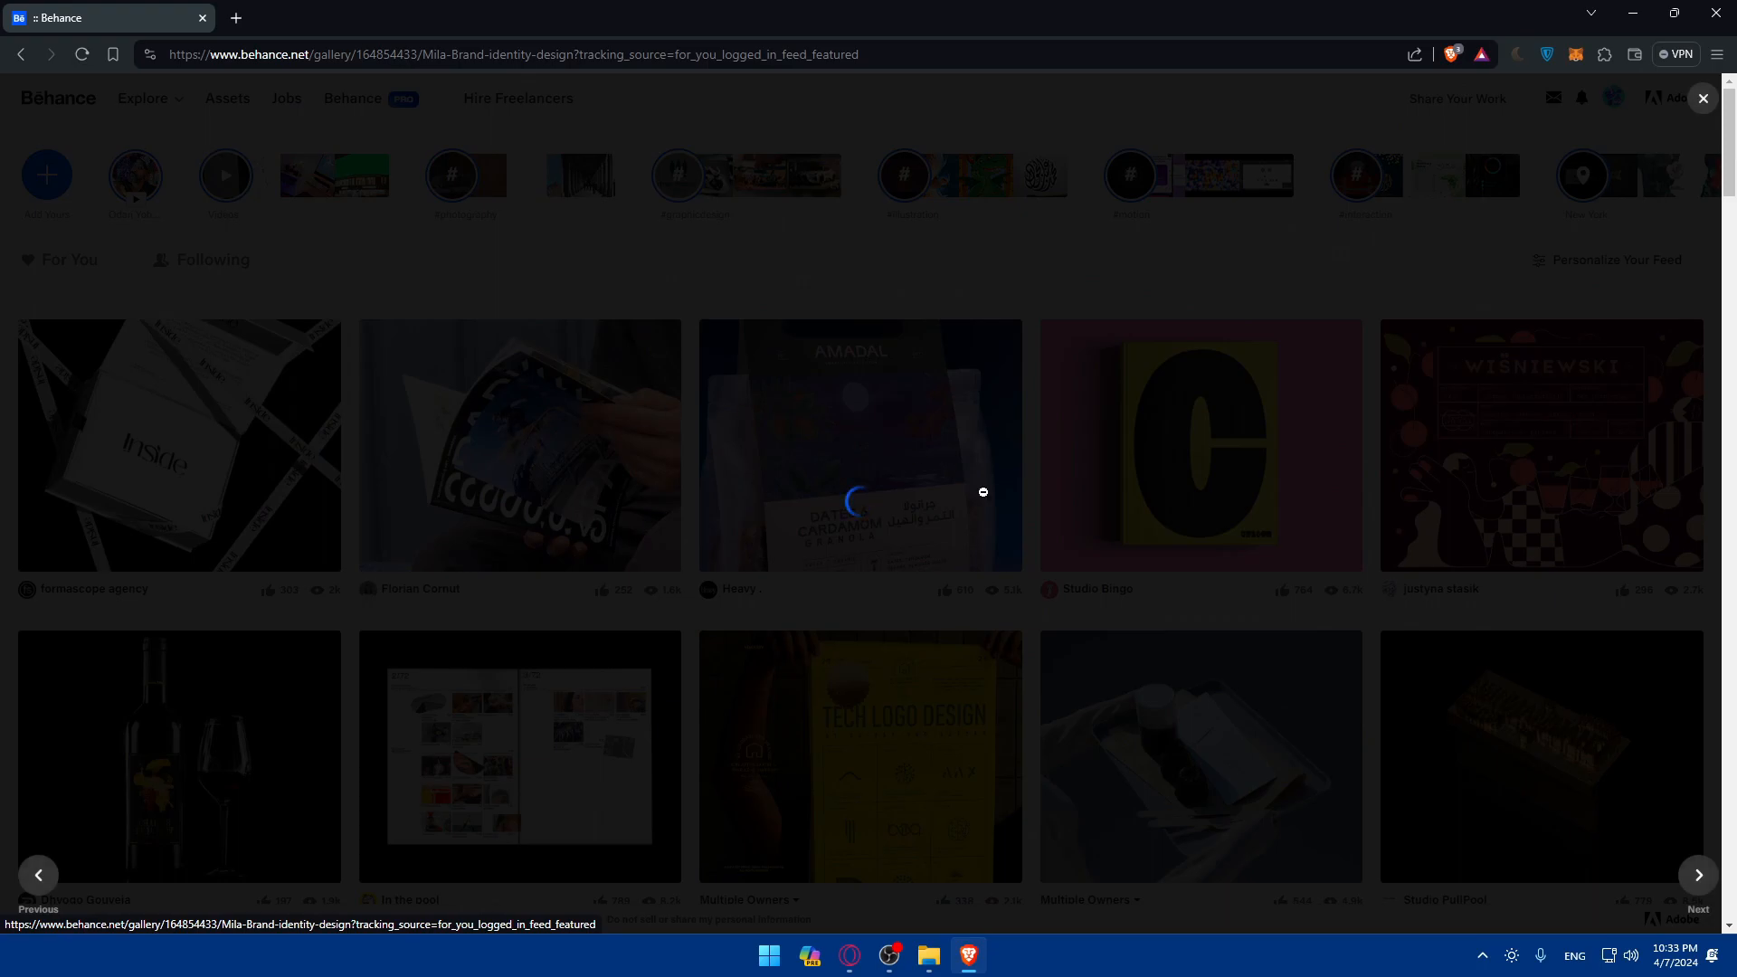
left_click(859, 445)
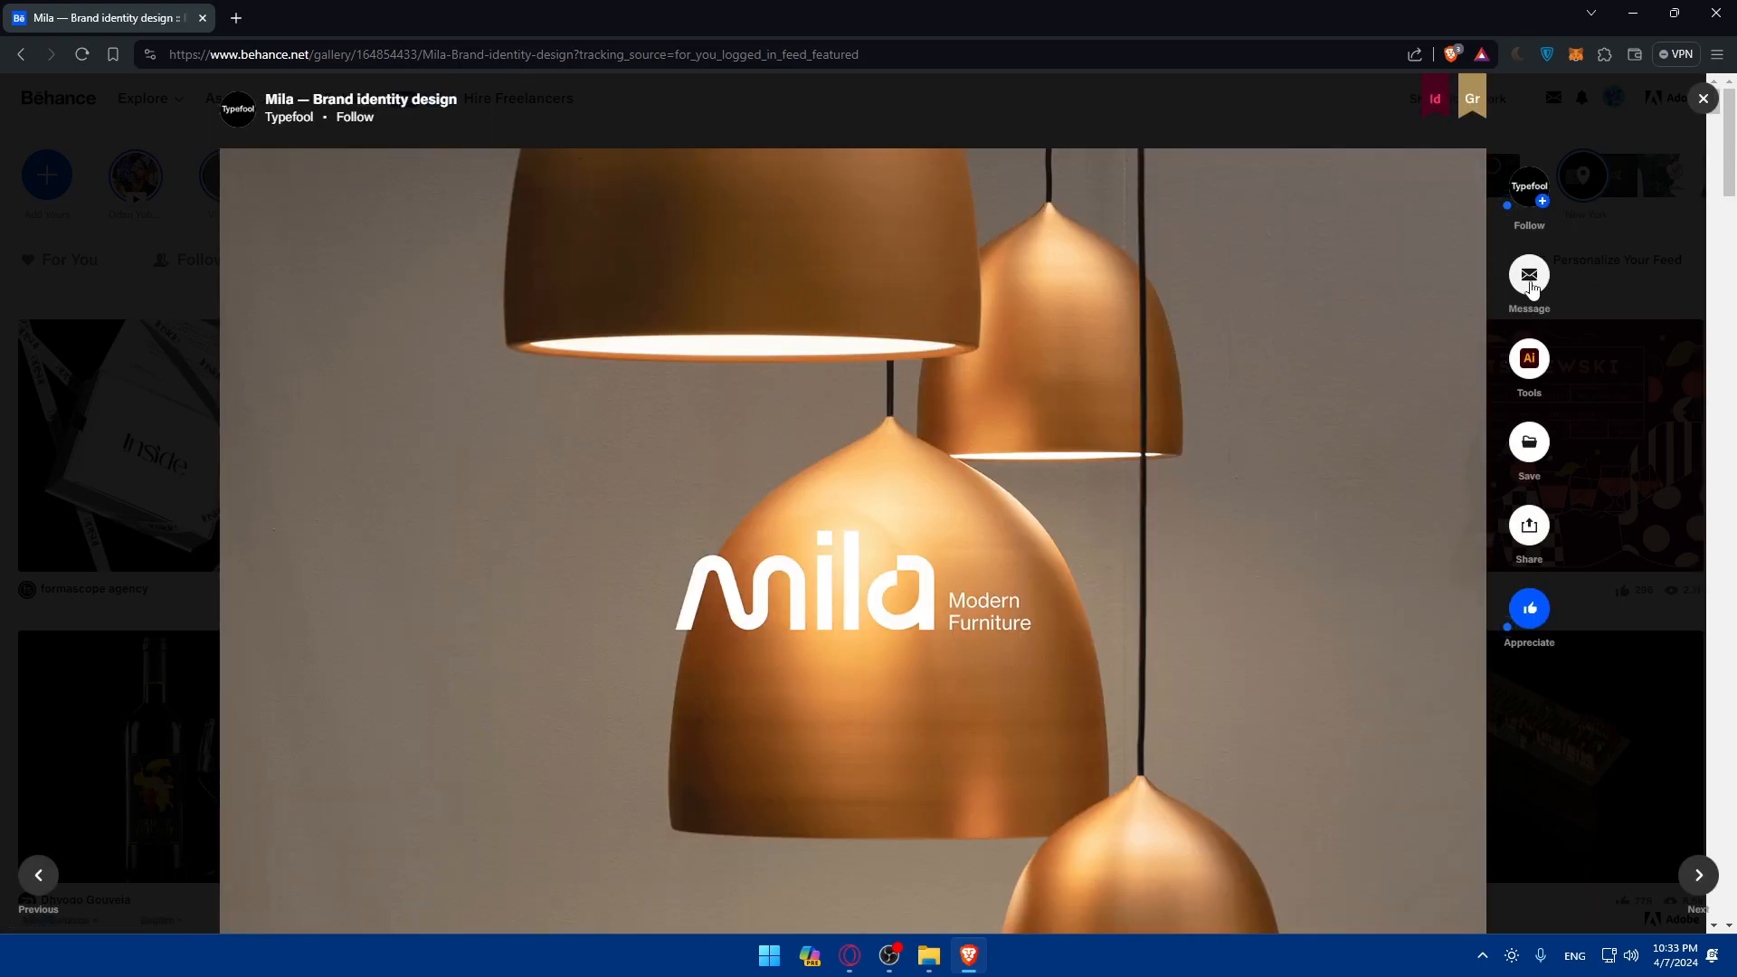